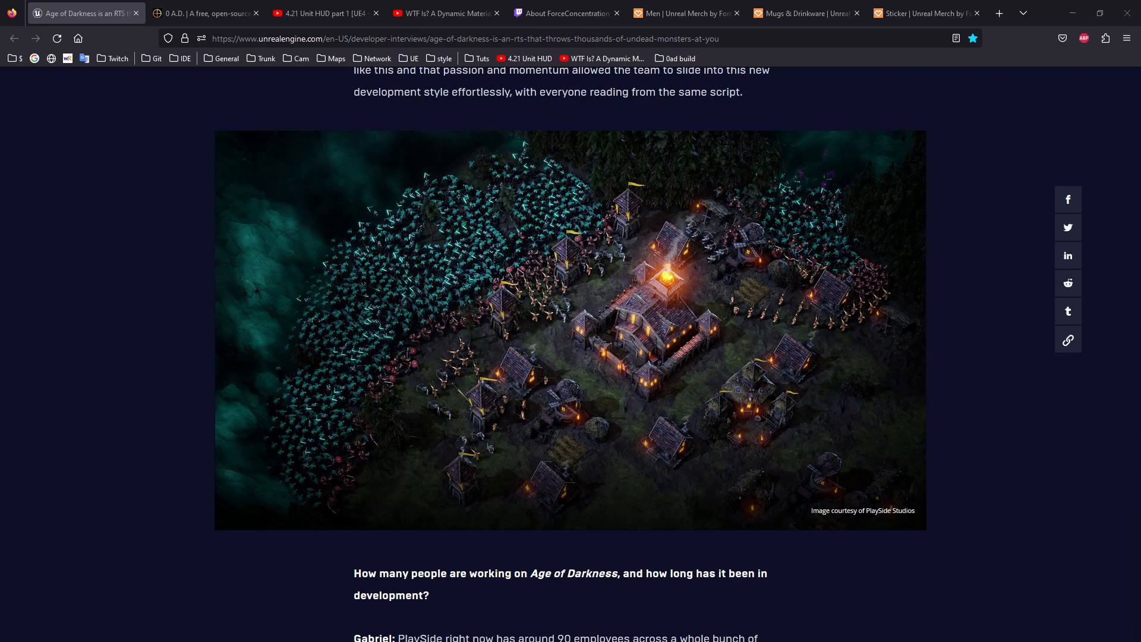
pyautogui.moveTo(1013, 430)
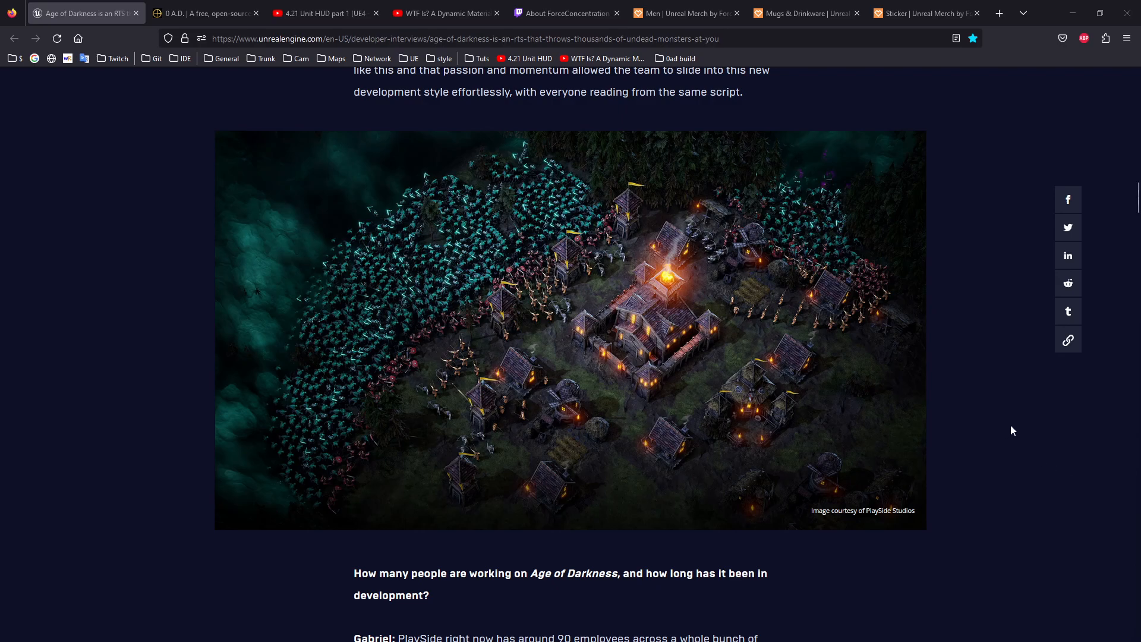
pyautogui.moveTo(976, 363)
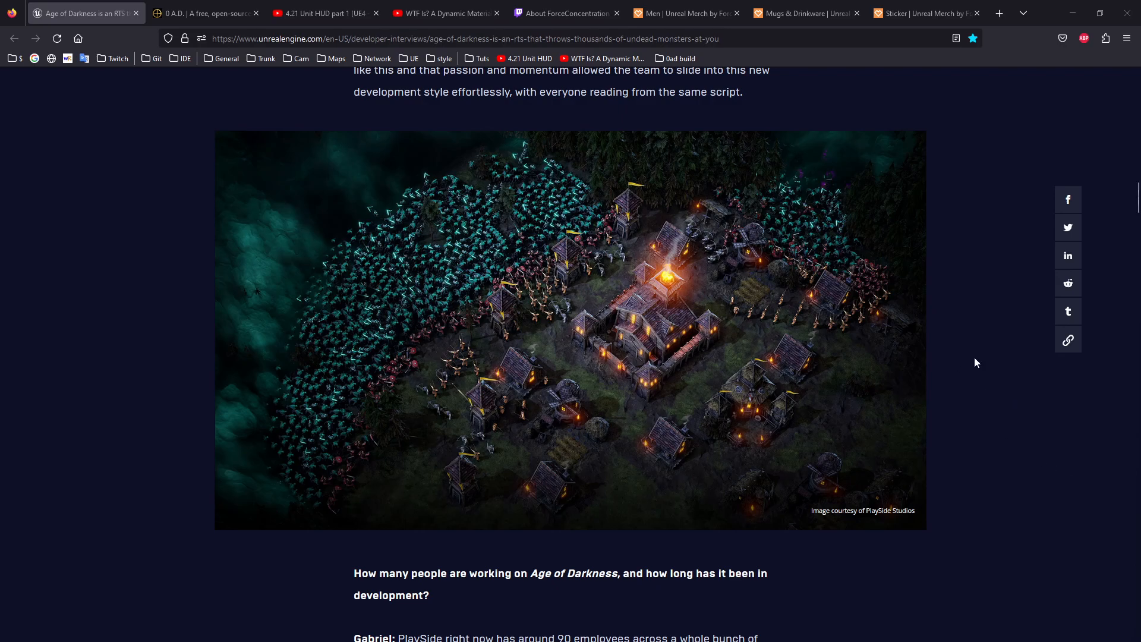
pyautogui.moveTo(985, 364)
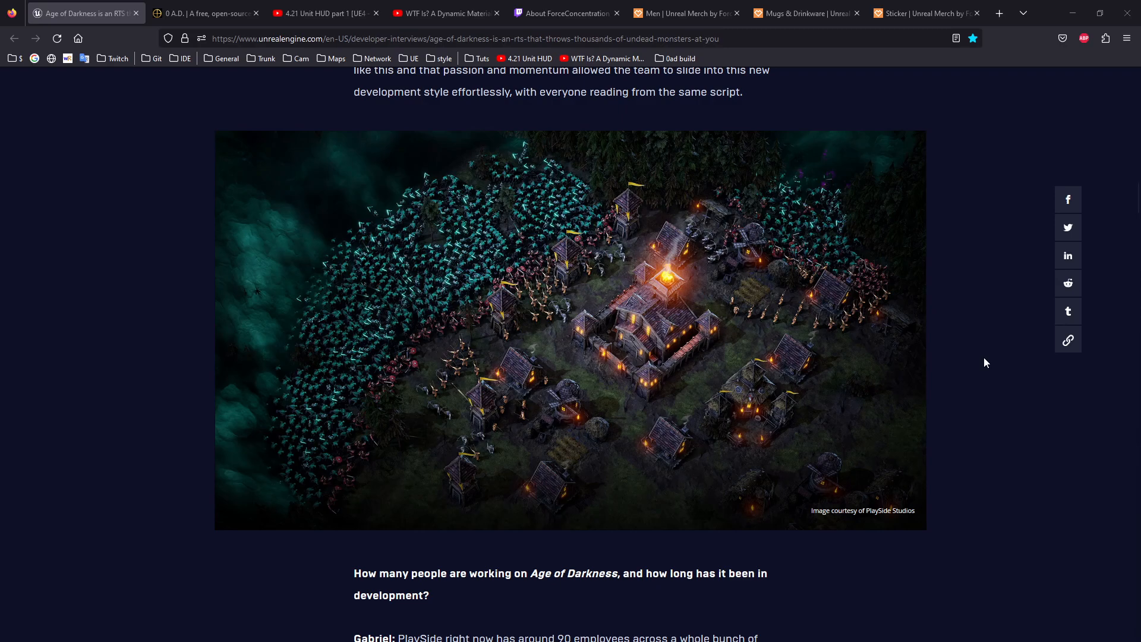
pyautogui.moveTo(980, 336)
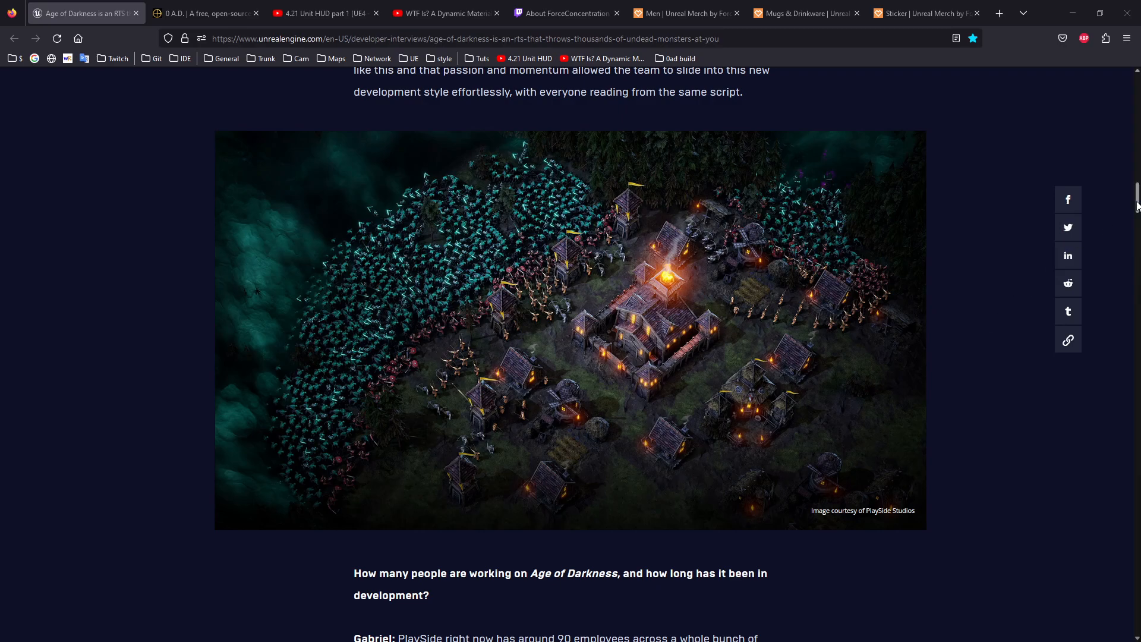
# Scroll back to the top of the Age of Darkness interview, showing its headline and PlayStudios intro
pyautogui.scroll(3)
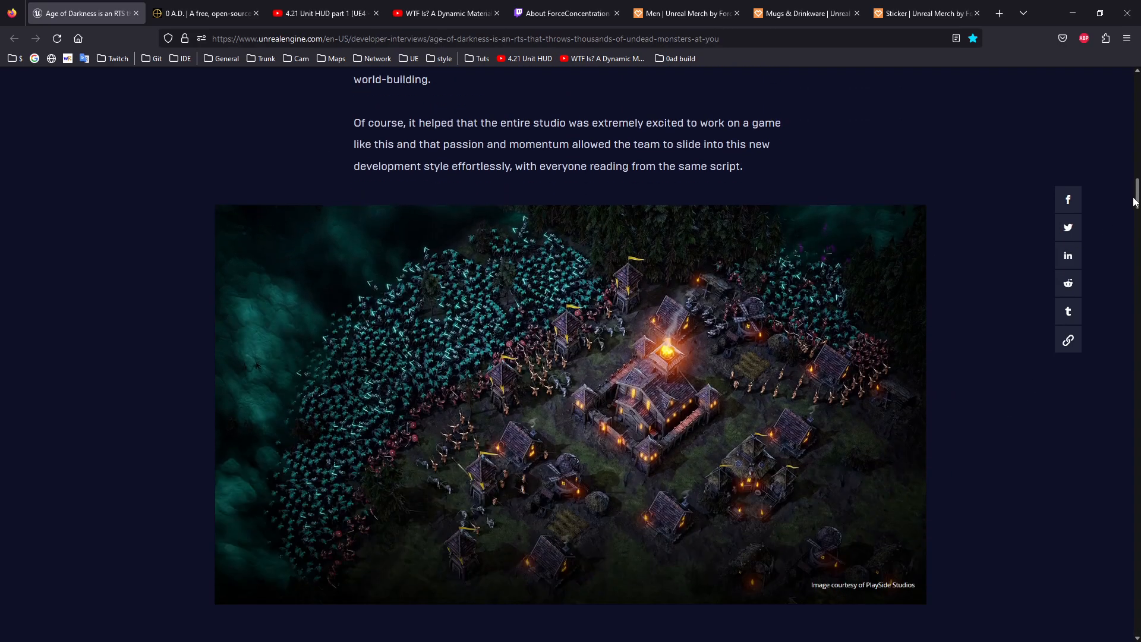
pyautogui.scroll(3)
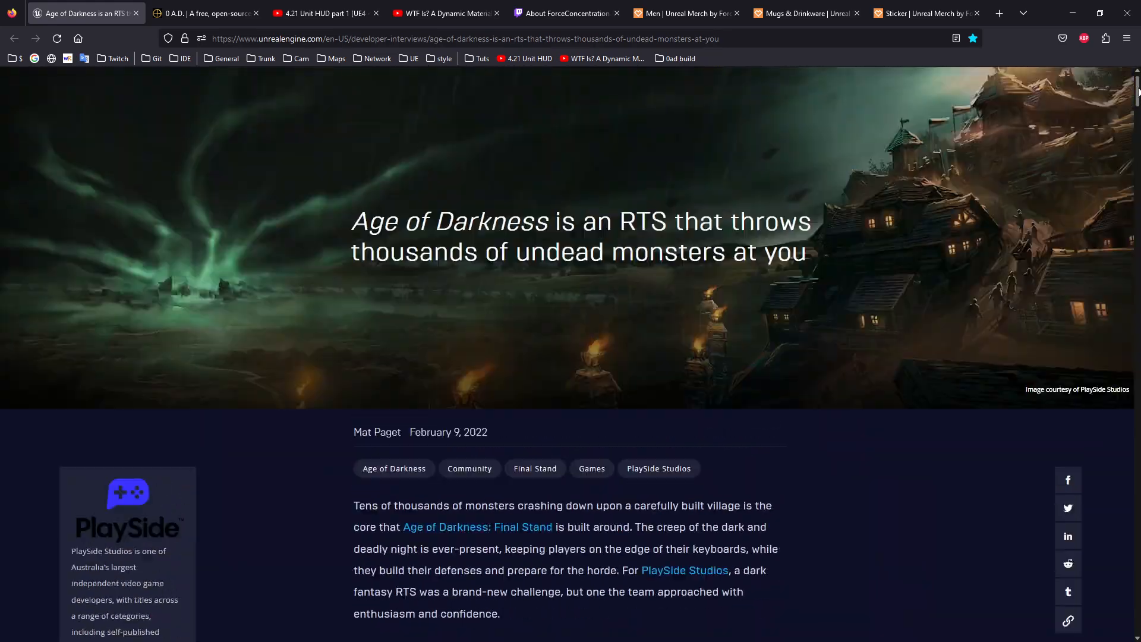
pyautogui.scroll(3)
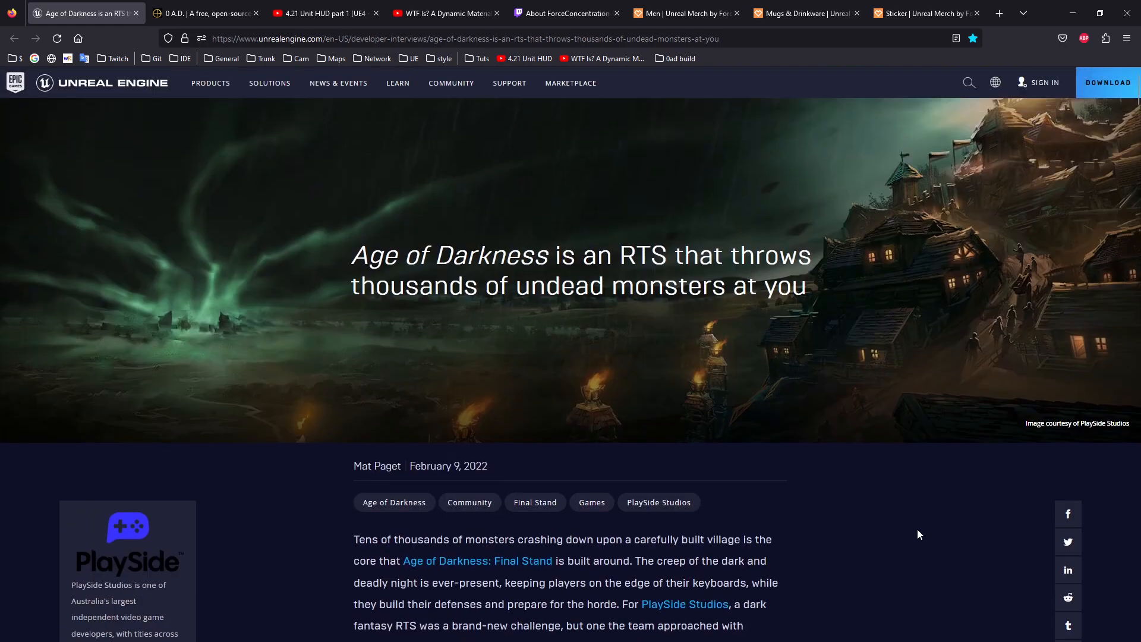
pyautogui.moveTo(413, 309)
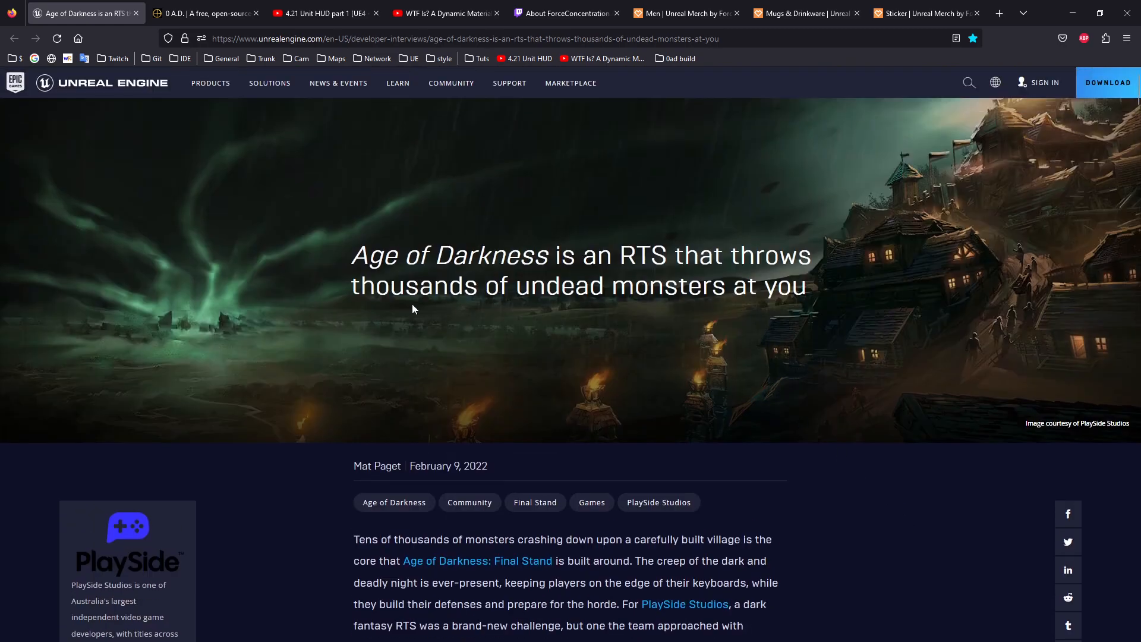
pyautogui.moveTo(582, 330)
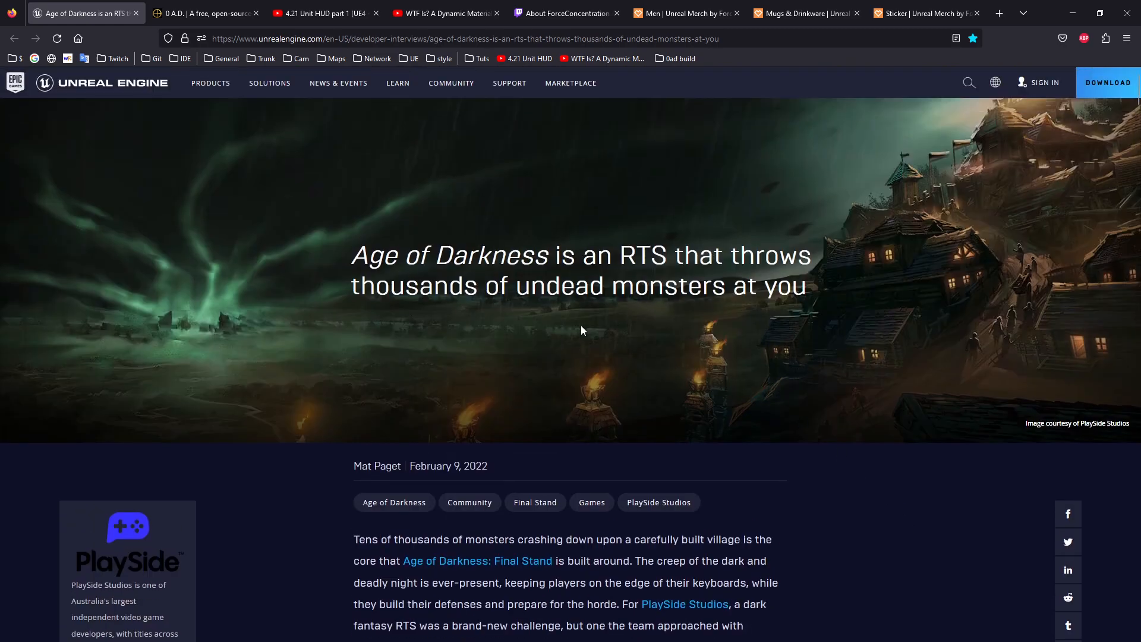
pyautogui.scroll(-3)
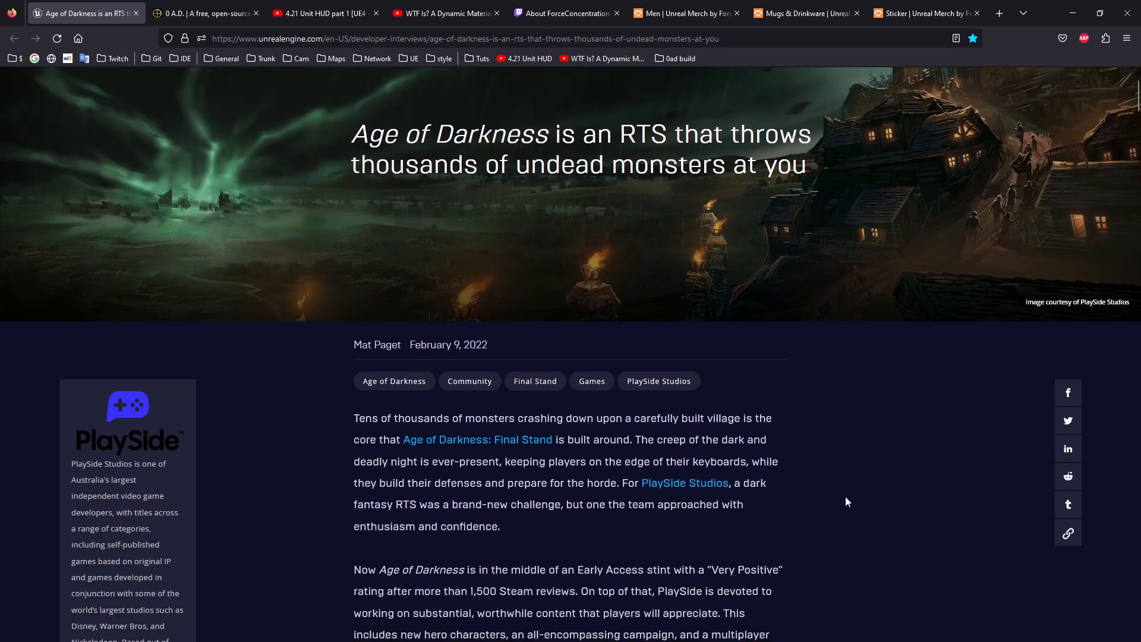
pyautogui.scroll(3)
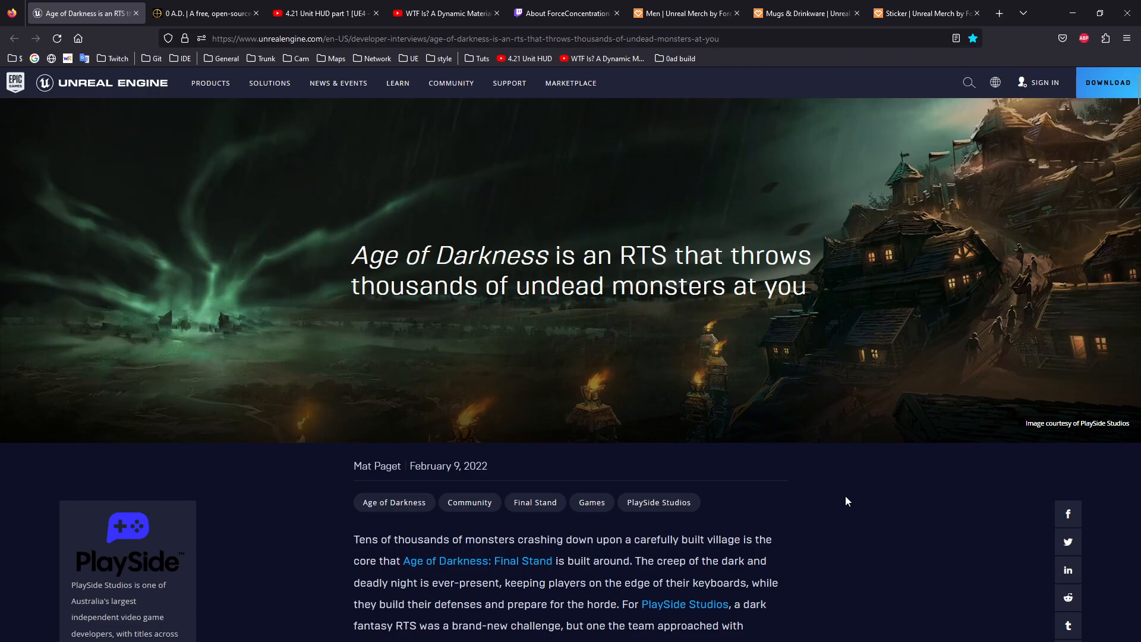
pyautogui.moveTo(187, 592)
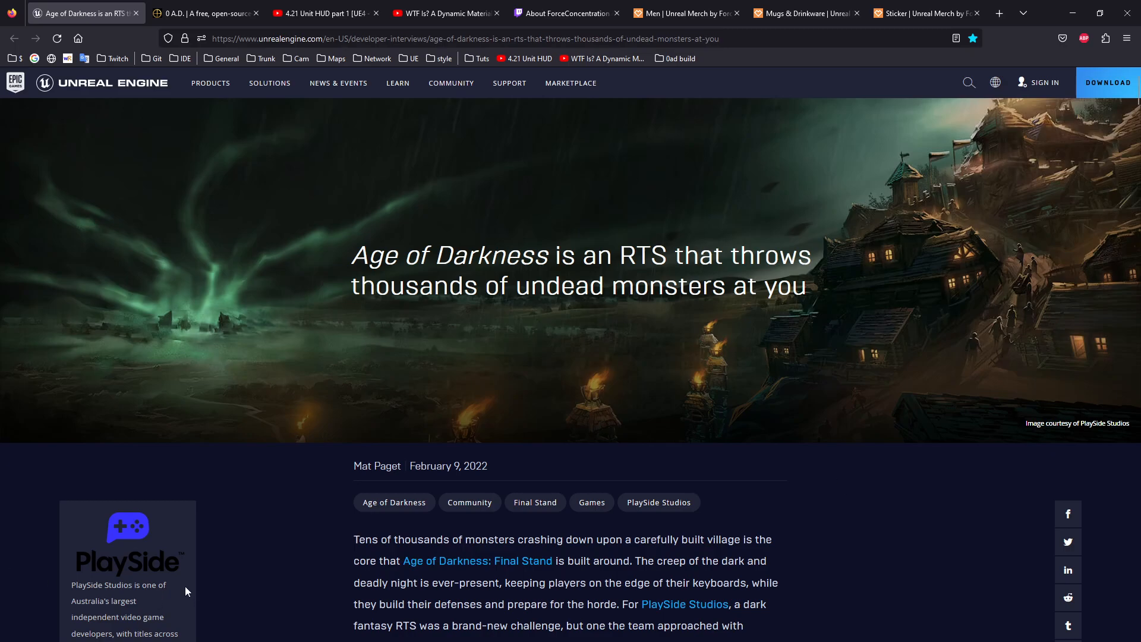
pyautogui.moveTo(257, 576)
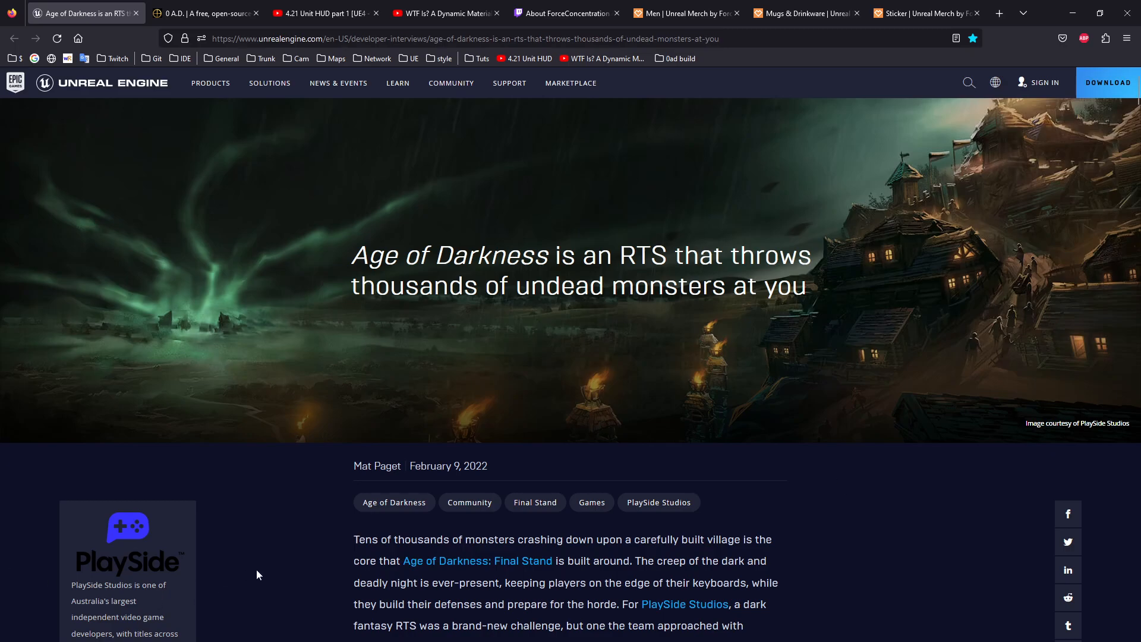
pyautogui.moveTo(266, 598)
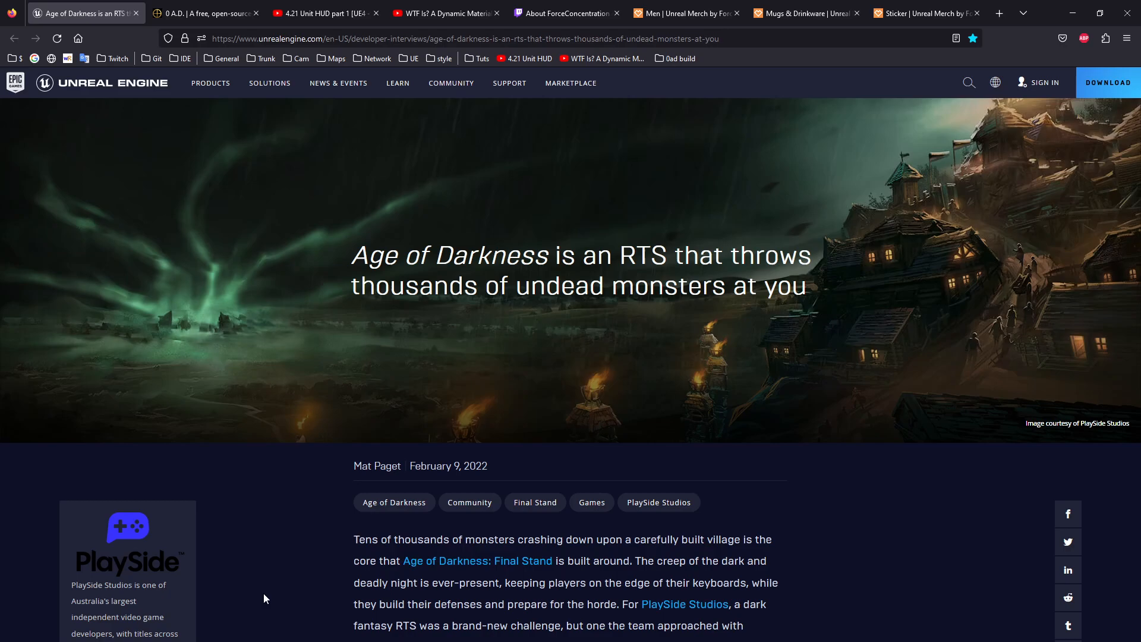
pyautogui.moveTo(617, 536)
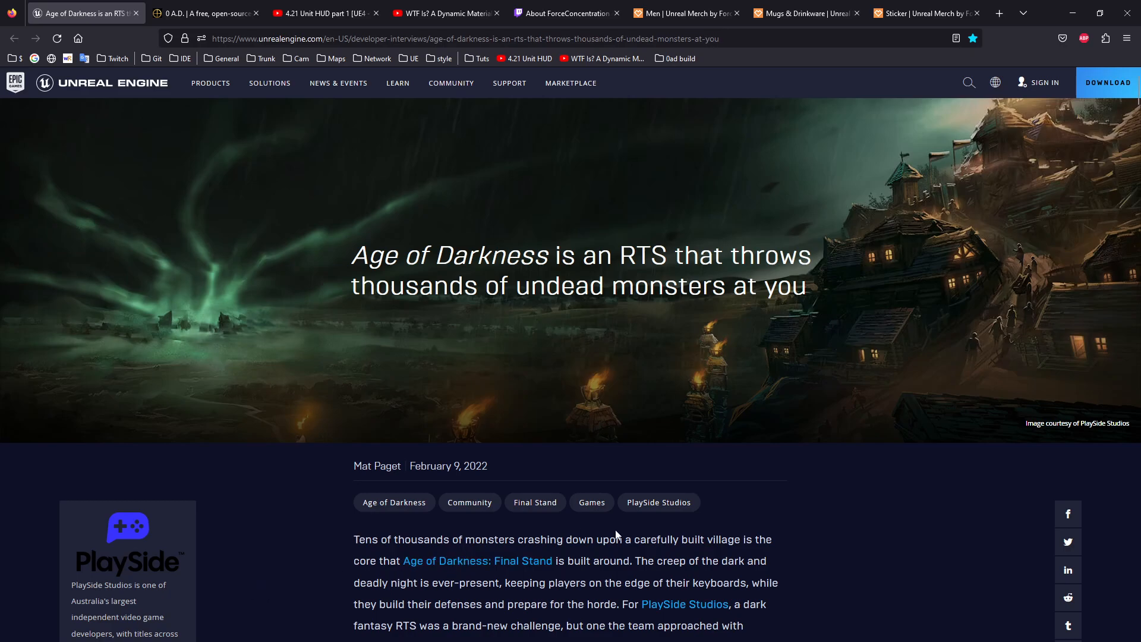
pyautogui.scroll(-3)
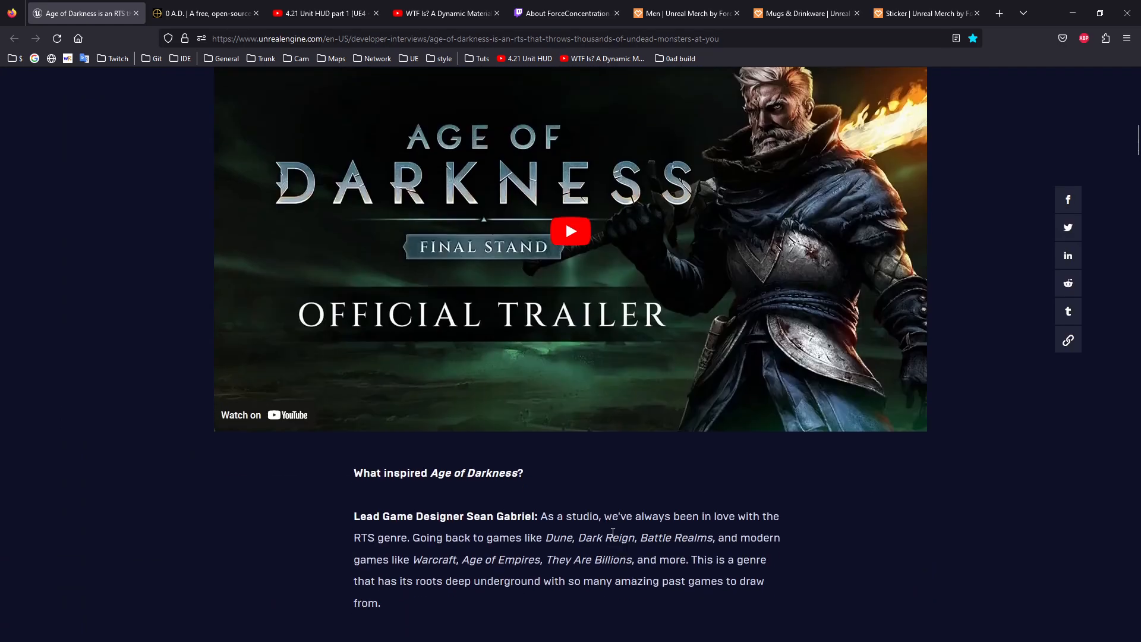
pyautogui.scroll(-3)
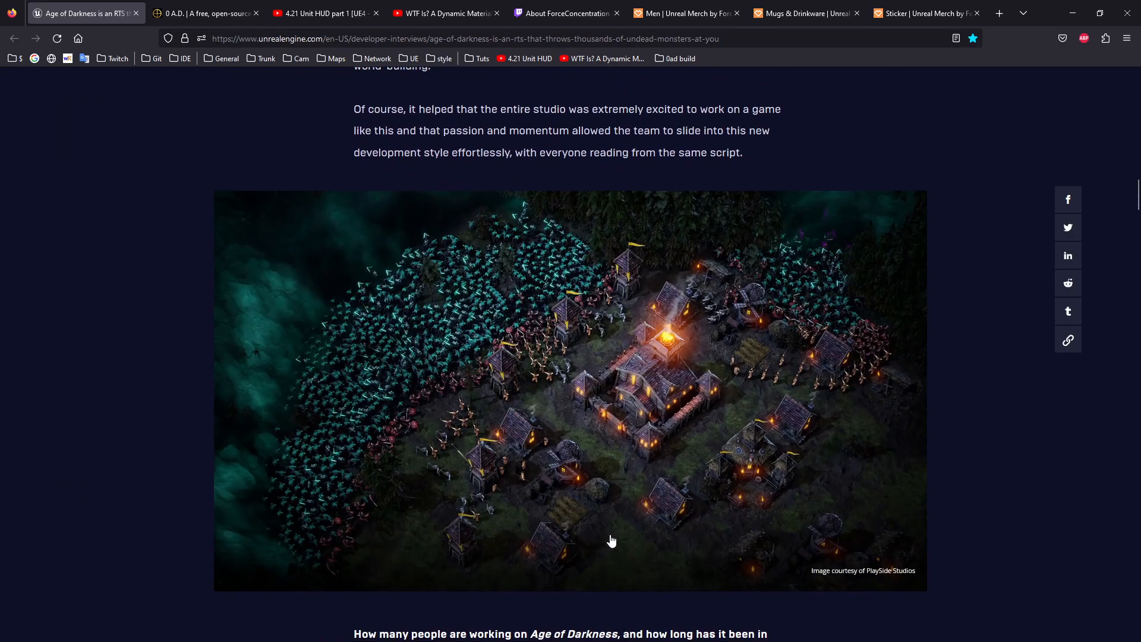
pyautogui.moveTo(490, 265)
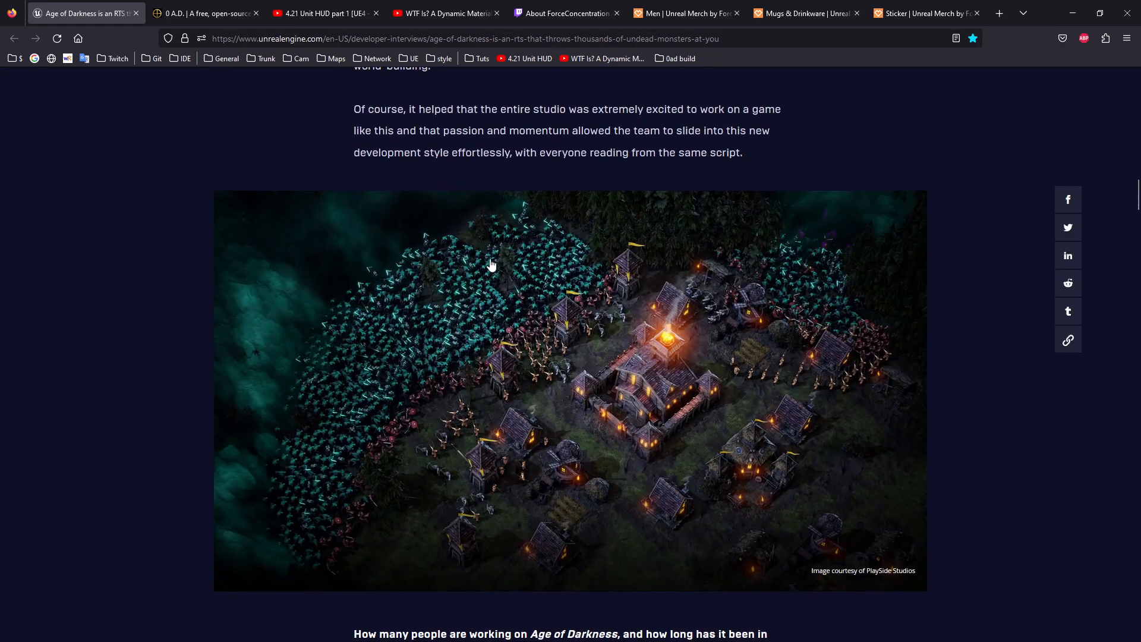
pyautogui.moveTo(599, 295)
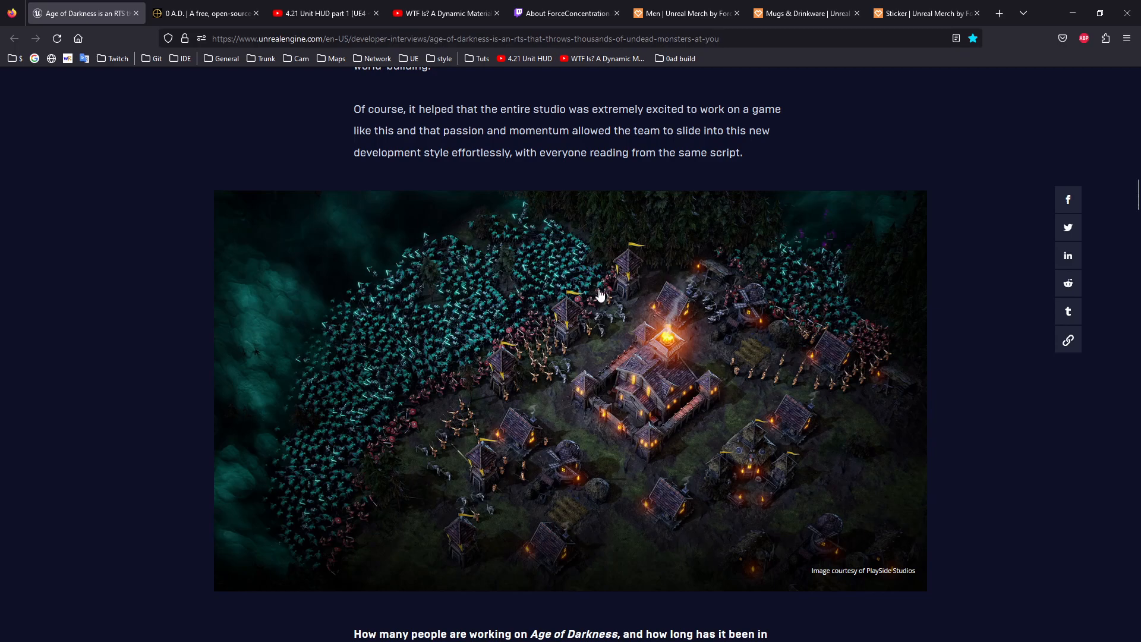
pyautogui.moveTo(808, 297)
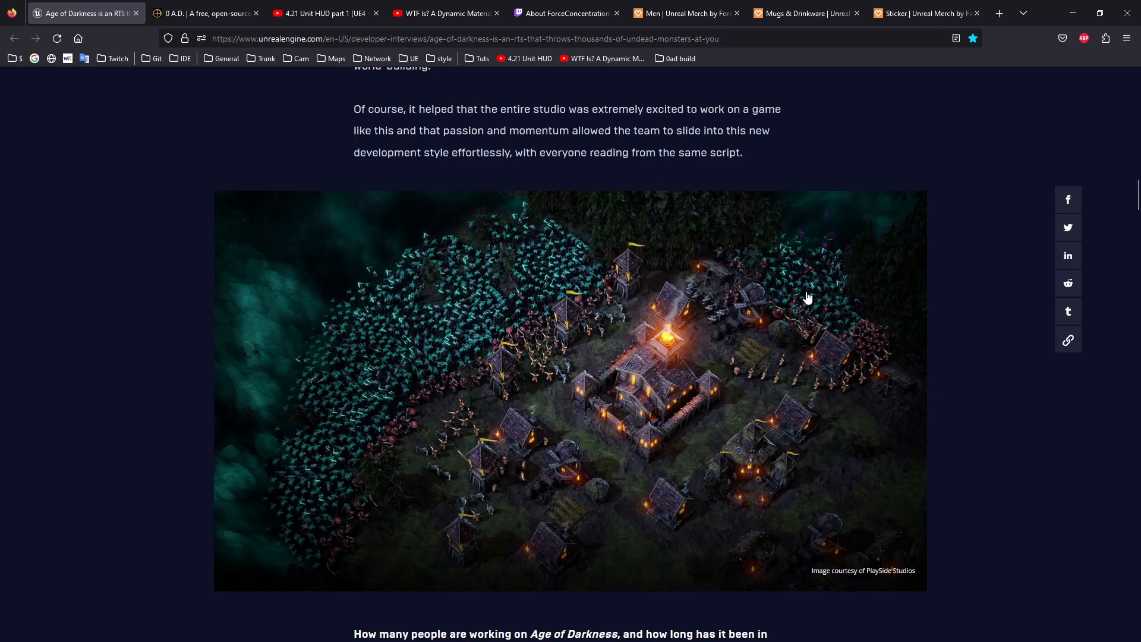
pyautogui.moveTo(282, 370)
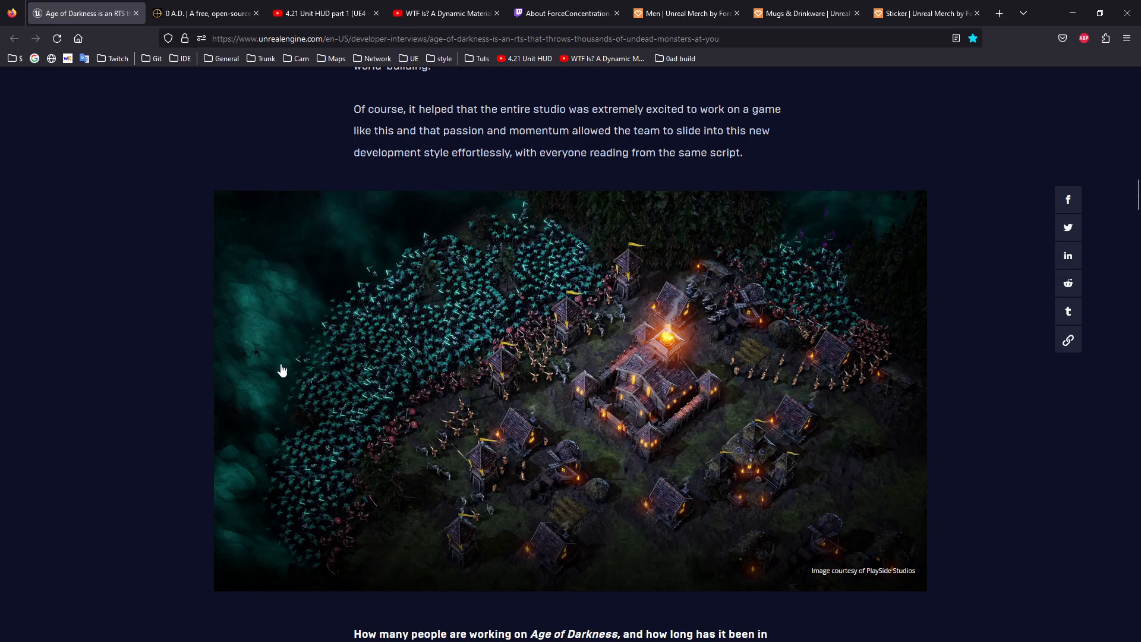
pyautogui.moveTo(211, 286)
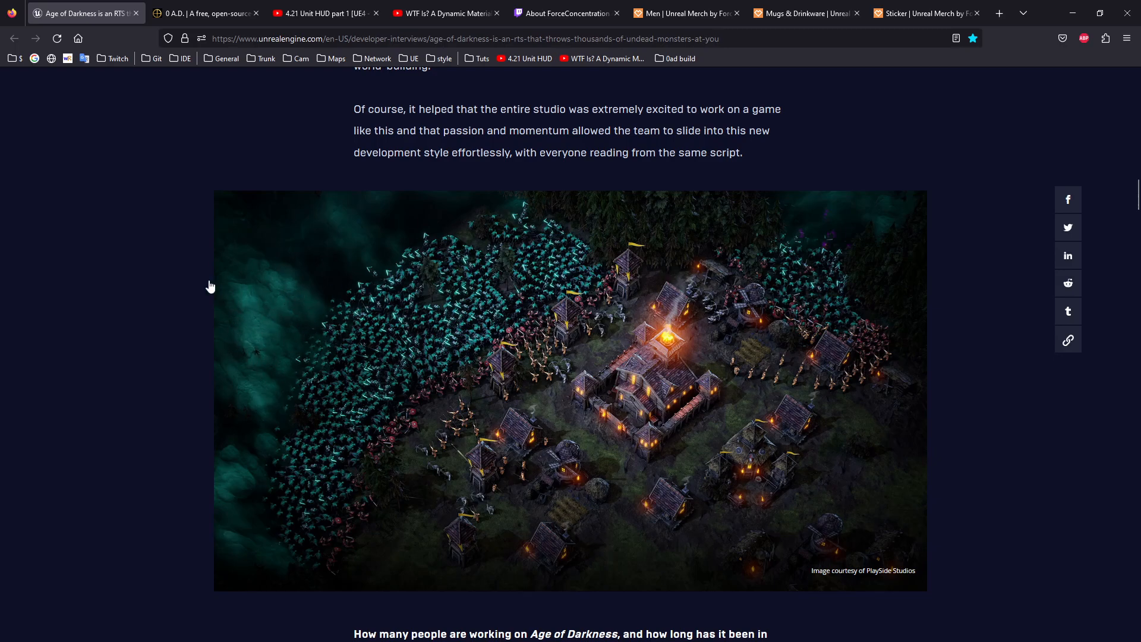
pyautogui.moveTo(356, 294)
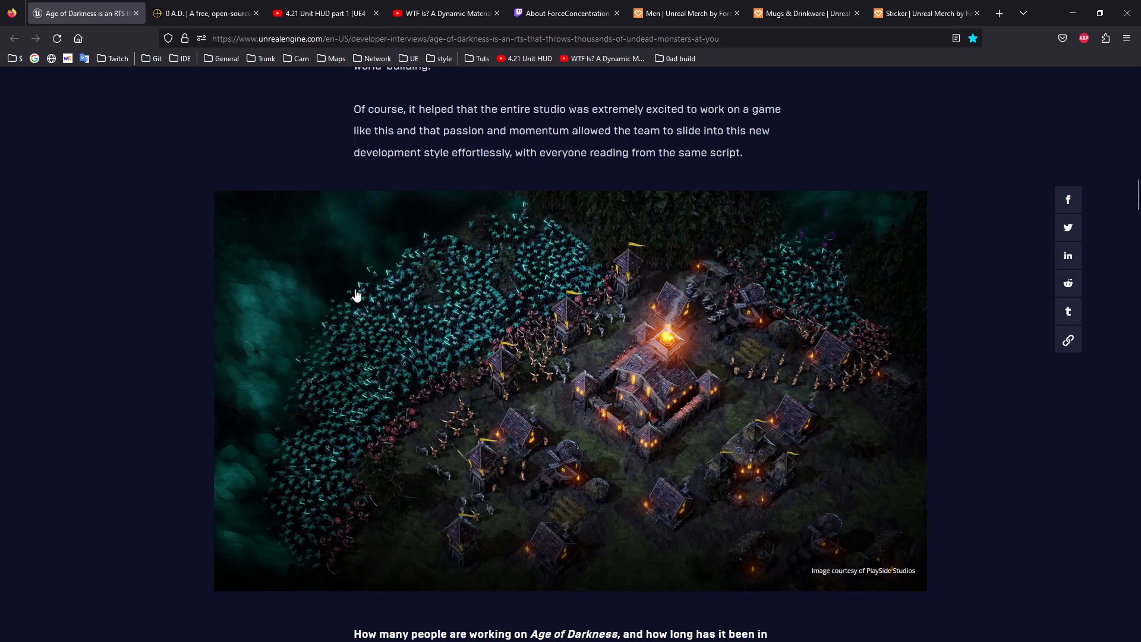
pyautogui.moveTo(410, 260)
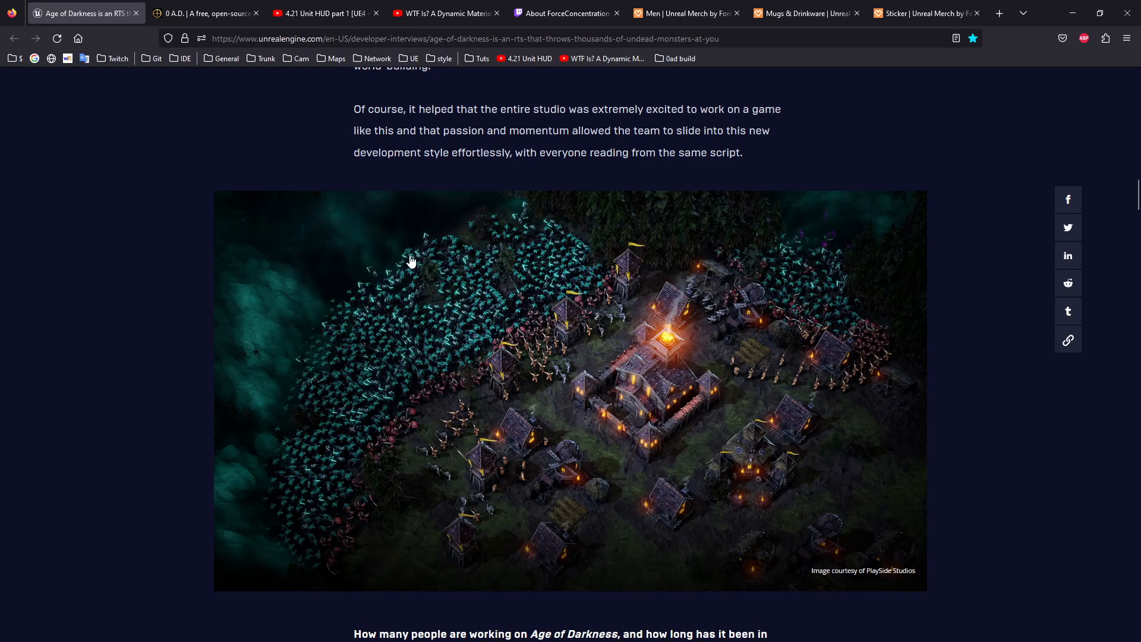
pyautogui.moveTo(643, 260)
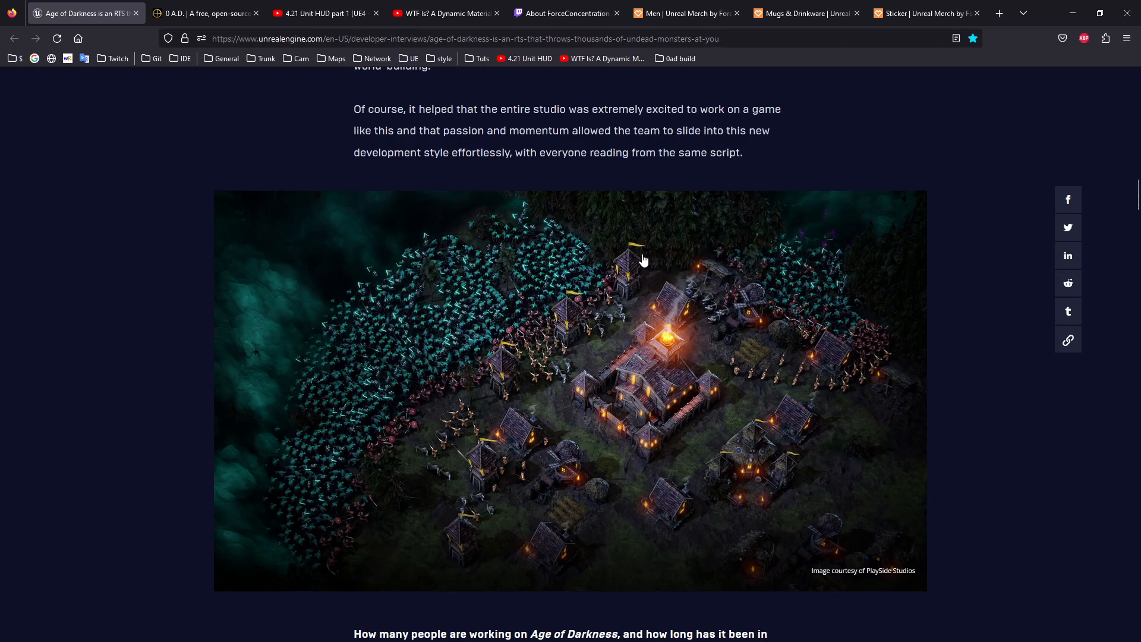
pyautogui.moveTo(641, 273)
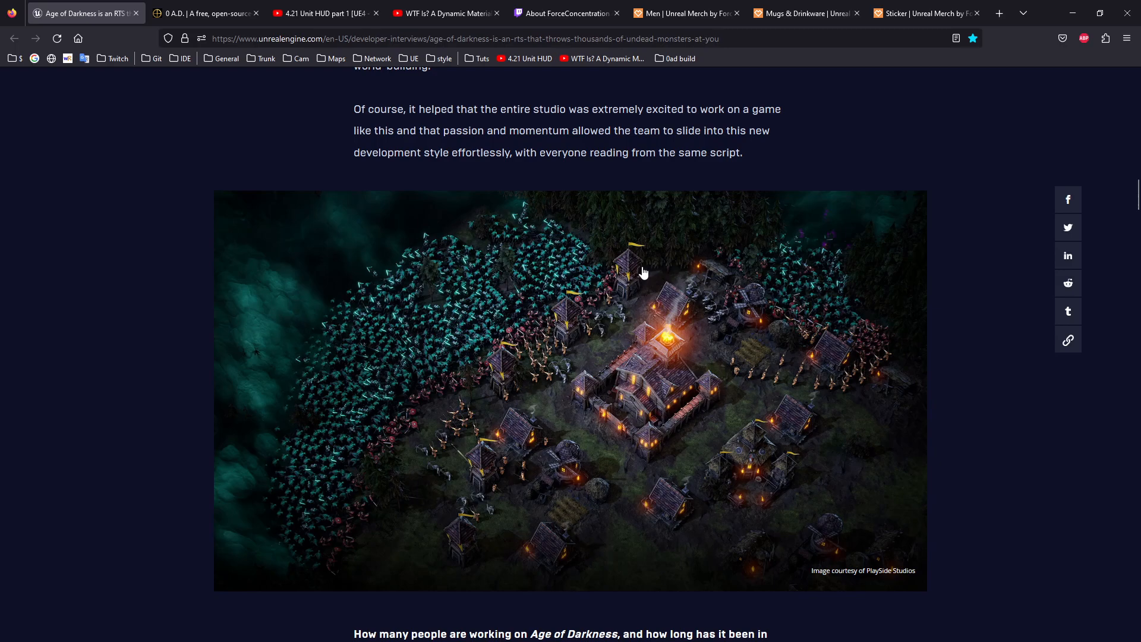
pyautogui.moveTo(661, 265)
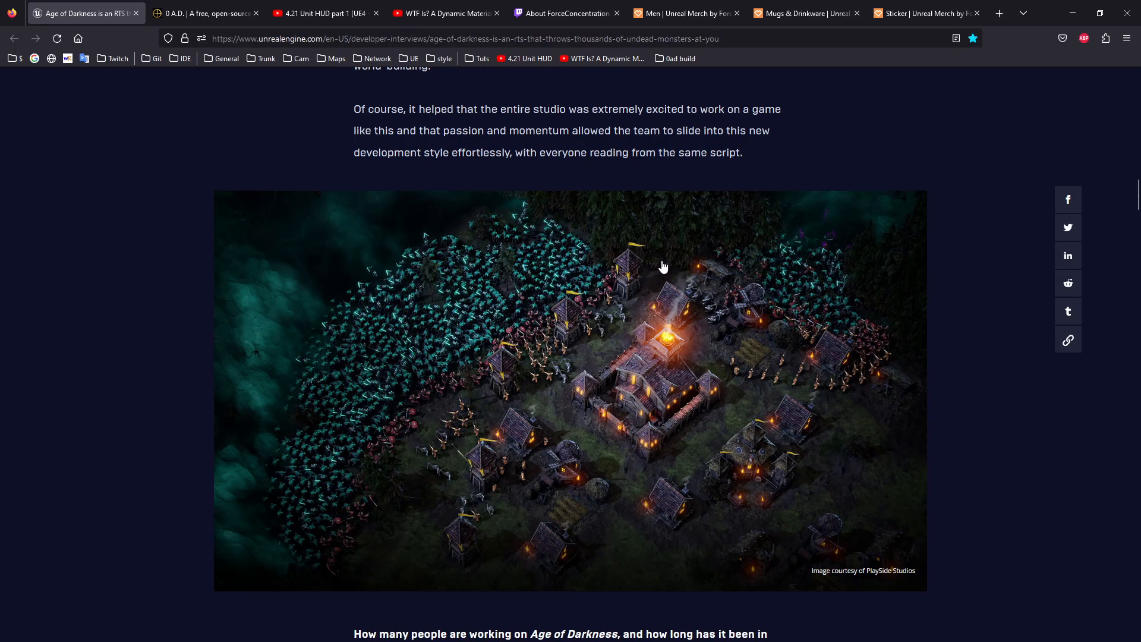
pyautogui.moveTo(620, 241)
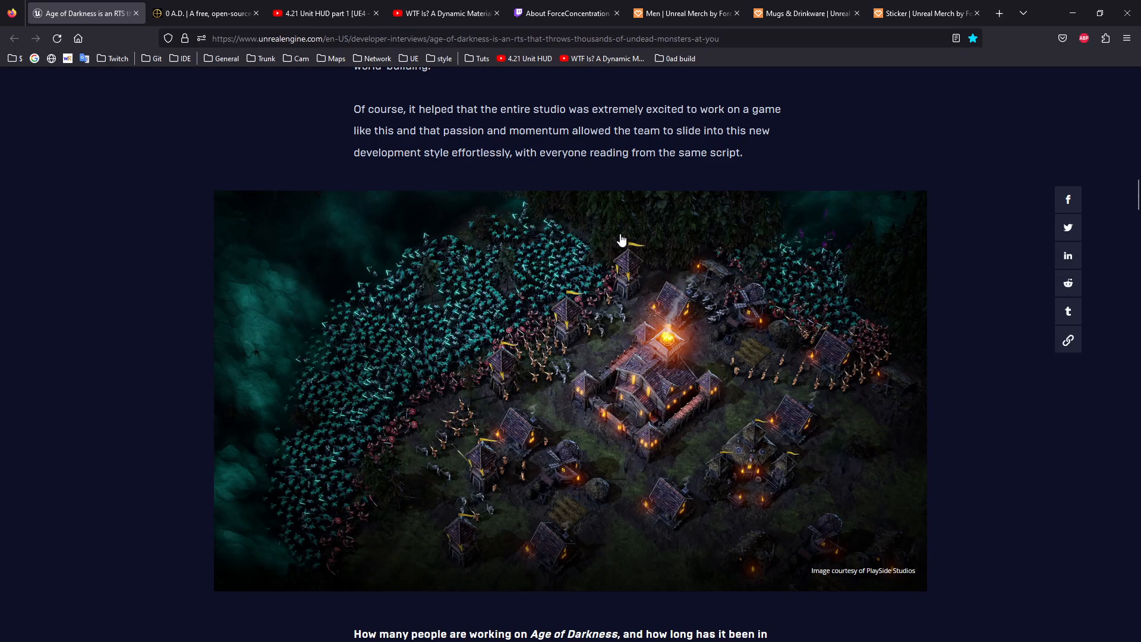
# Switch to the play0ad.com home page with its experimental Vulkan backend news post
pyautogui.click(203, 13)
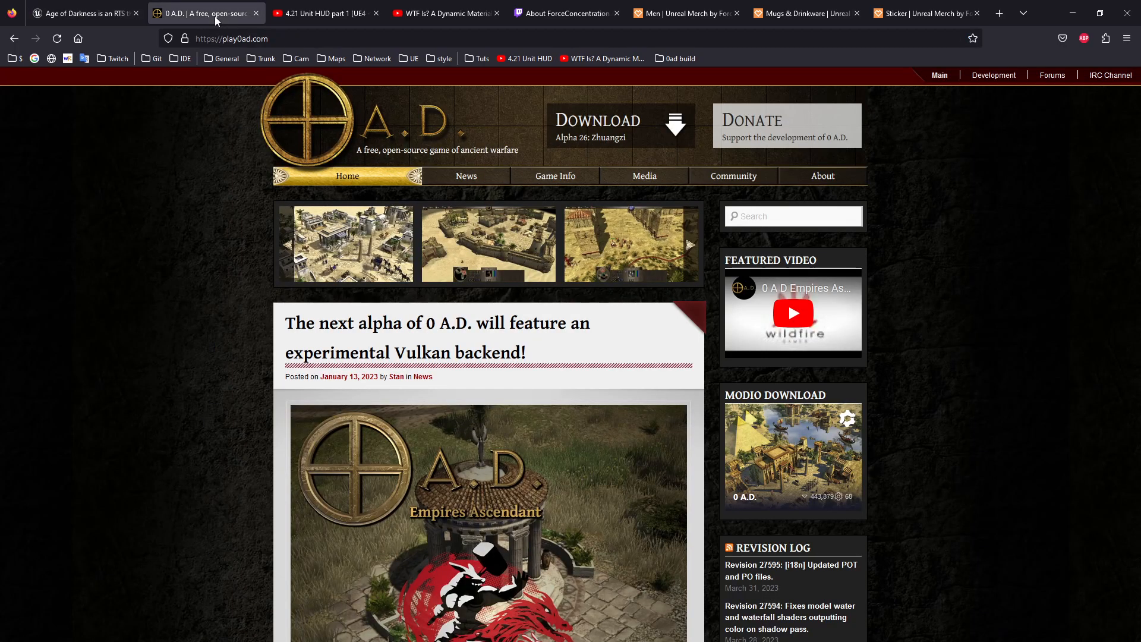
pyautogui.moveTo(92, 324)
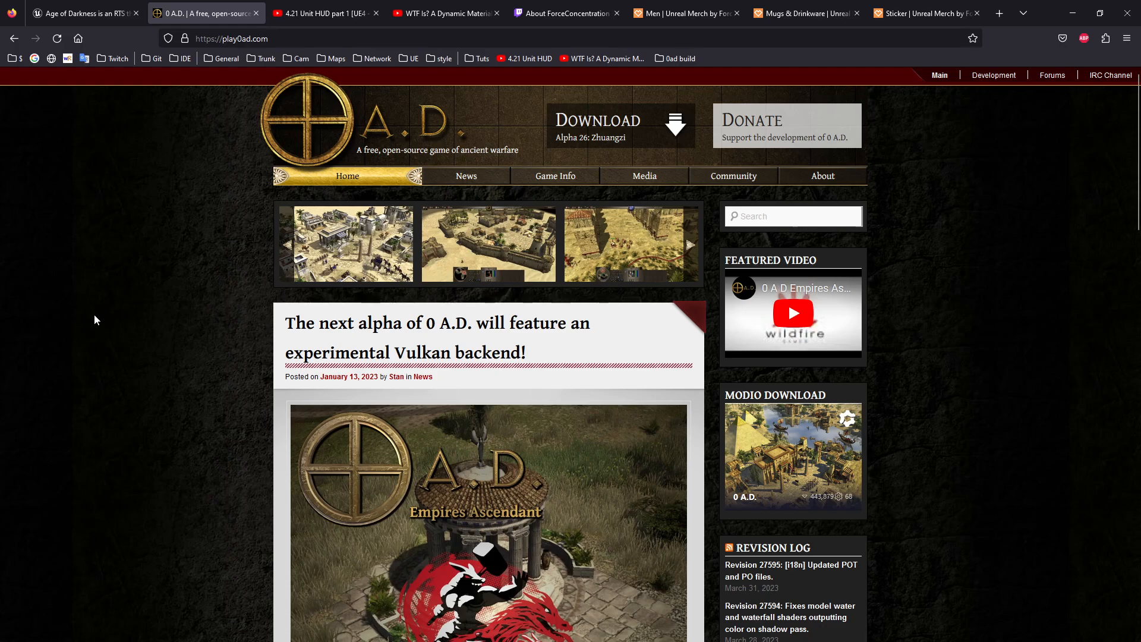
pyautogui.moveTo(144, 312)
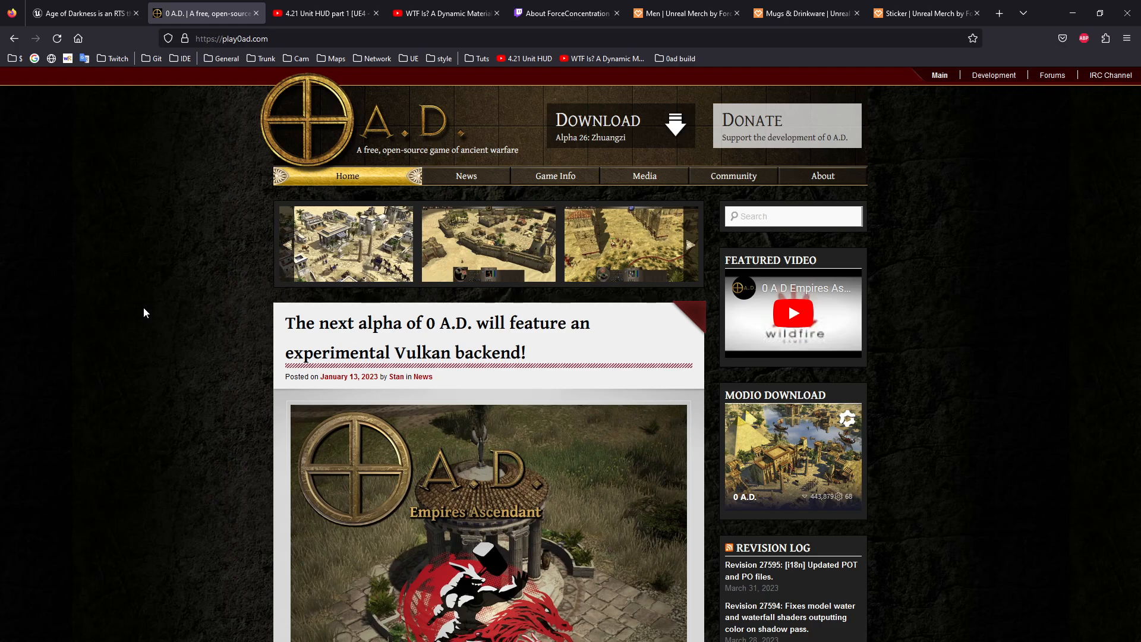
pyautogui.moveTo(143, 155)
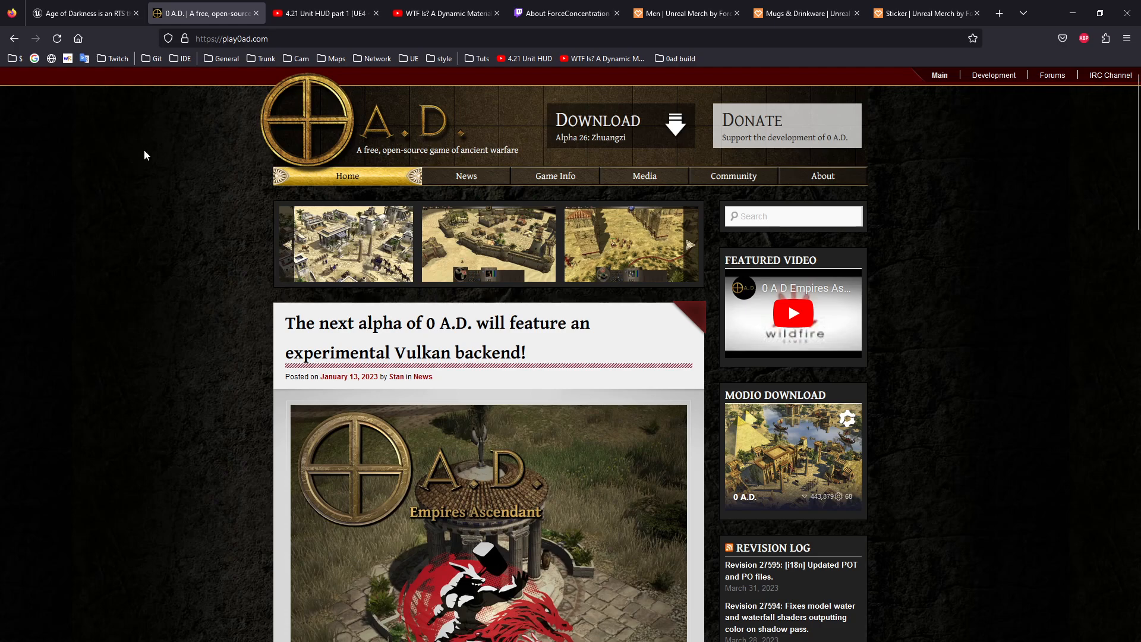
pyautogui.moveTo(952, 249)
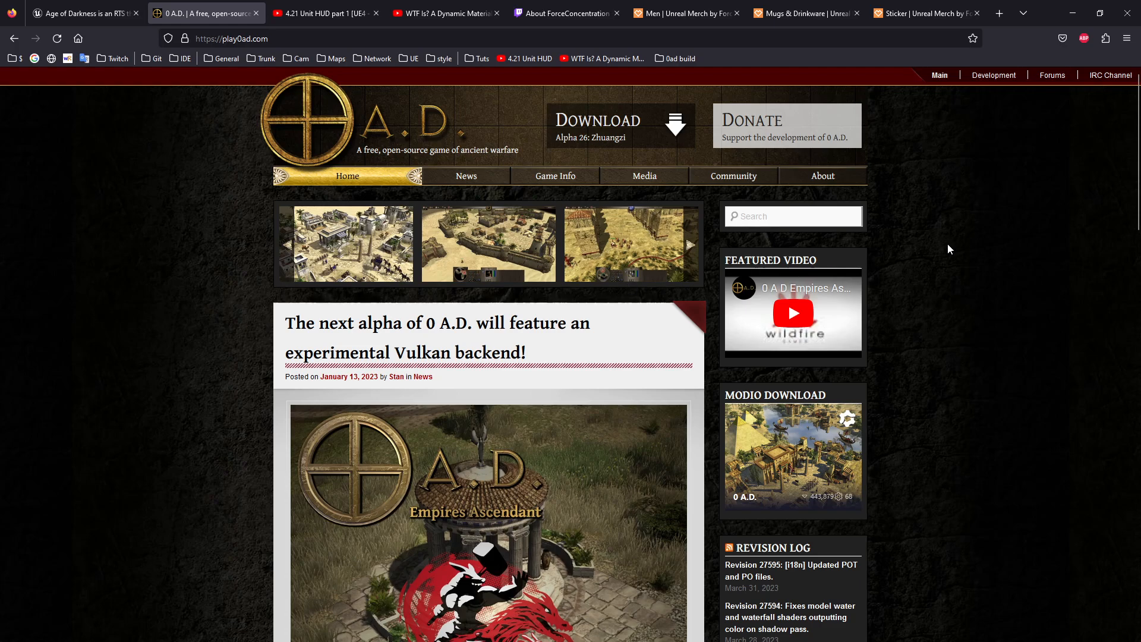
pyautogui.moveTo(741, 260)
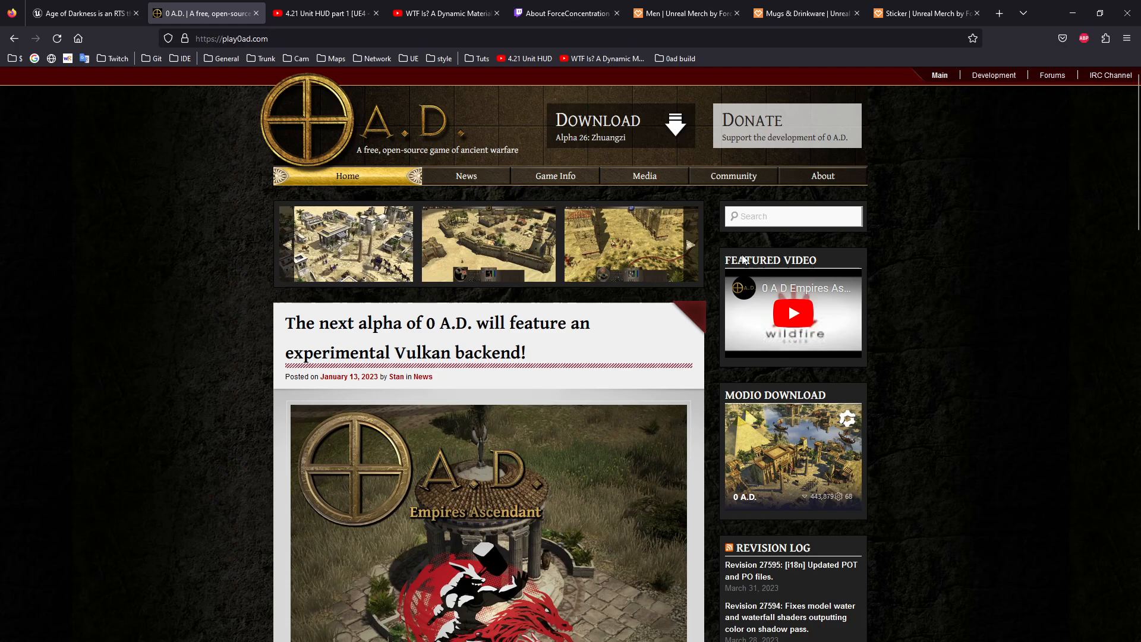
pyautogui.moveTo(241, 265)
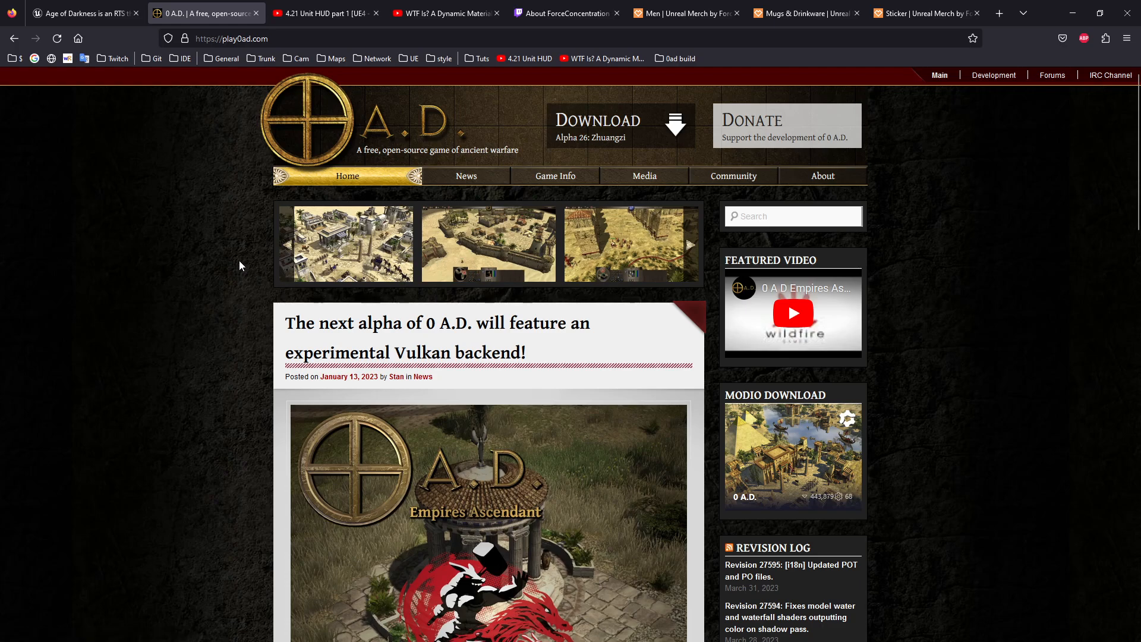
pyautogui.moveTo(259, 263)
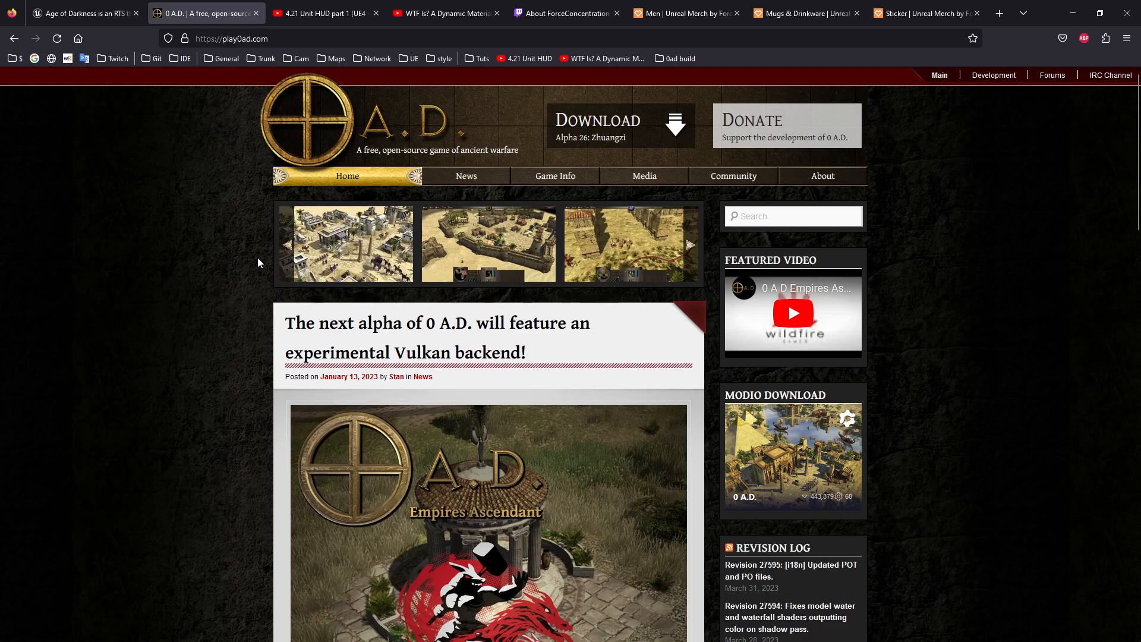
pyautogui.moveTo(357, 239)
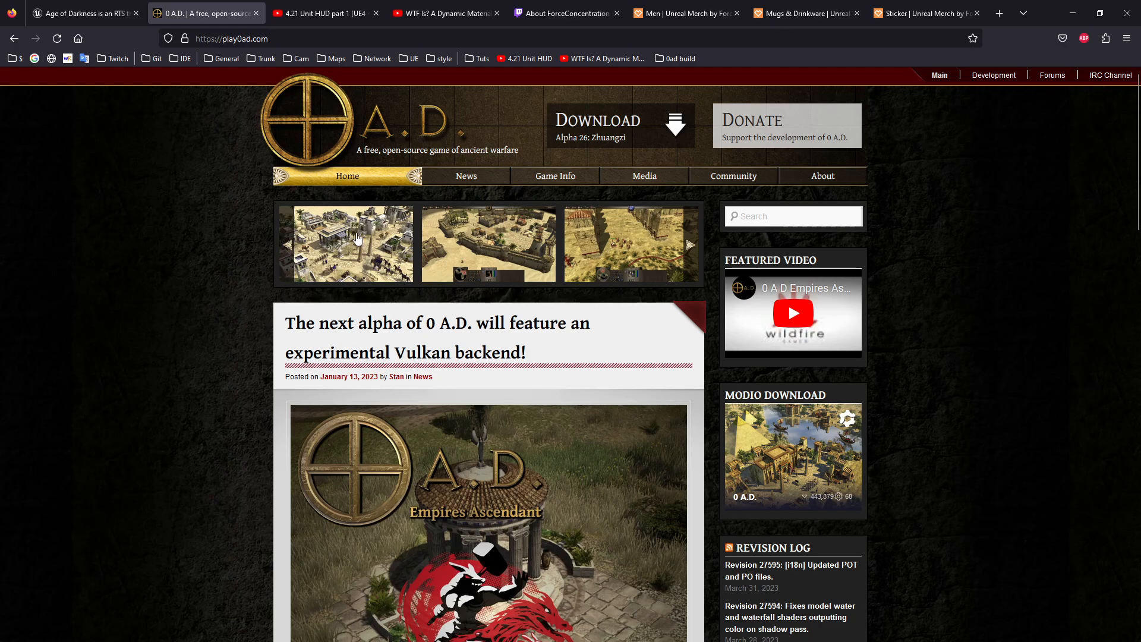
pyautogui.moveTo(715, 219)
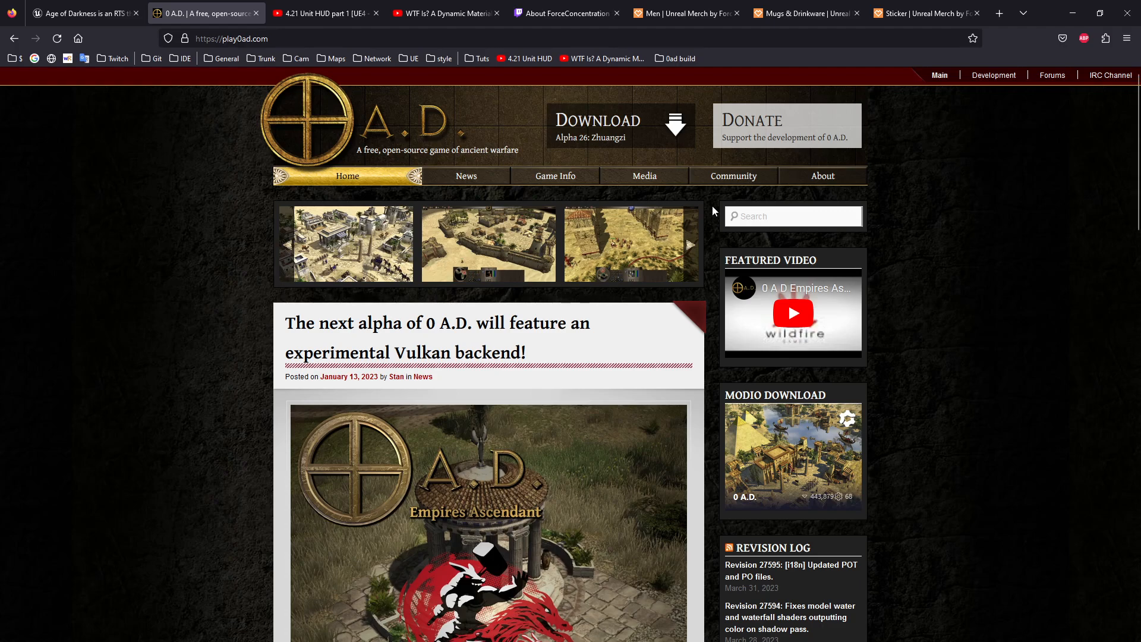
pyautogui.moveTo(698, 199)
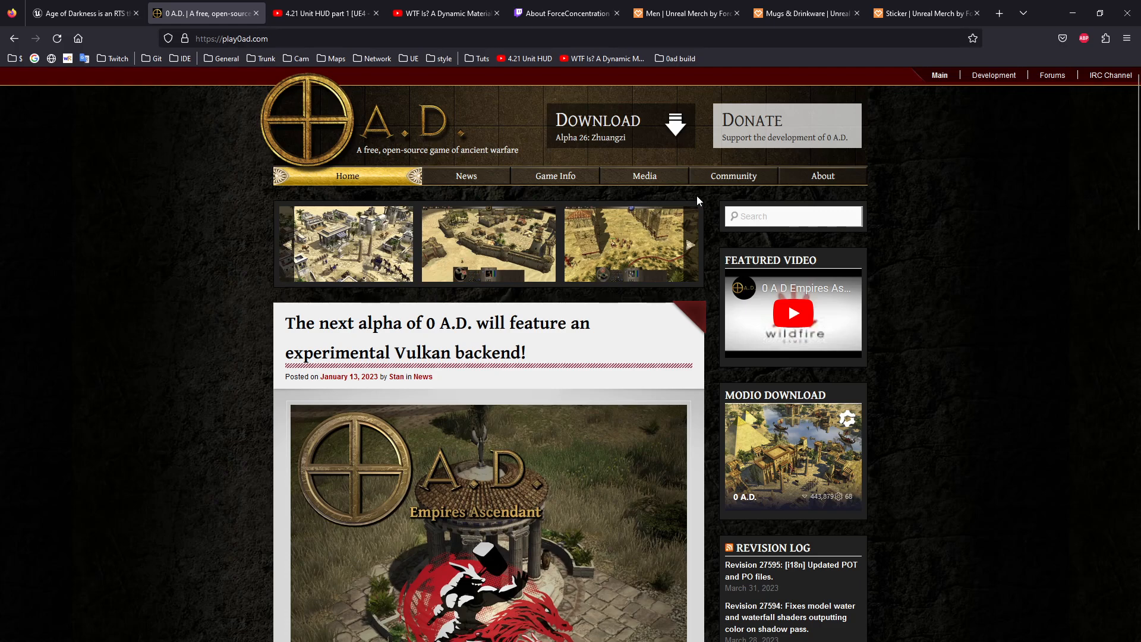
pyautogui.moveTo(354, 194)
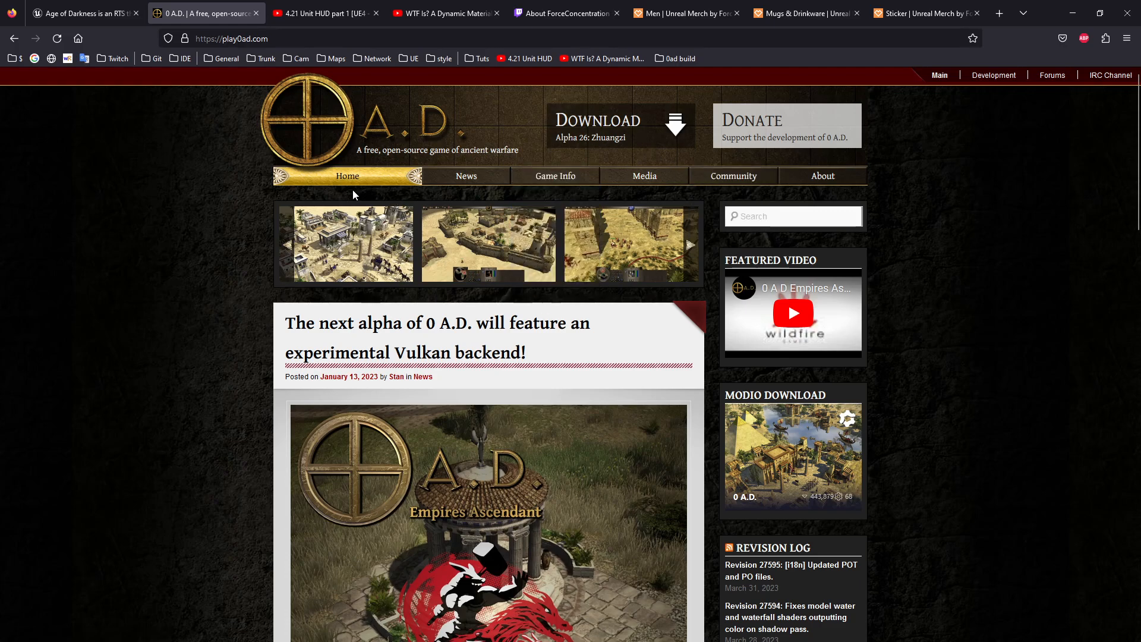
pyautogui.moveTo(339, 196)
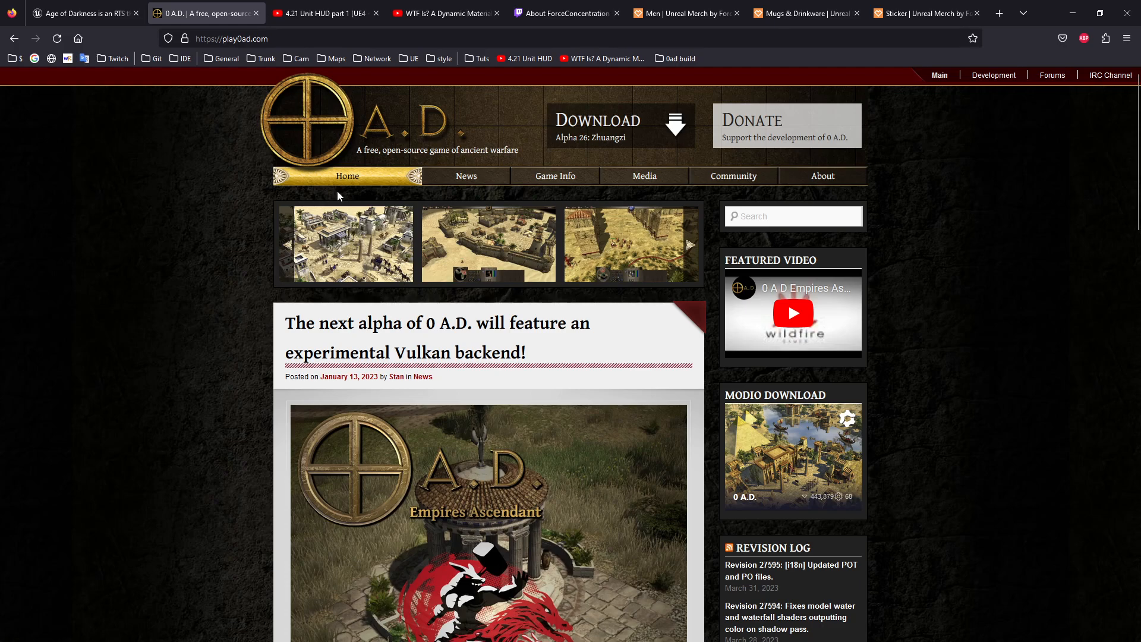
pyautogui.moveTo(245, 117)
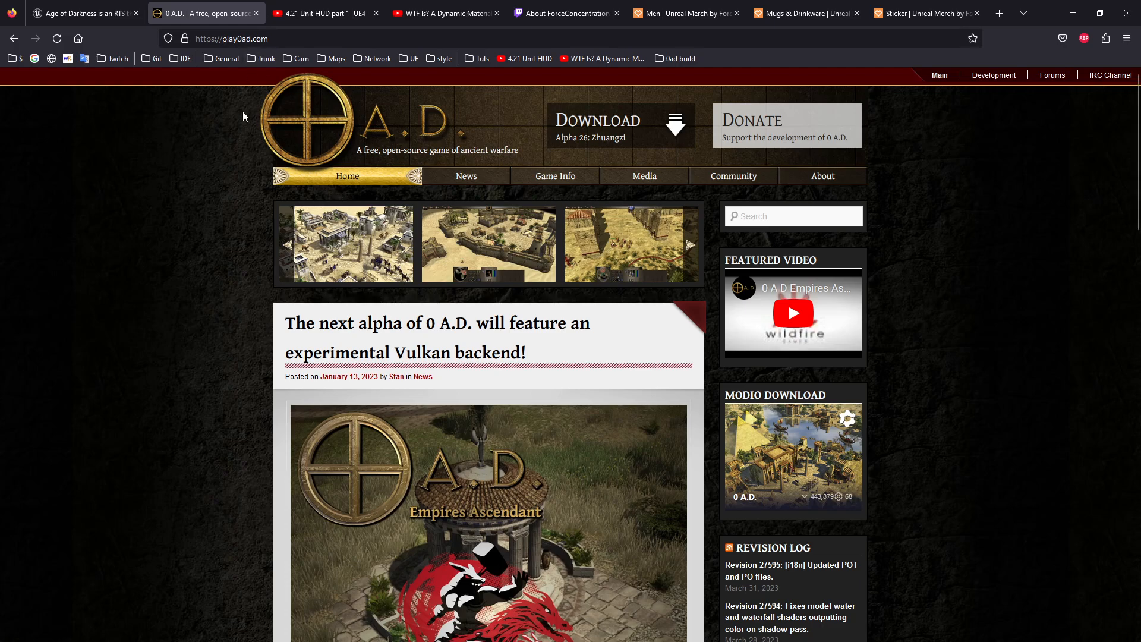
# Switch to the TwoNeurons '4.21 Unit HUD part 1' UE4 RTS tutorial video on YouTube
pyautogui.click(325, 13)
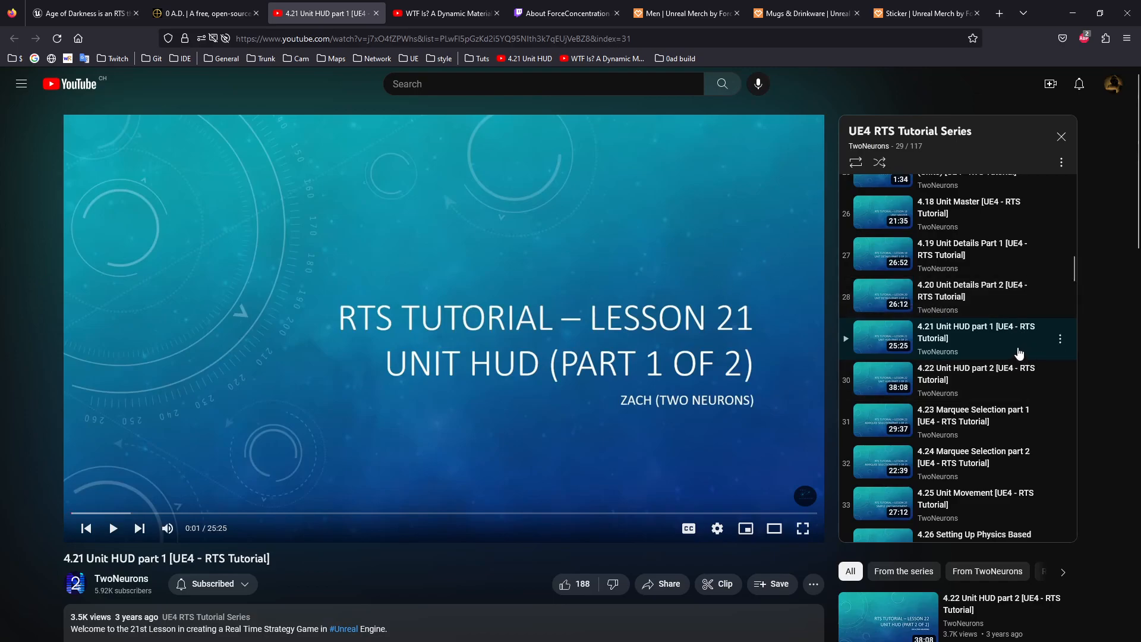
pyautogui.moveTo(560, 336)
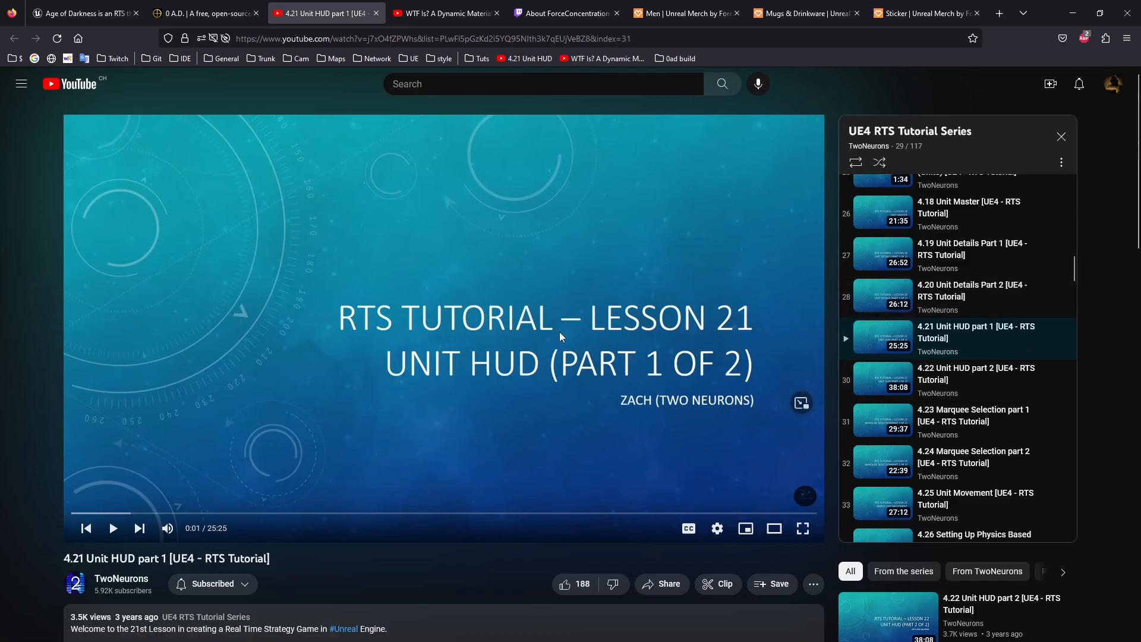
pyautogui.moveTo(265, 543)
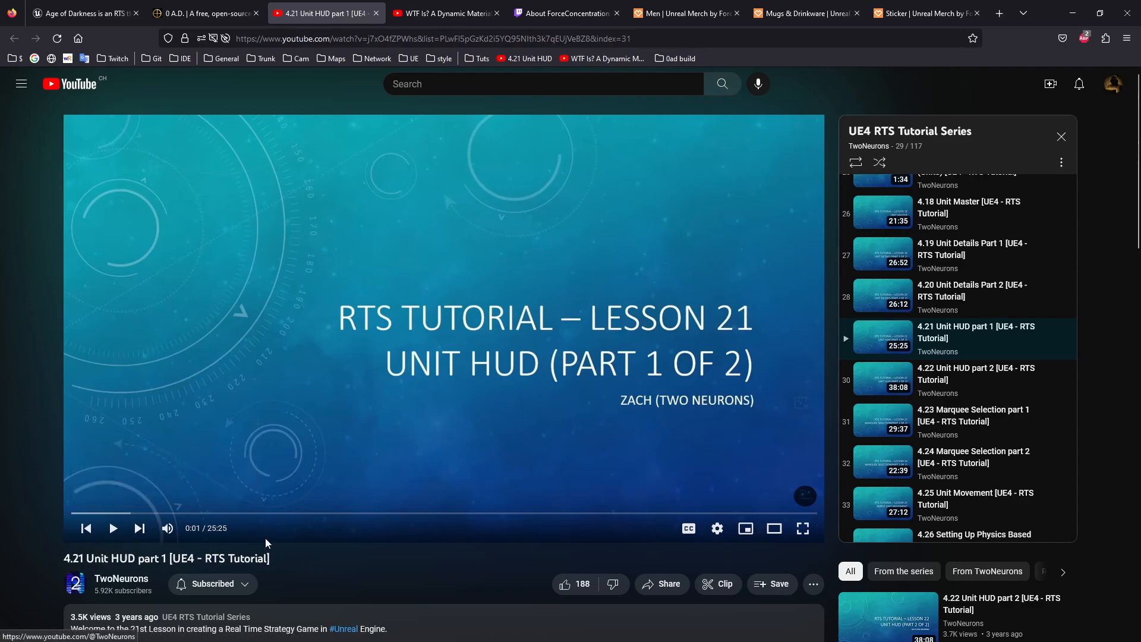
pyautogui.moveTo(614, 513)
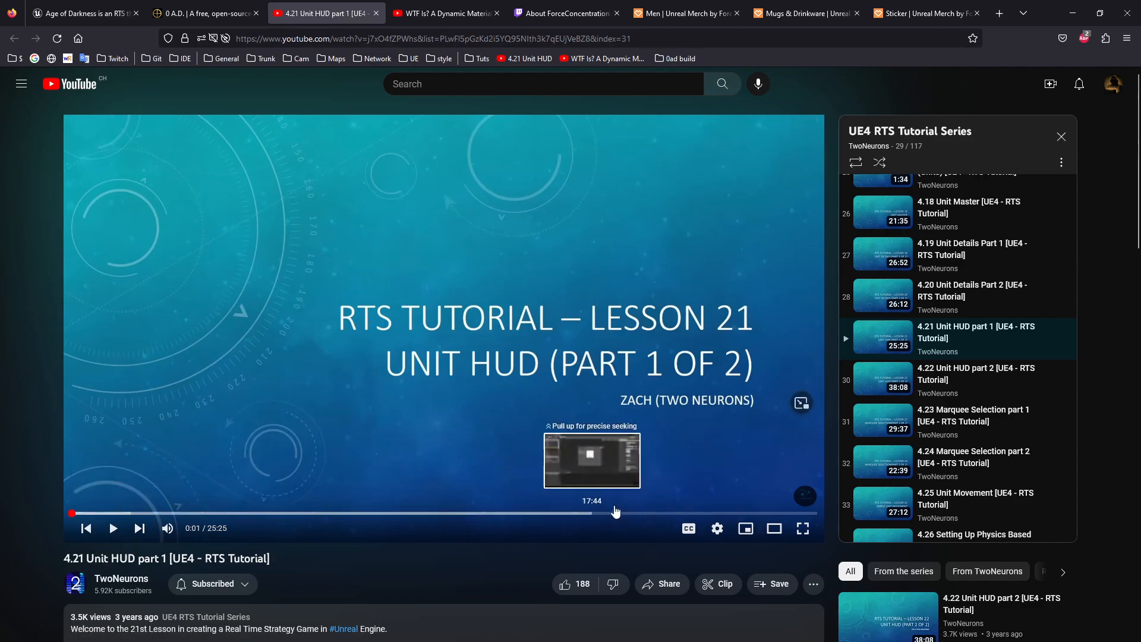
pyautogui.moveTo(857, 342)
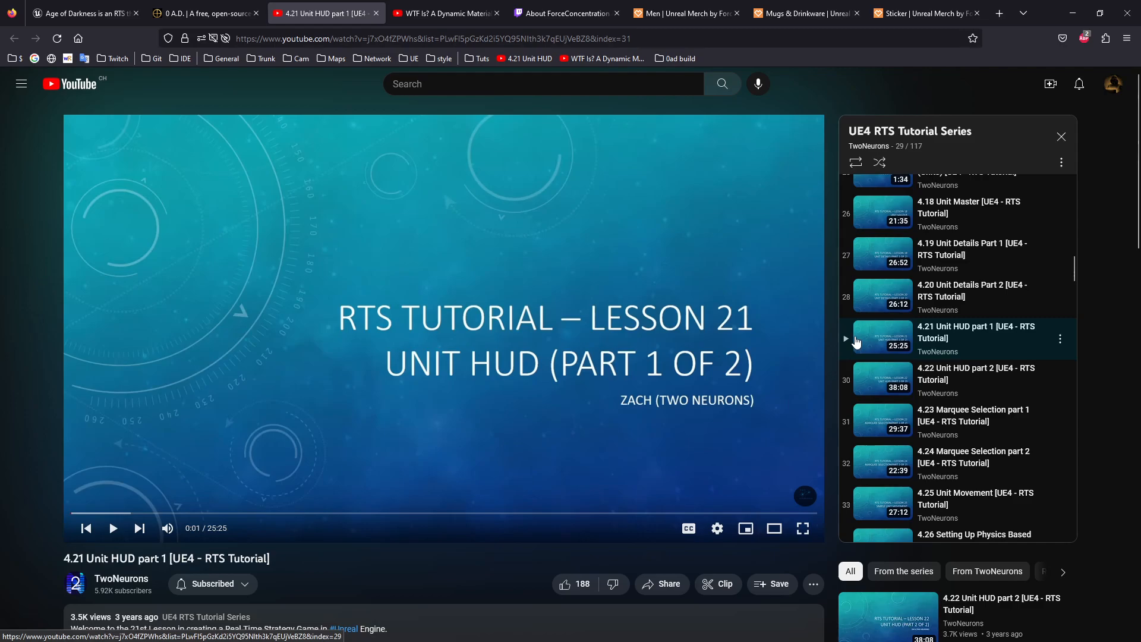
pyautogui.moveTo(459, 108)
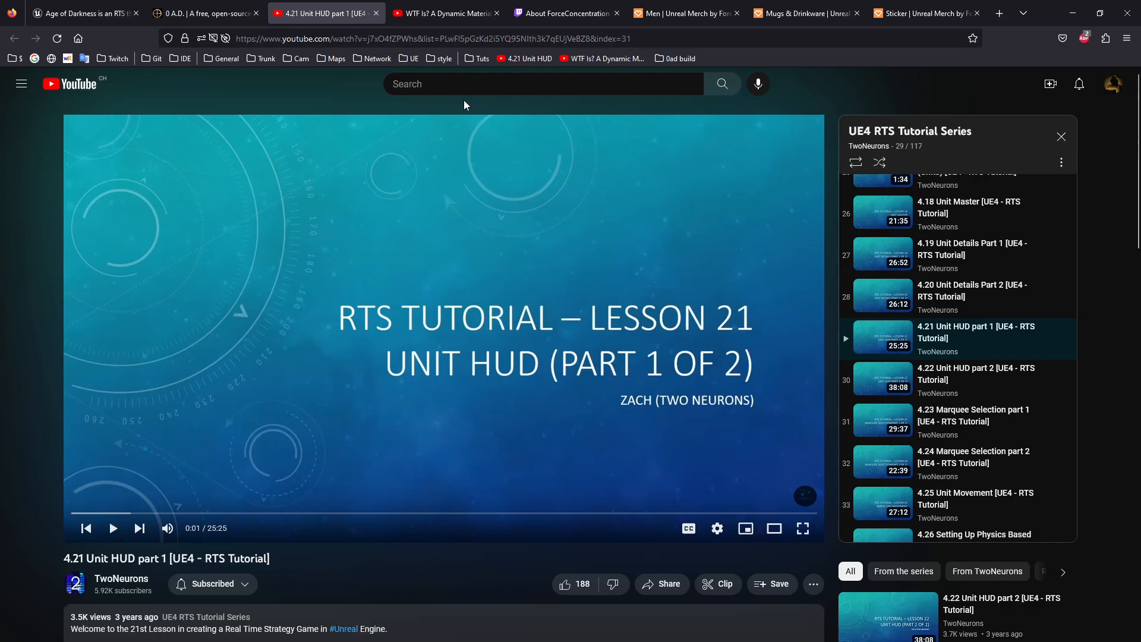
pyautogui.moveTo(946, 251)
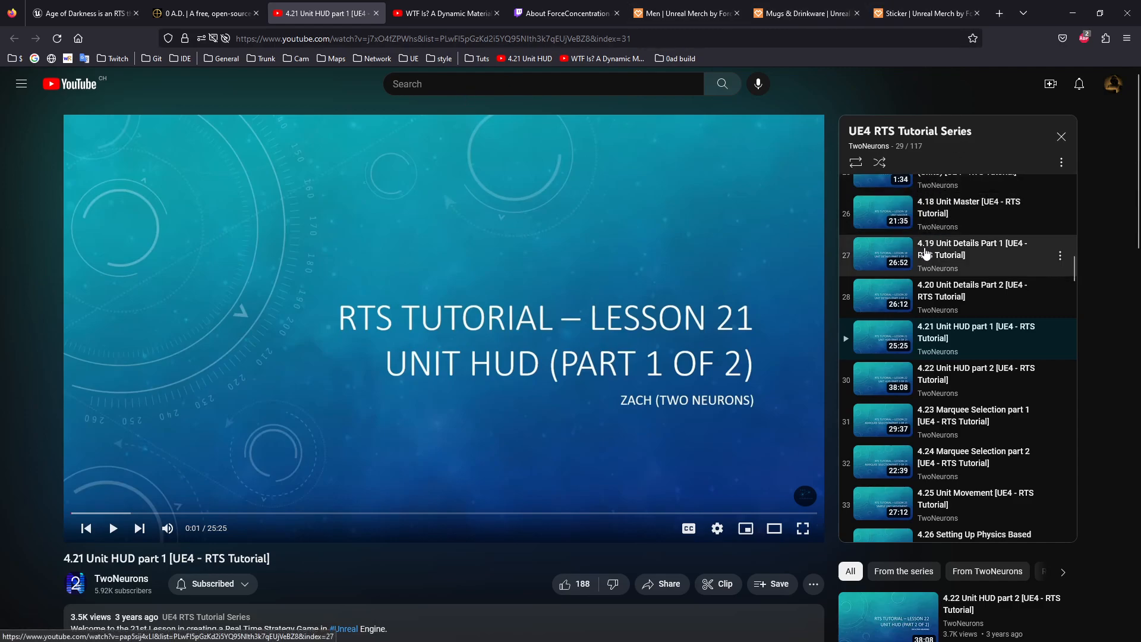
pyautogui.moveTo(931, 353)
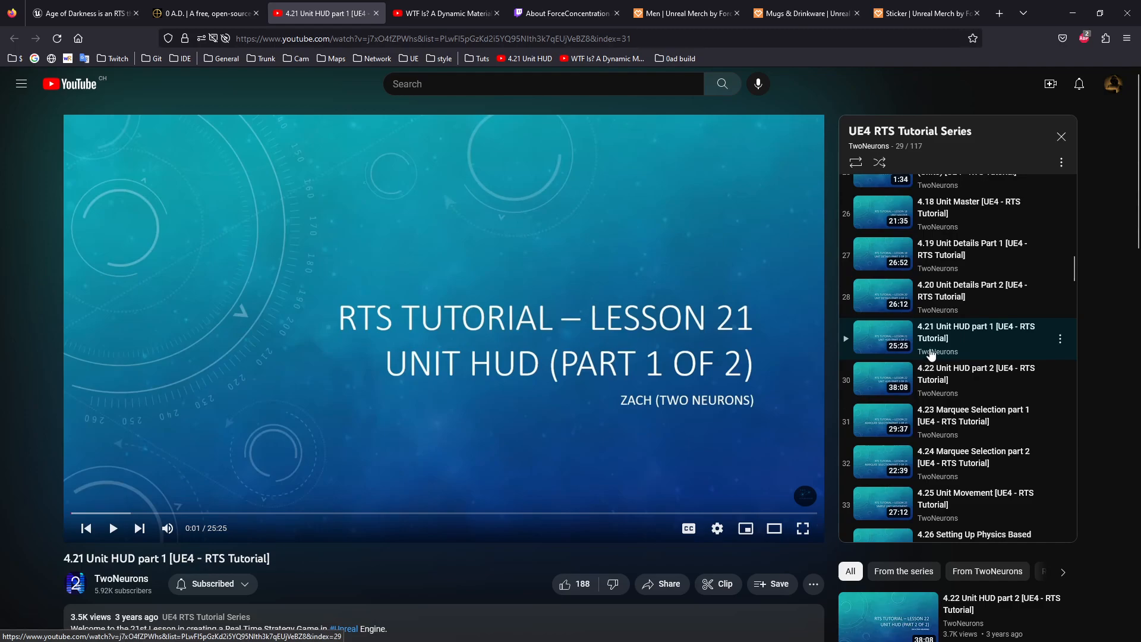
pyautogui.moveTo(934, 338)
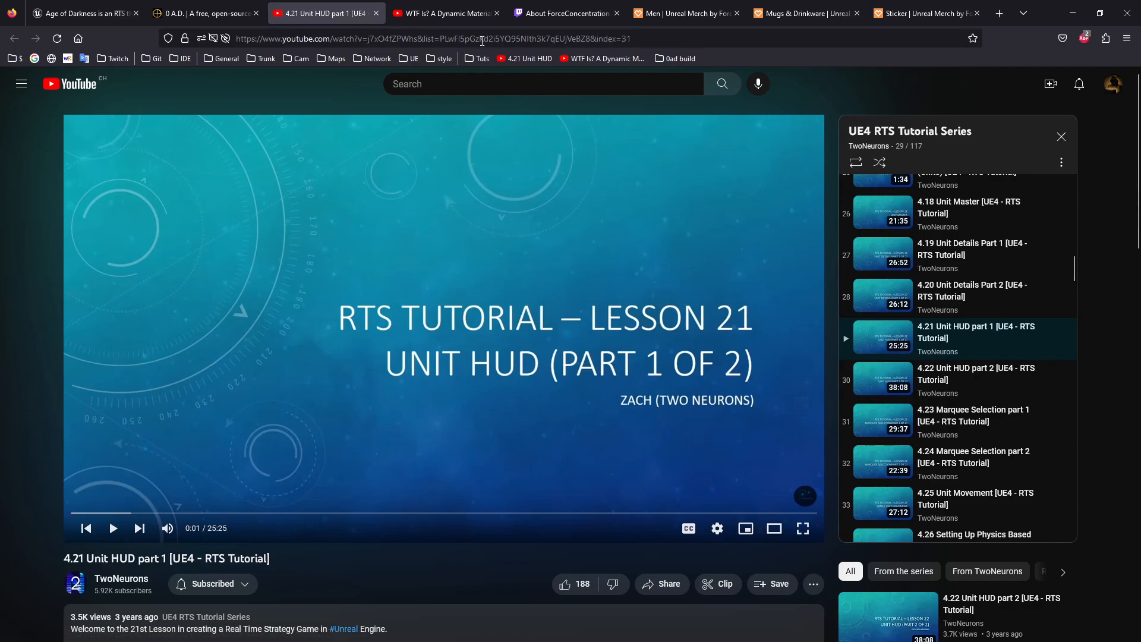
pyautogui.moveTo(444, 13)
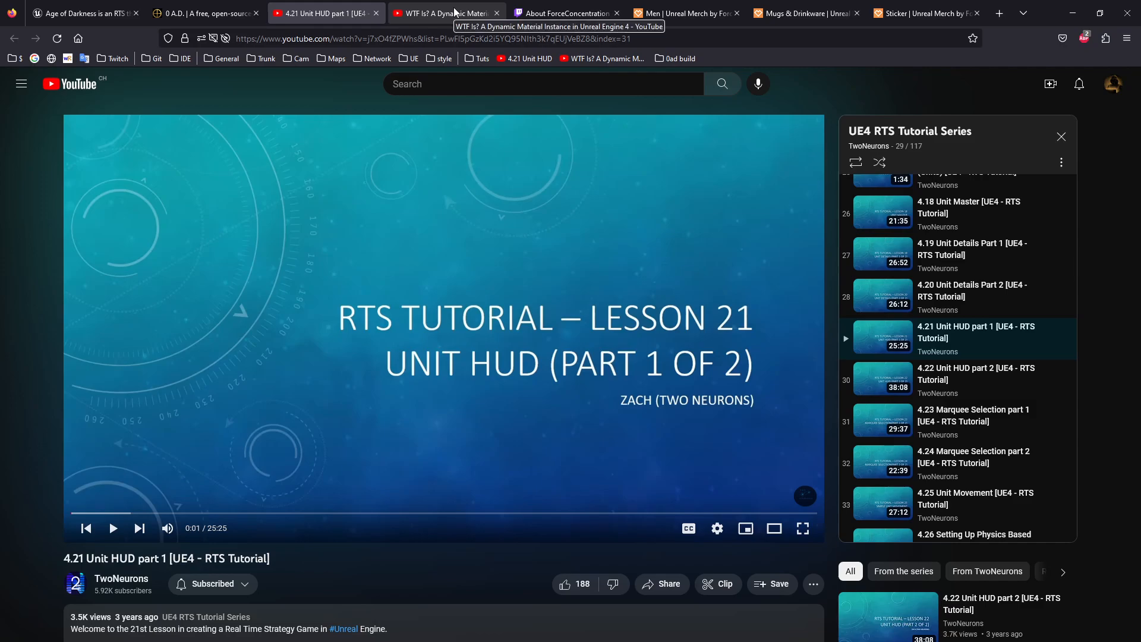
pyautogui.moveTo(432, 105)
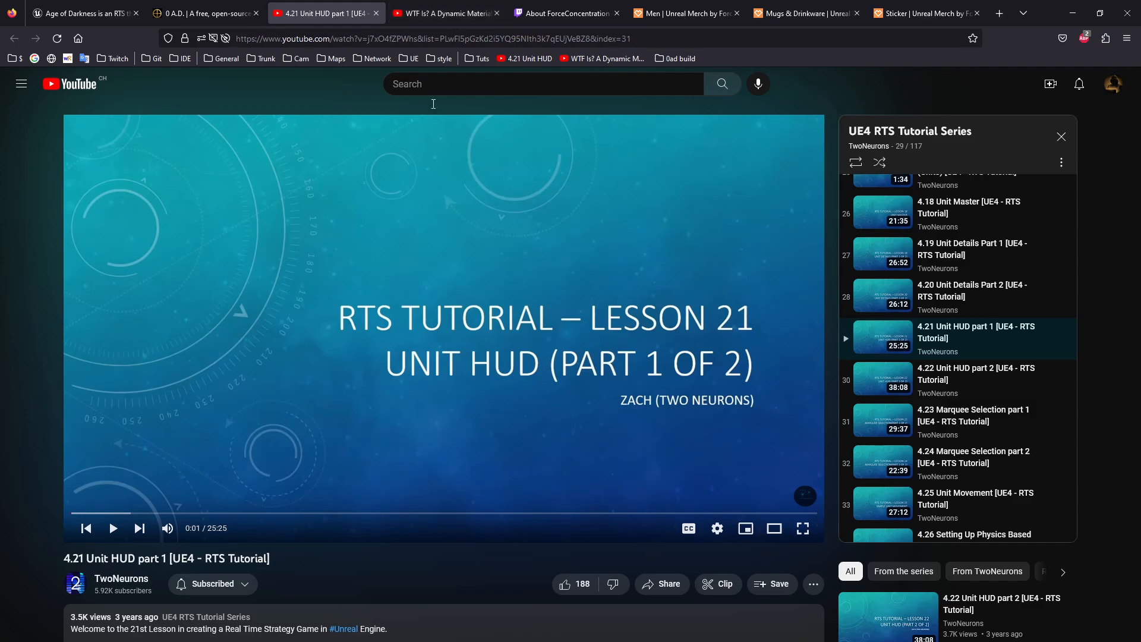
pyautogui.moveTo(281, 394)
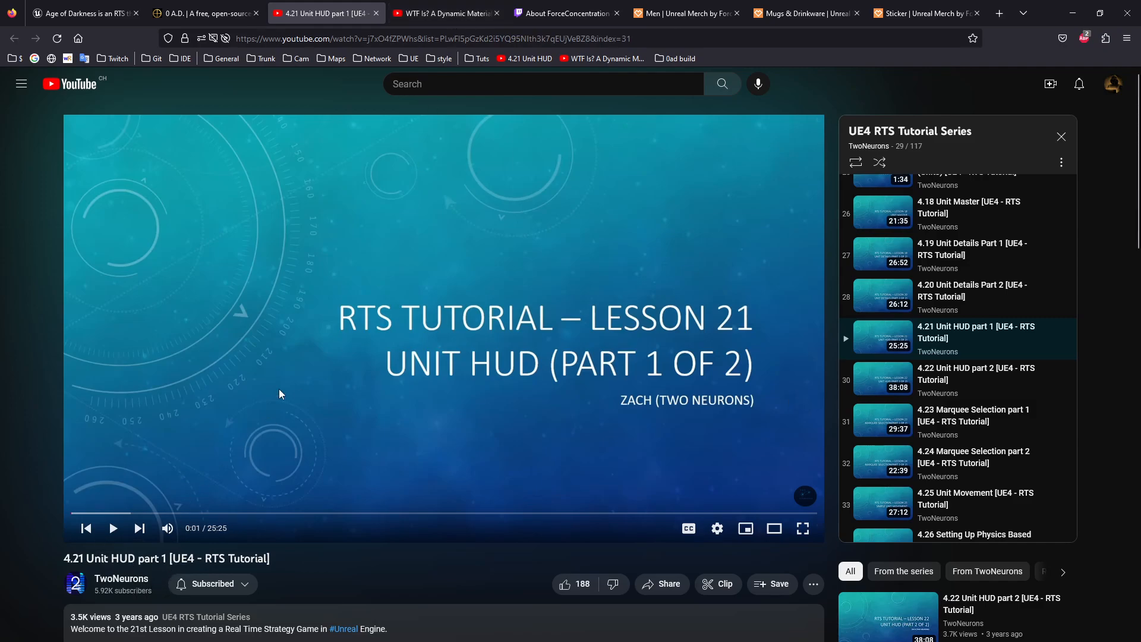
# Switch to Mathew Wadstein's 'WTF Is? A Dynamic Material Instance in Unreal Engine 4' video
pyautogui.click(443, 13)
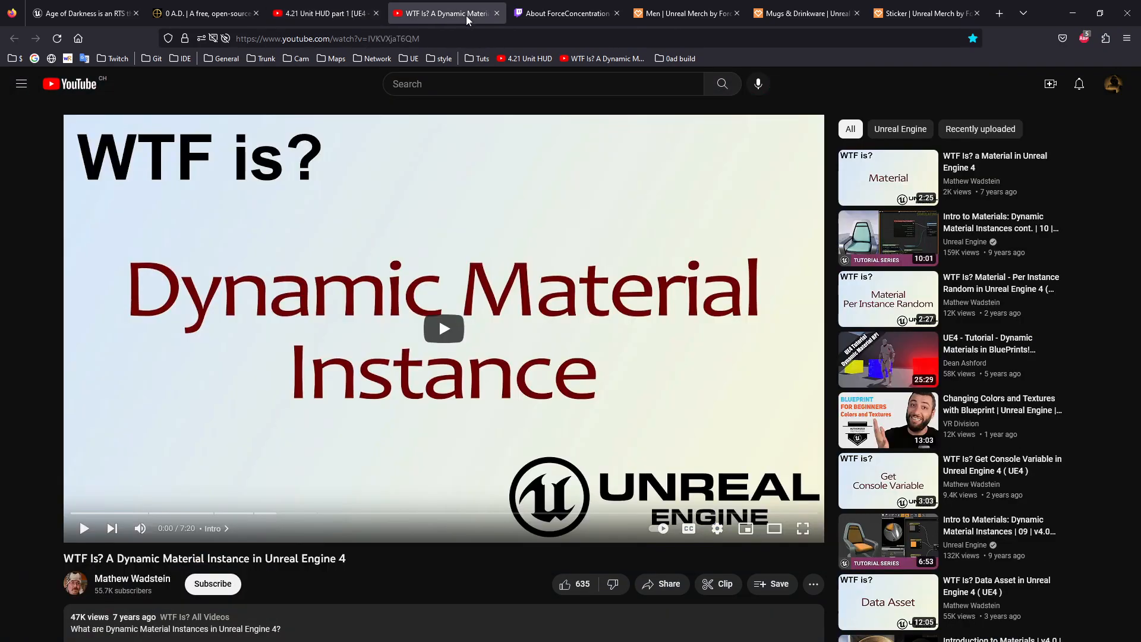
pyautogui.moveTo(284, 204)
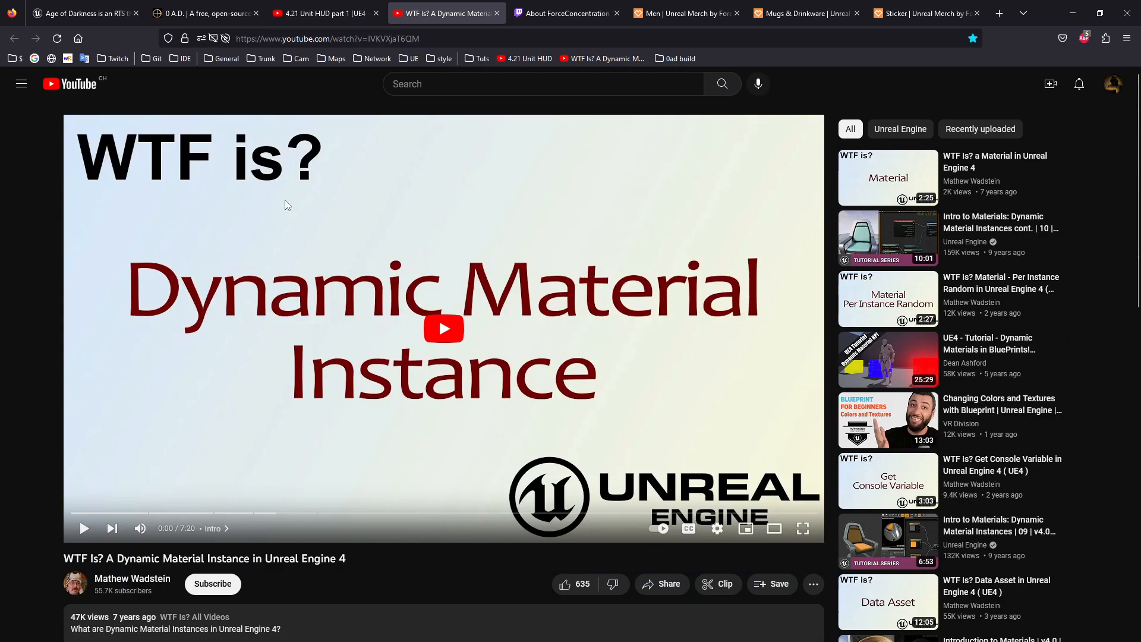
pyautogui.moveTo(331, 374)
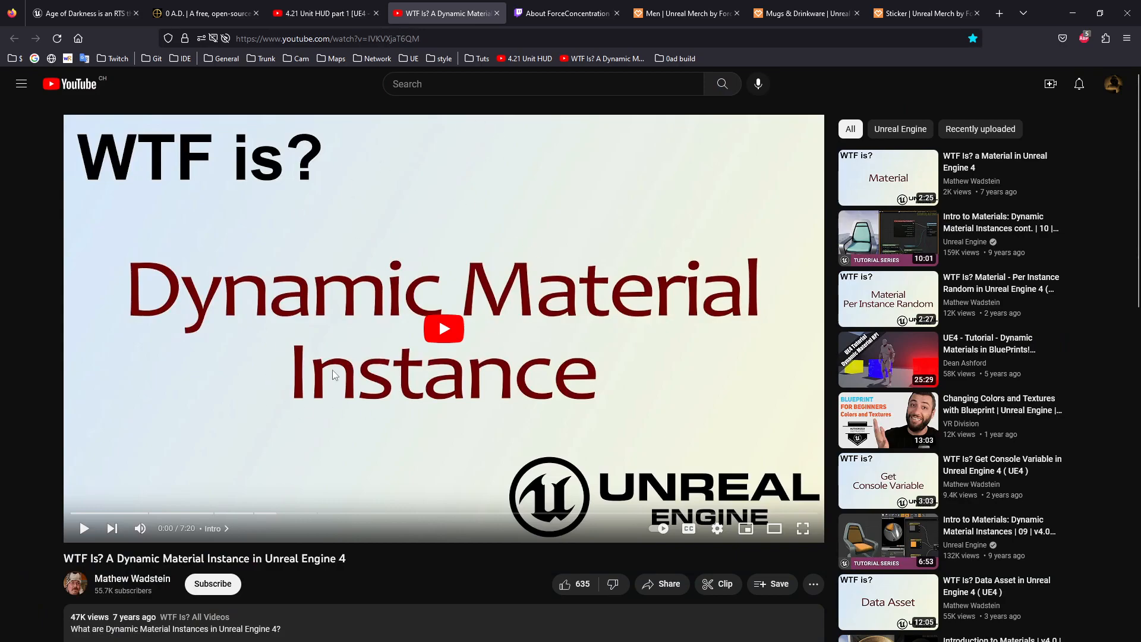
pyautogui.moveTo(649, 340)
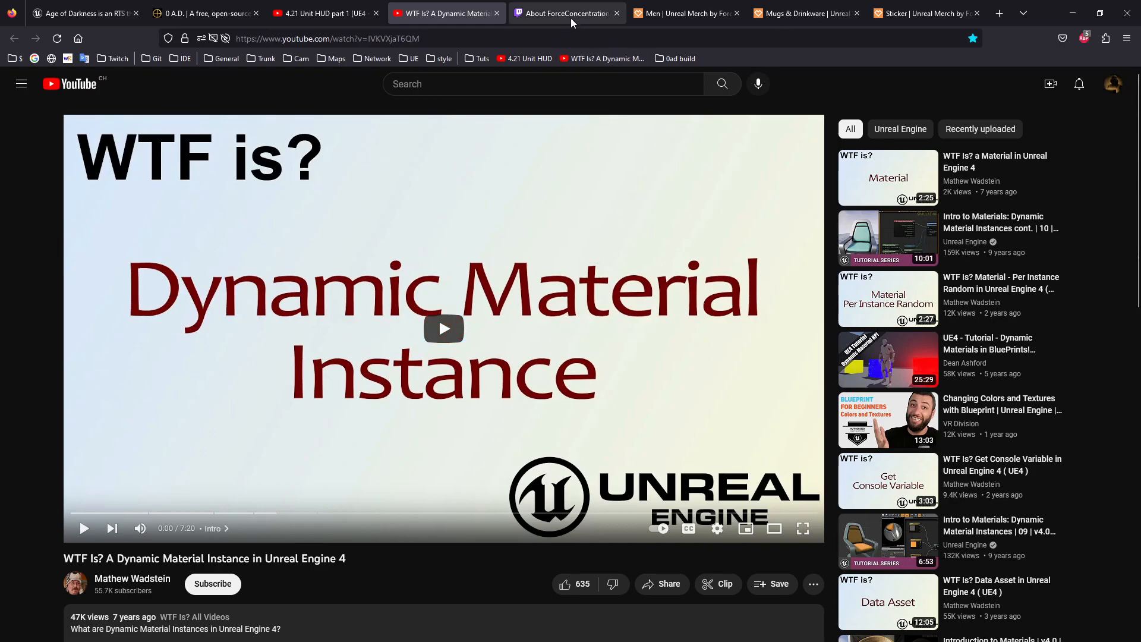
pyautogui.moveTo(568, 13)
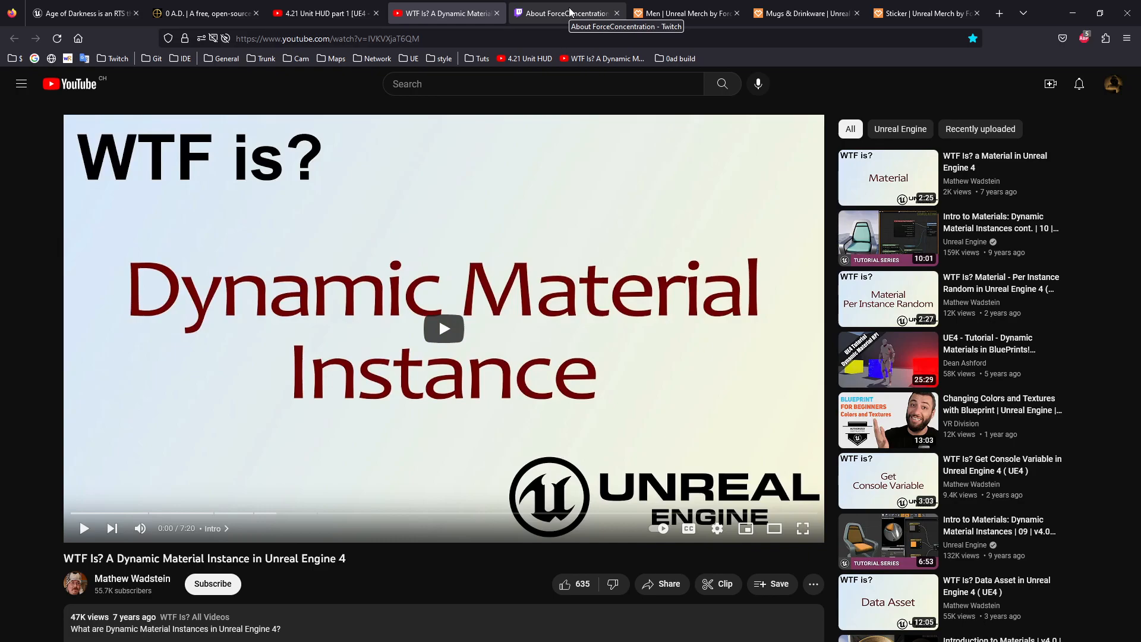
# Show ForceConcentration's Twitch About page, scrolled to the game, dev process and merch panels
pyautogui.click(565, 13)
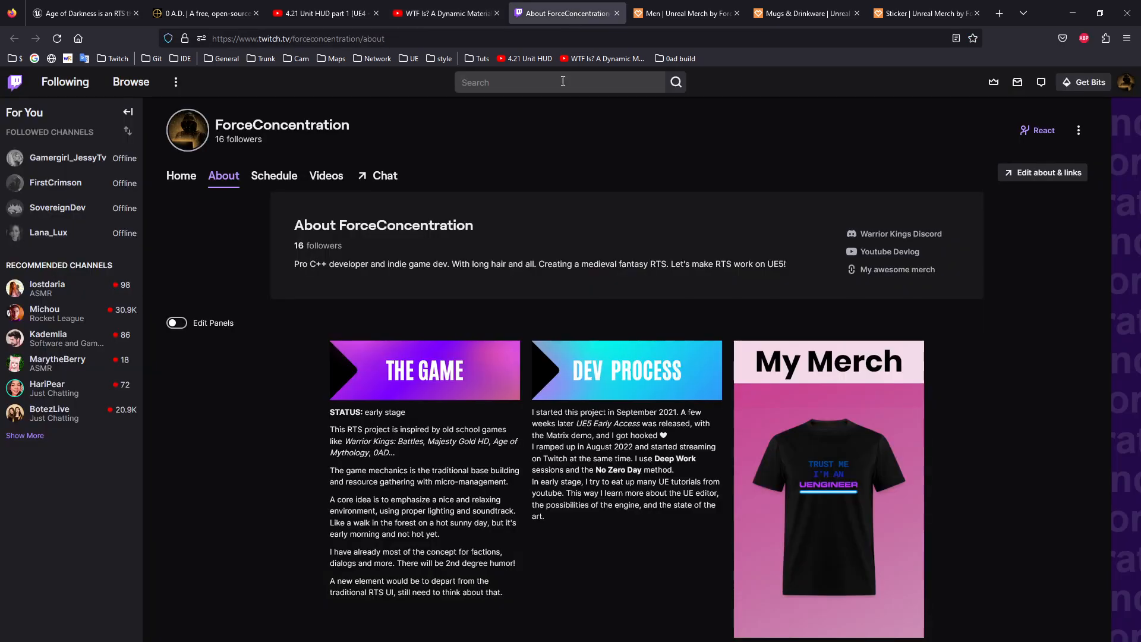
pyautogui.moveTo(866, 425)
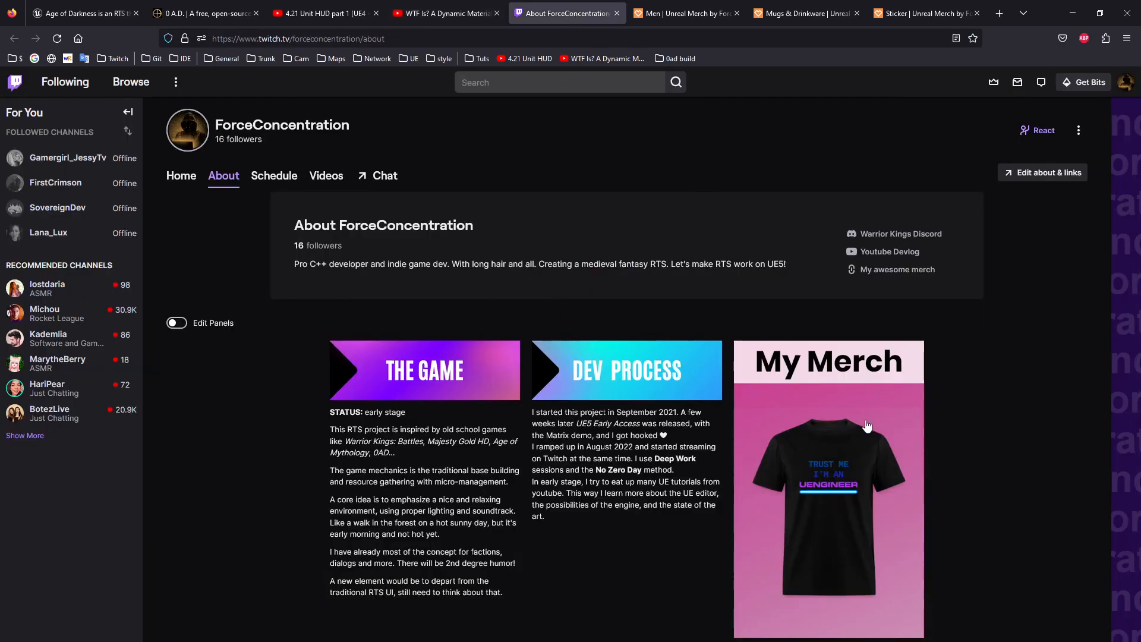
pyautogui.moveTo(796, 429)
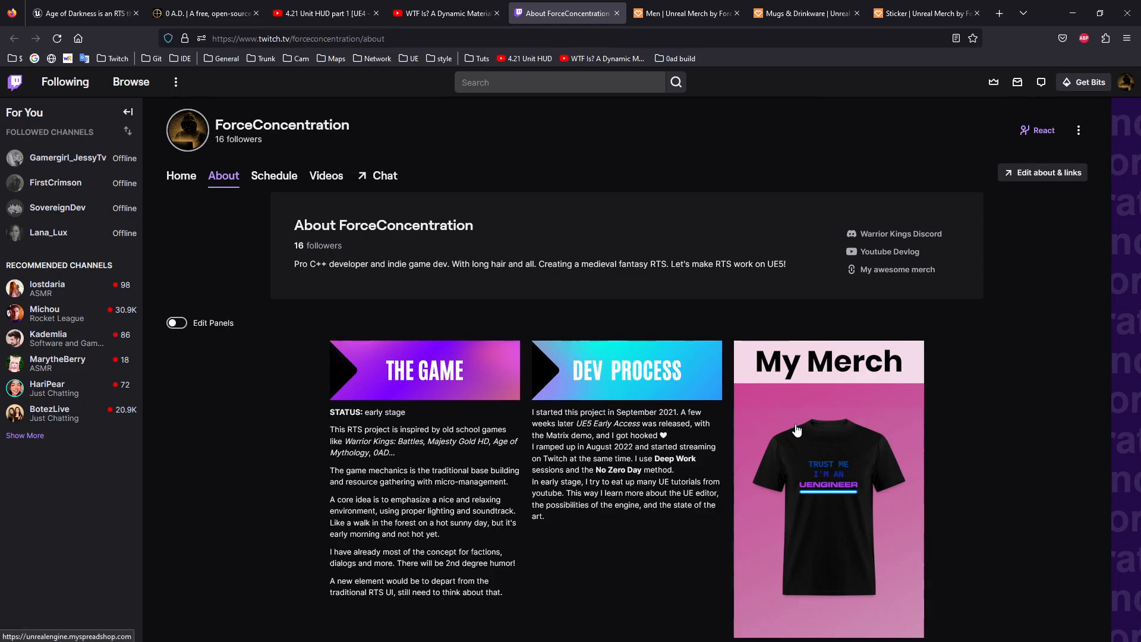
pyautogui.scroll(-3)
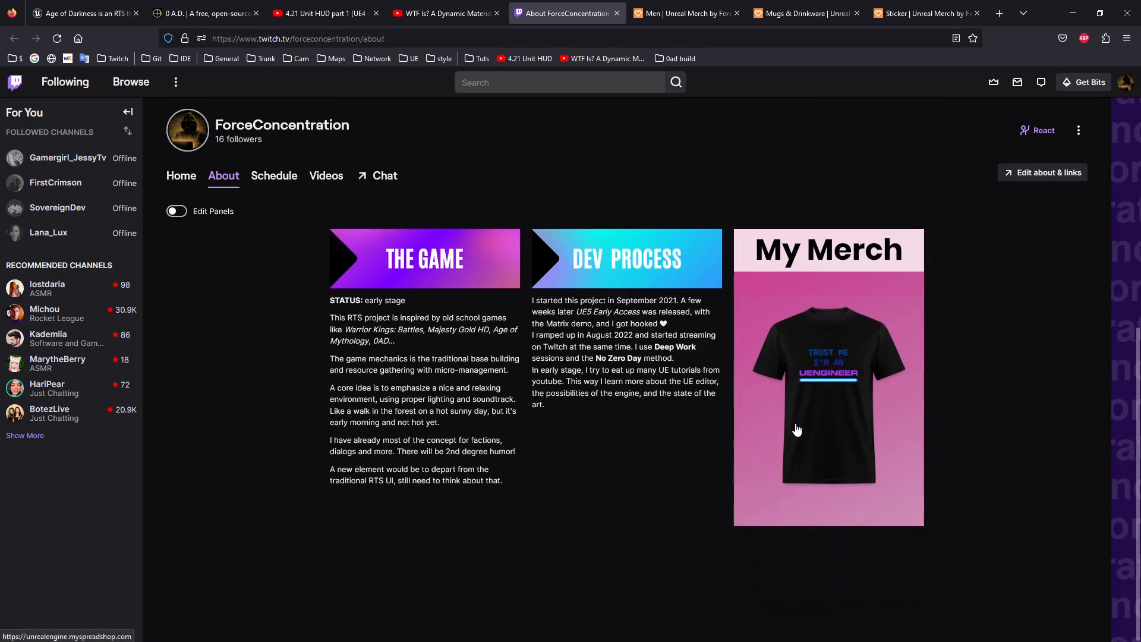
pyautogui.moveTo(878, 394)
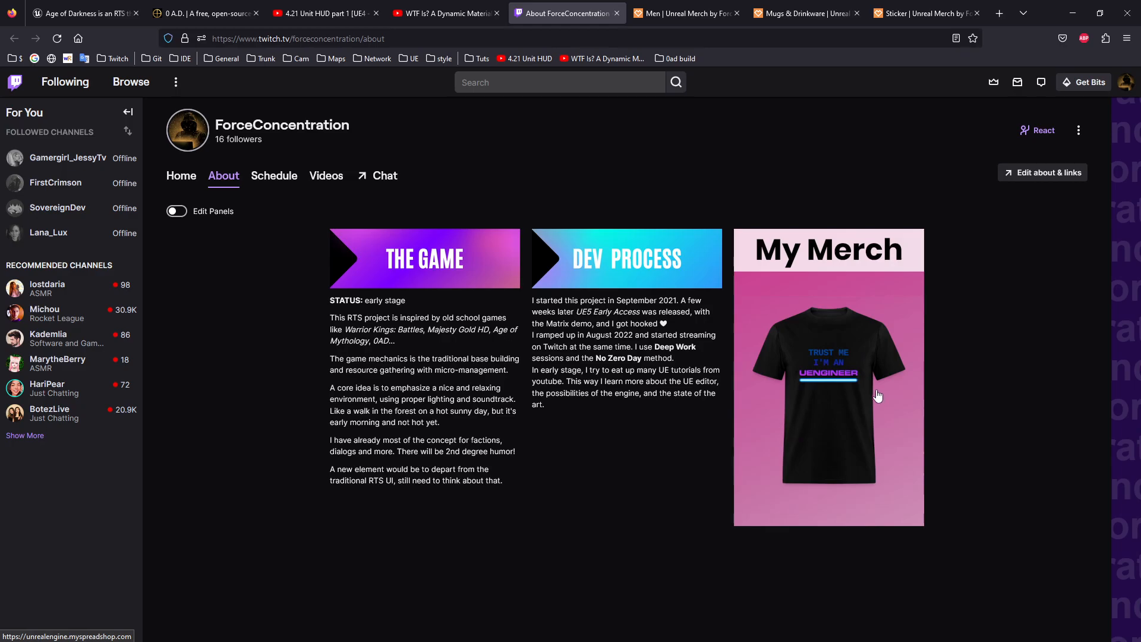
pyautogui.moveTo(783, 404)
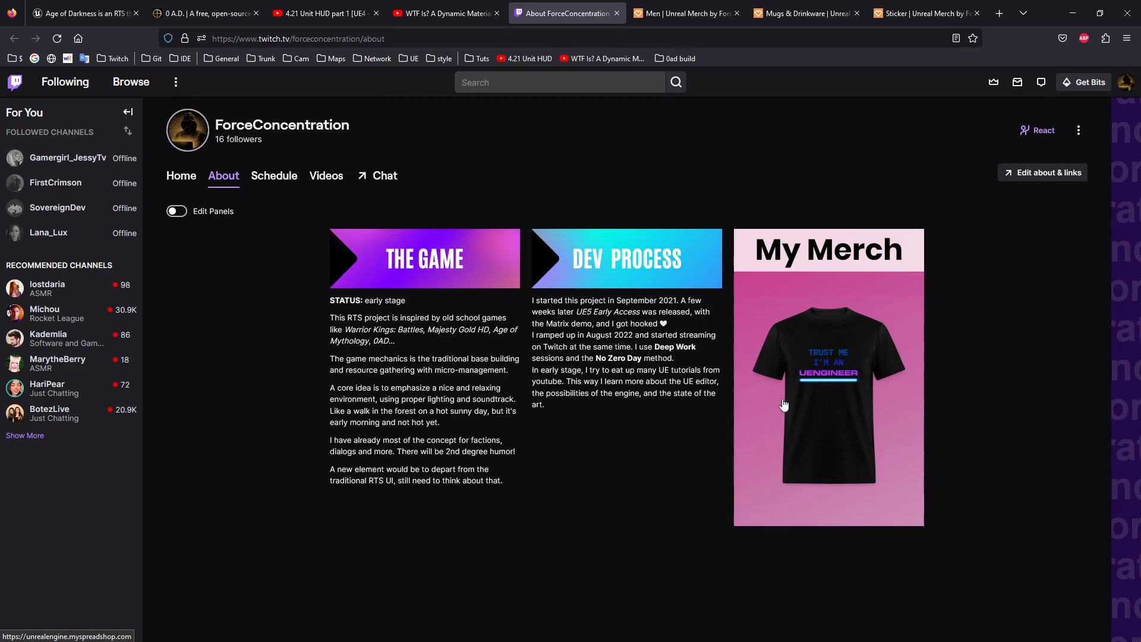
pyautogui.moveTo(676, 437)
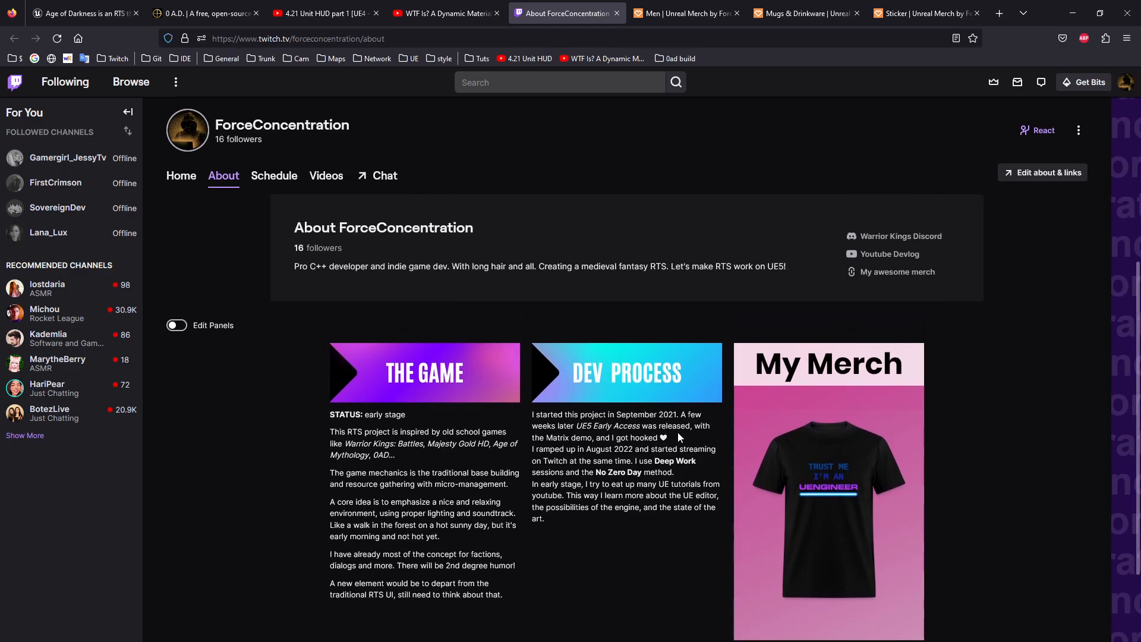
pyautogui.moveTo(880, 474)
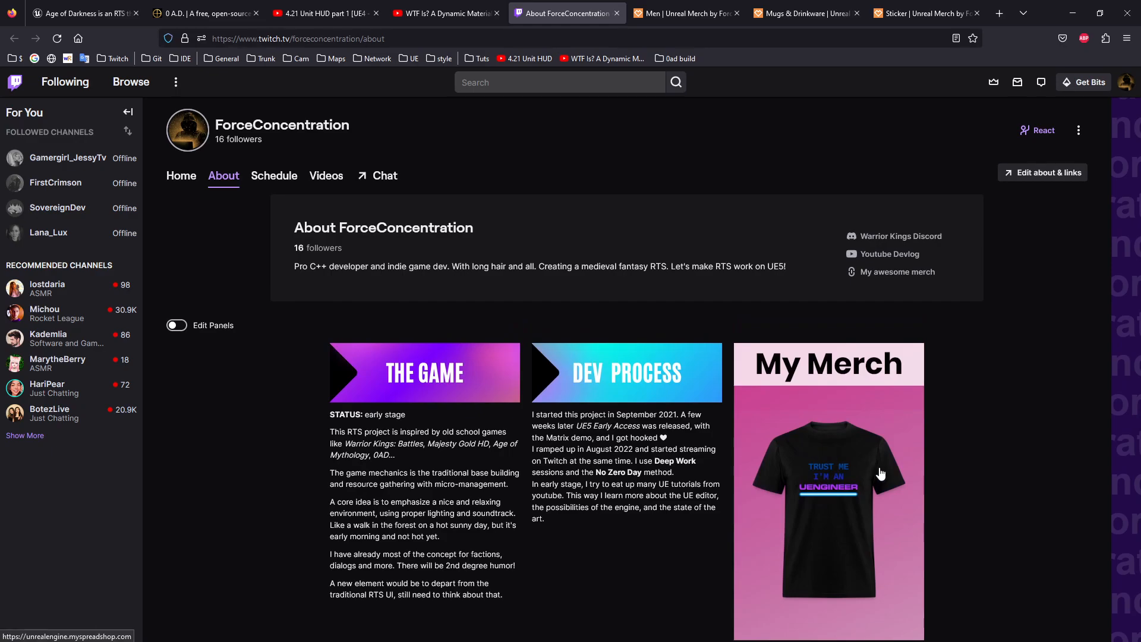
pyautogui.moveTo(876, 465)
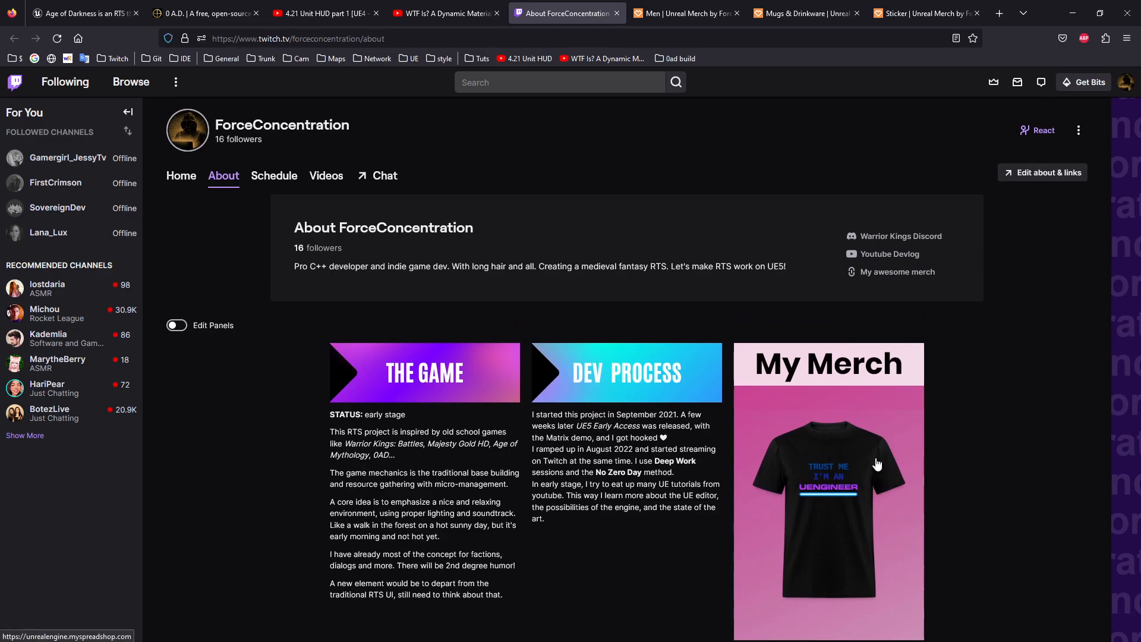
pyautogui.moveTo(784, 466)
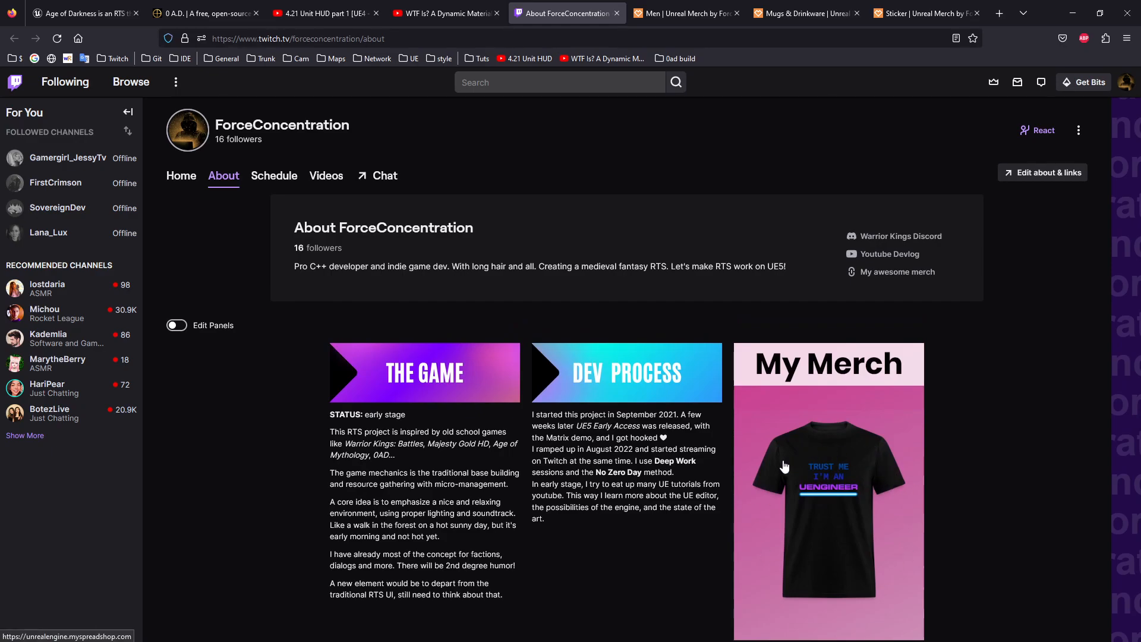
pyautogui.moveTo(794, 440)
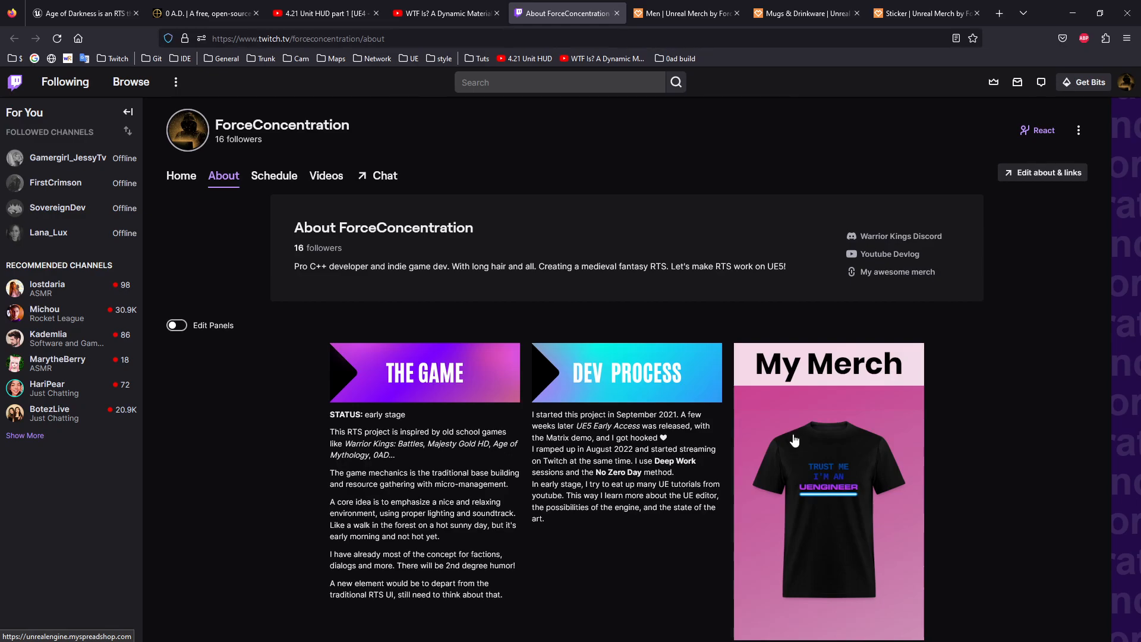
pyautogui.moveTo(904, 367)
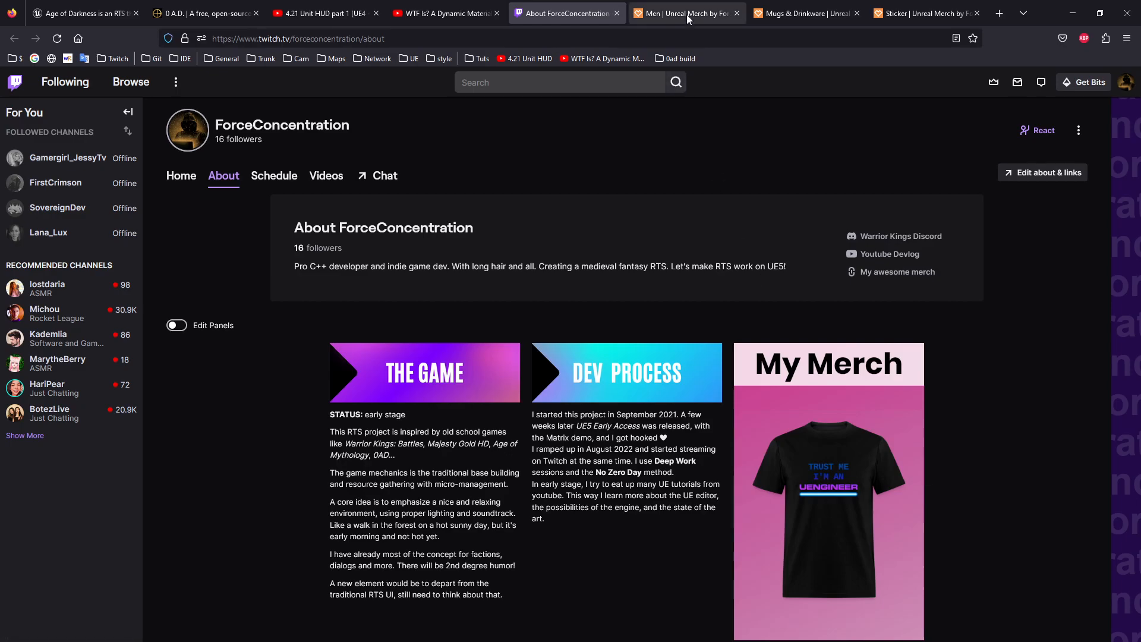
# Browse the men's Unreal merch page from the UEngineer designs down to the 'It works… on Unreal' items
pyautogui.click(685, 13)
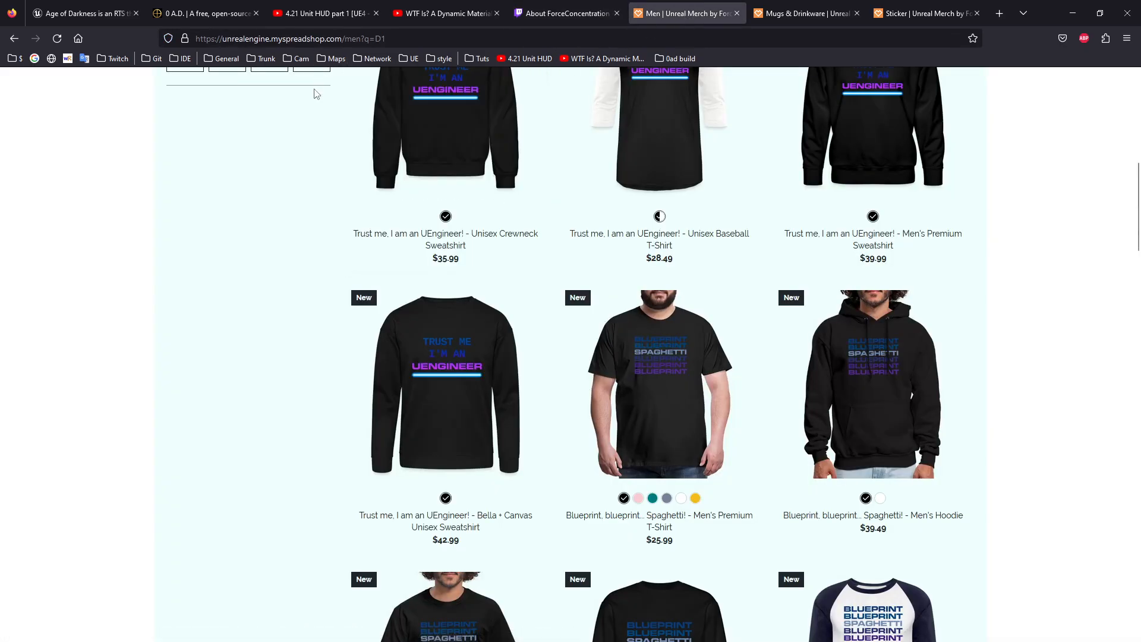
pyautogui.moveTo(233, 293)
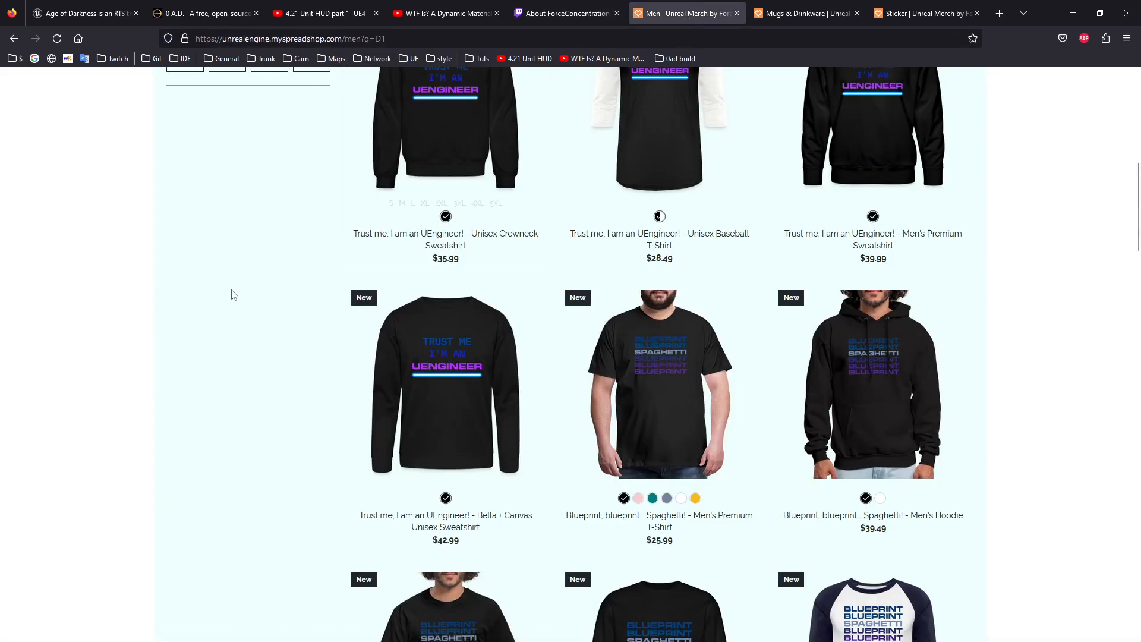
pyautogui.scroll(3)
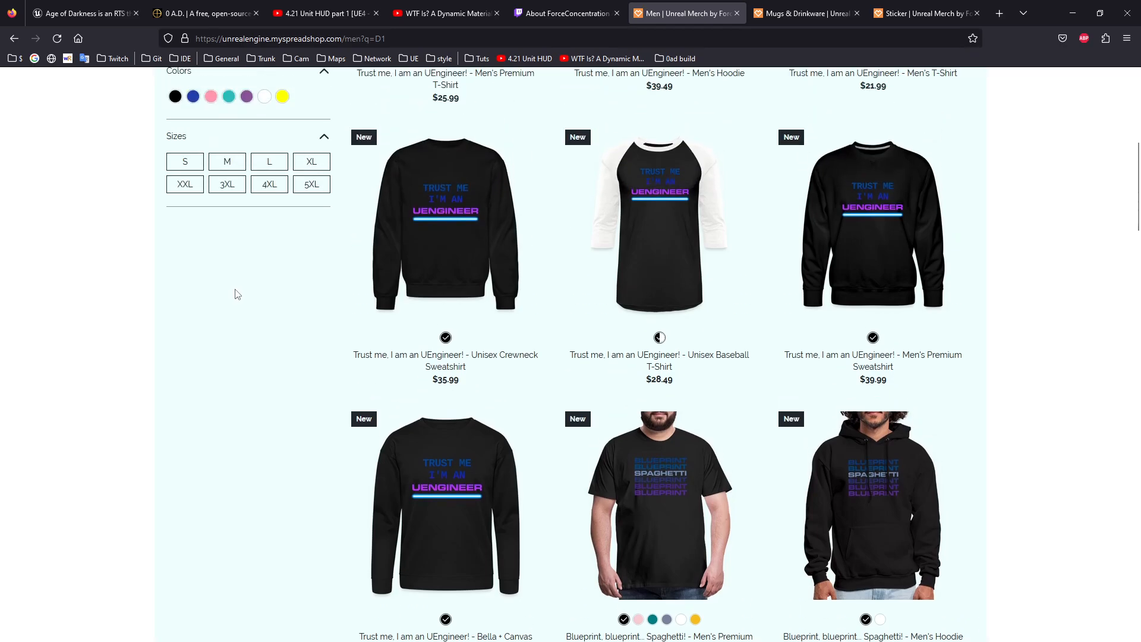
pyautogui.scroll(3)
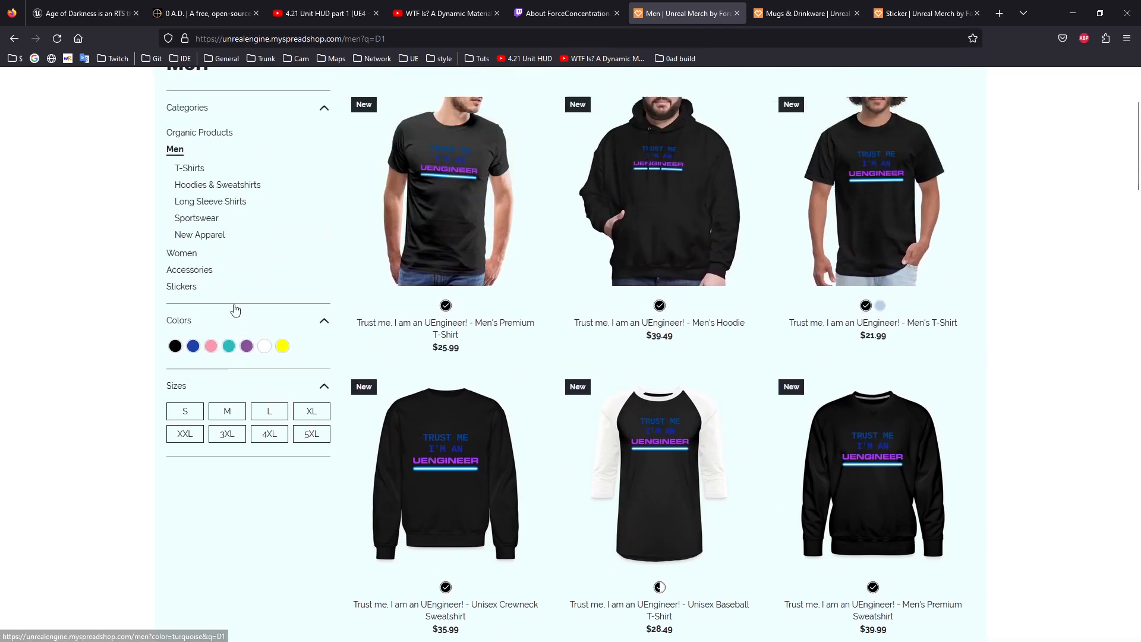
pyautogui.scroll(3)
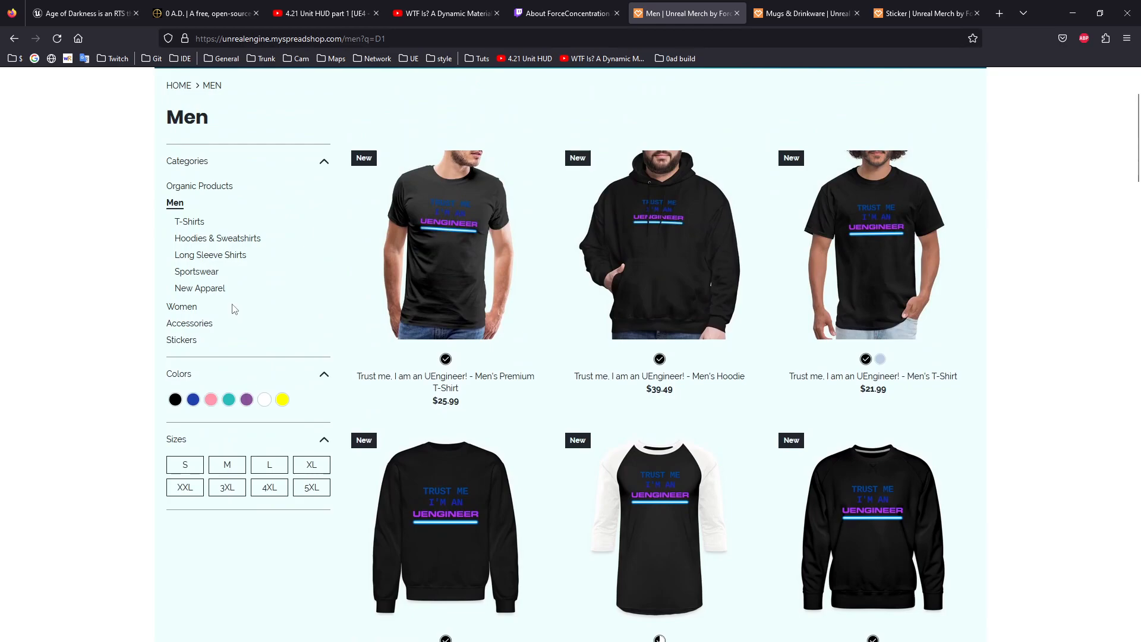
pyautogui.moveTo(1066, 319)
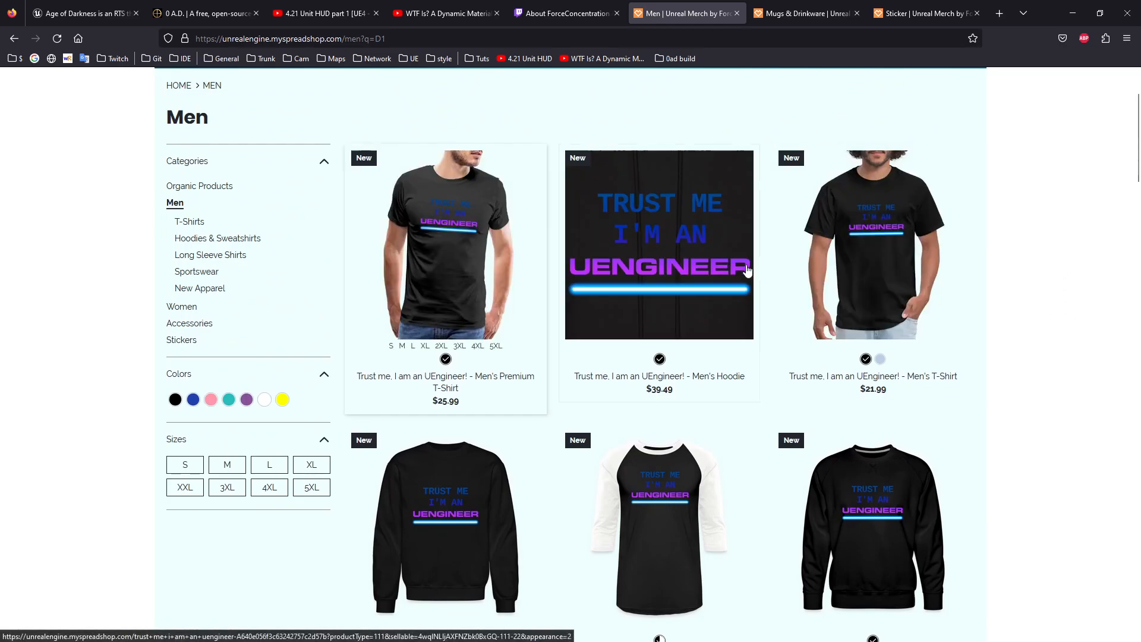
pyautogui.scroll(-3)
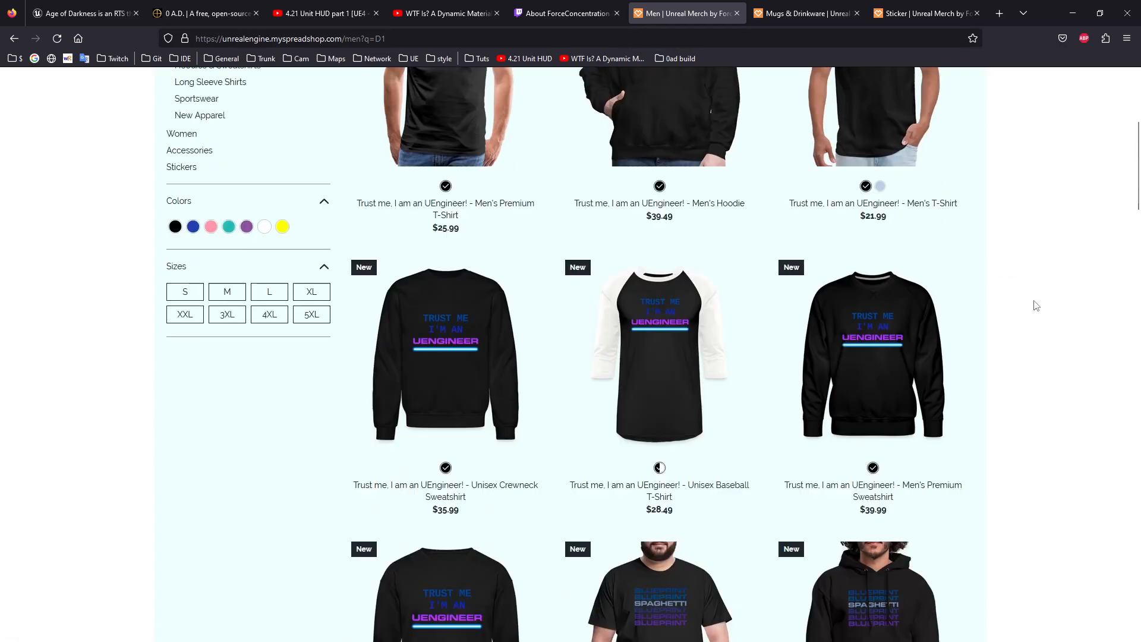
pyautogui.scroll(-3)
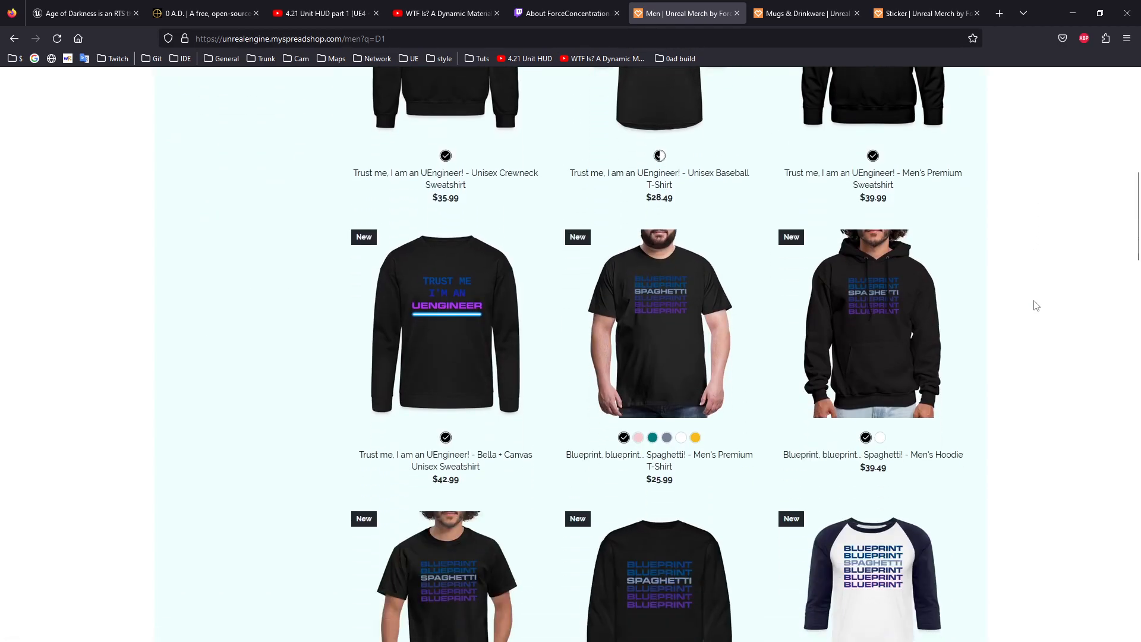
pyautogui.scroll(-3)
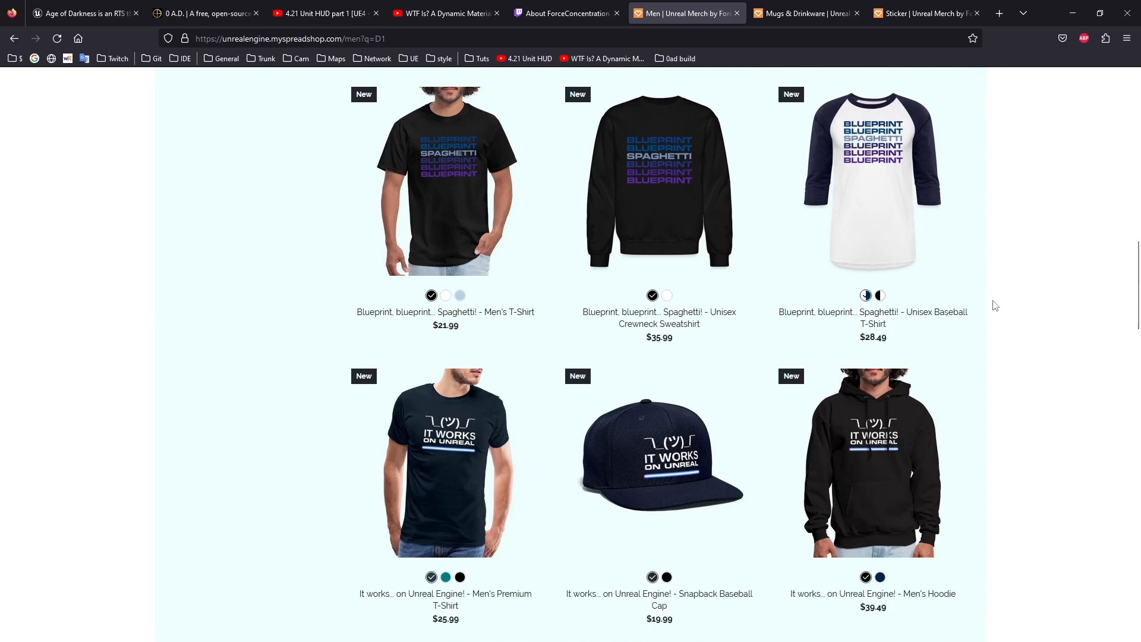
pyautogui.moveTo(445, 182)
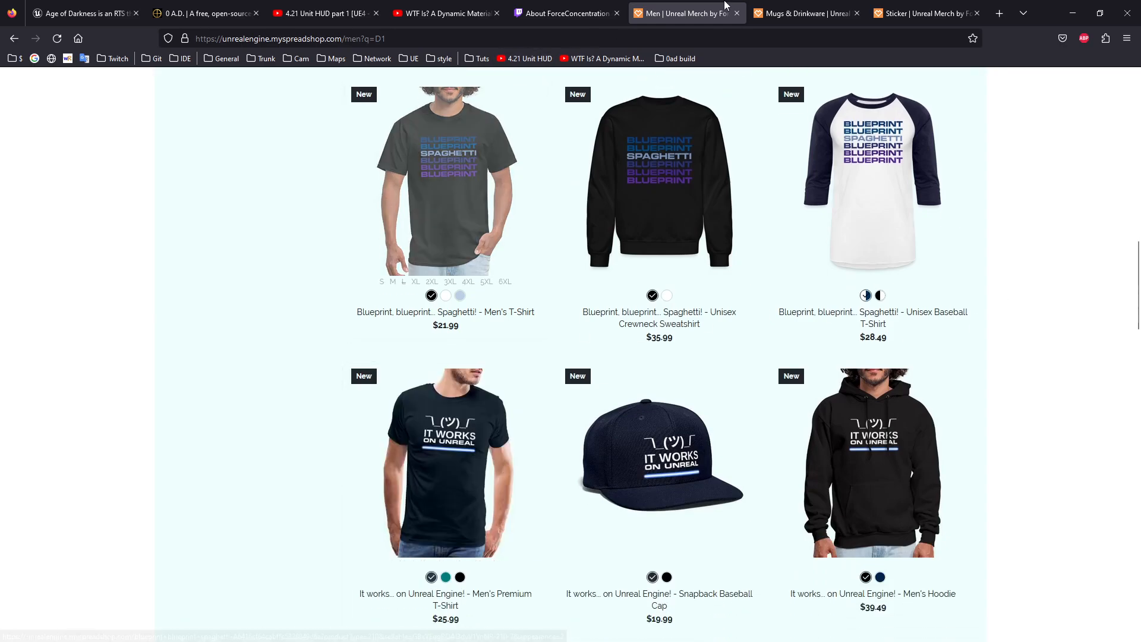
# Glance at the Stickers page, then settle on the Mugs & Drinkware page with its panoramic mugs
pyautogui.click(806, 13)
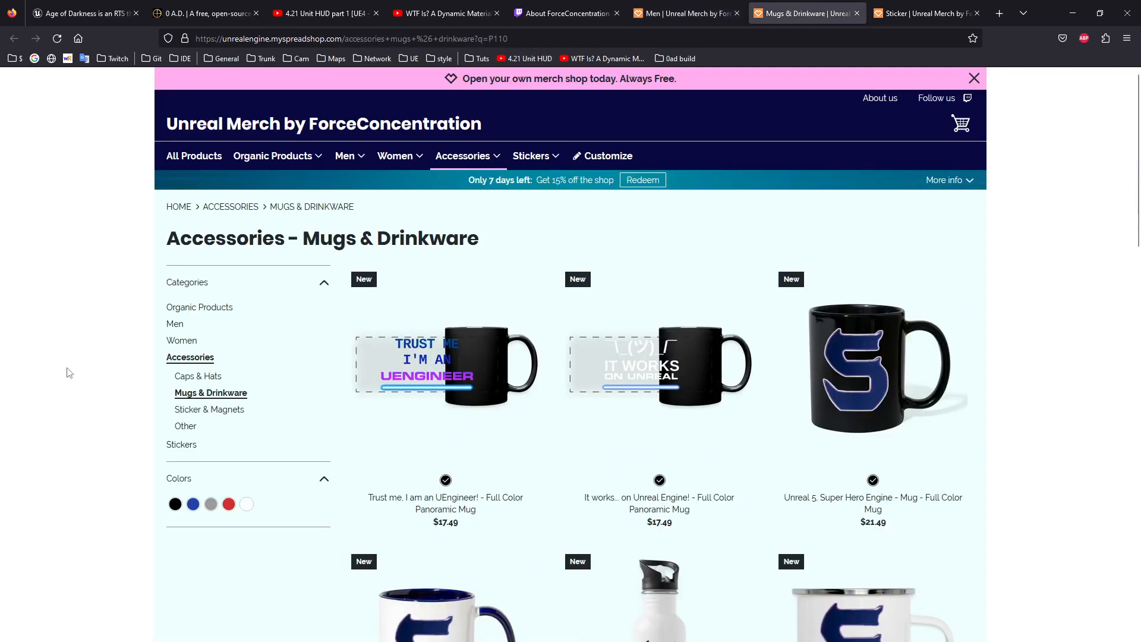
pyautogui.click(924, 13)
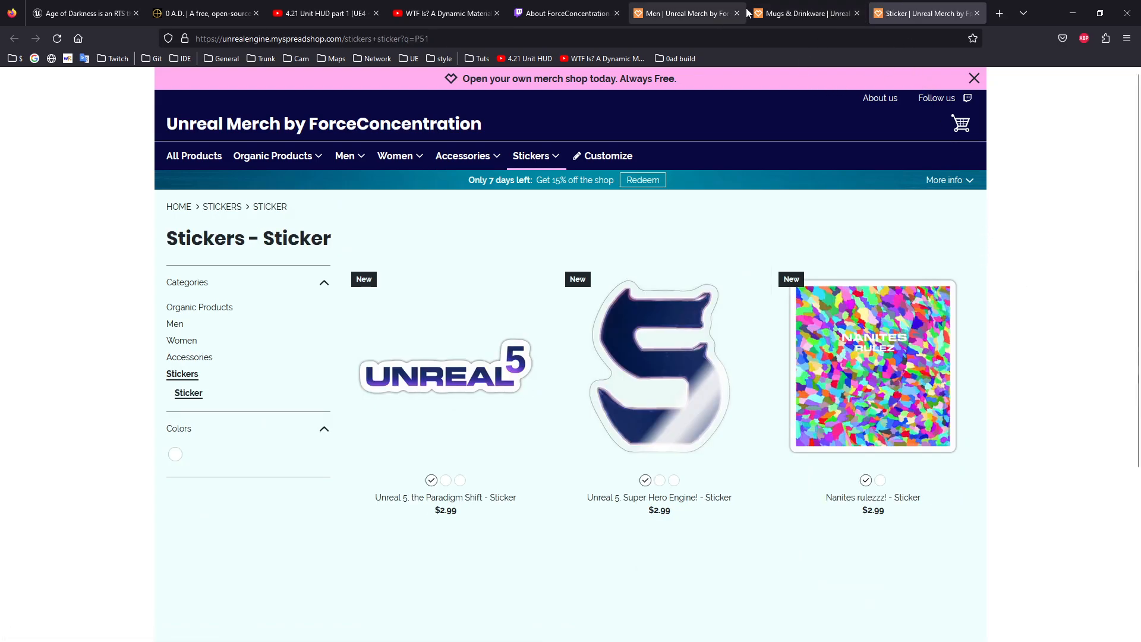
pyautogui.click(800, 13)
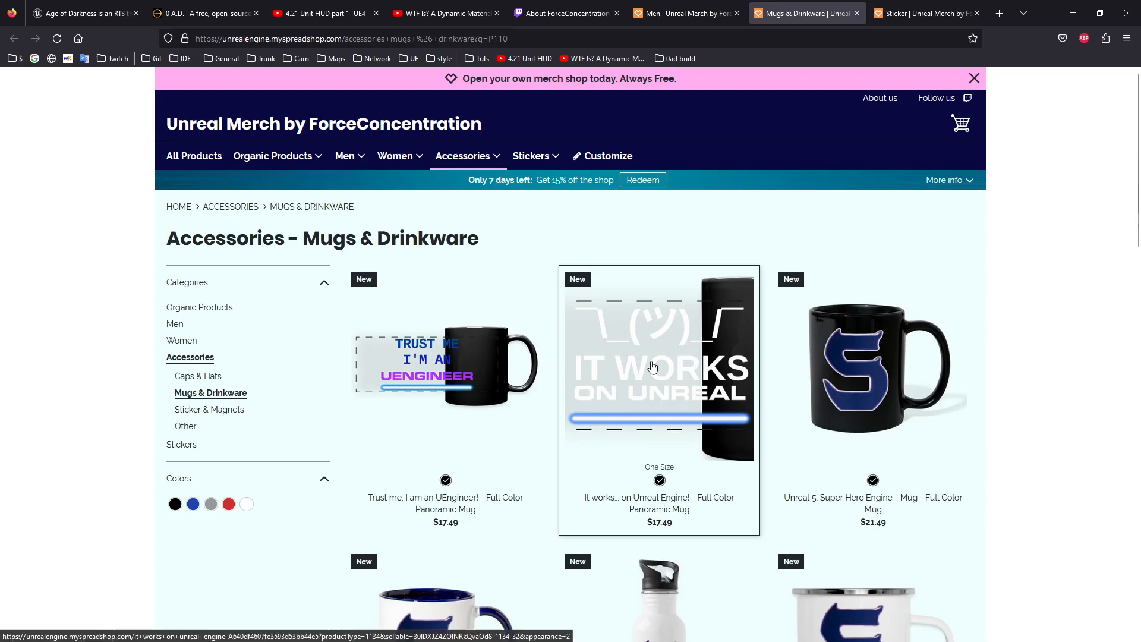
# Open the 'It works… on Unreal Engine!' Full Color Panoramic Mug product page, priced $17.49
pyautogui.click(659, 363)
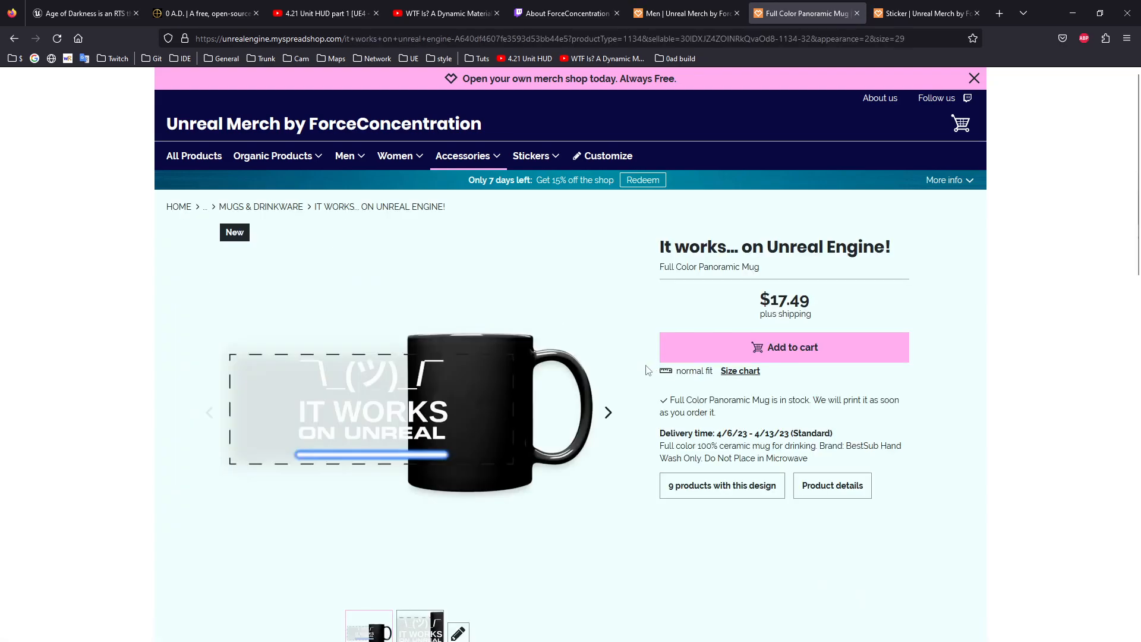
pyautogui.moveTo(780, 318)
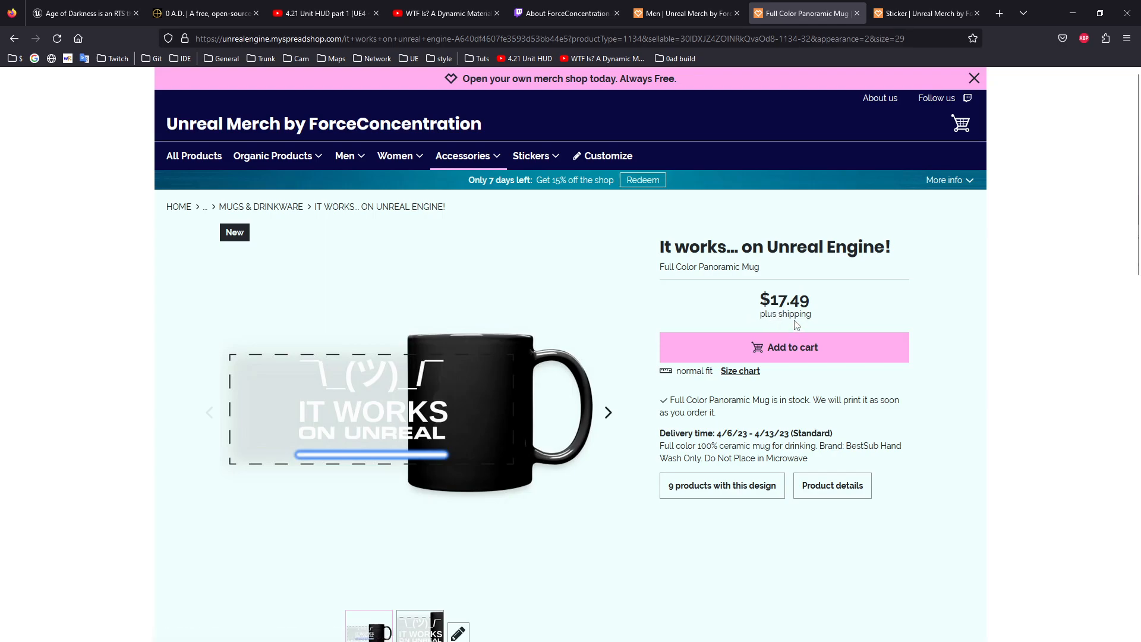
pyautogui.moveTo(784, 304)
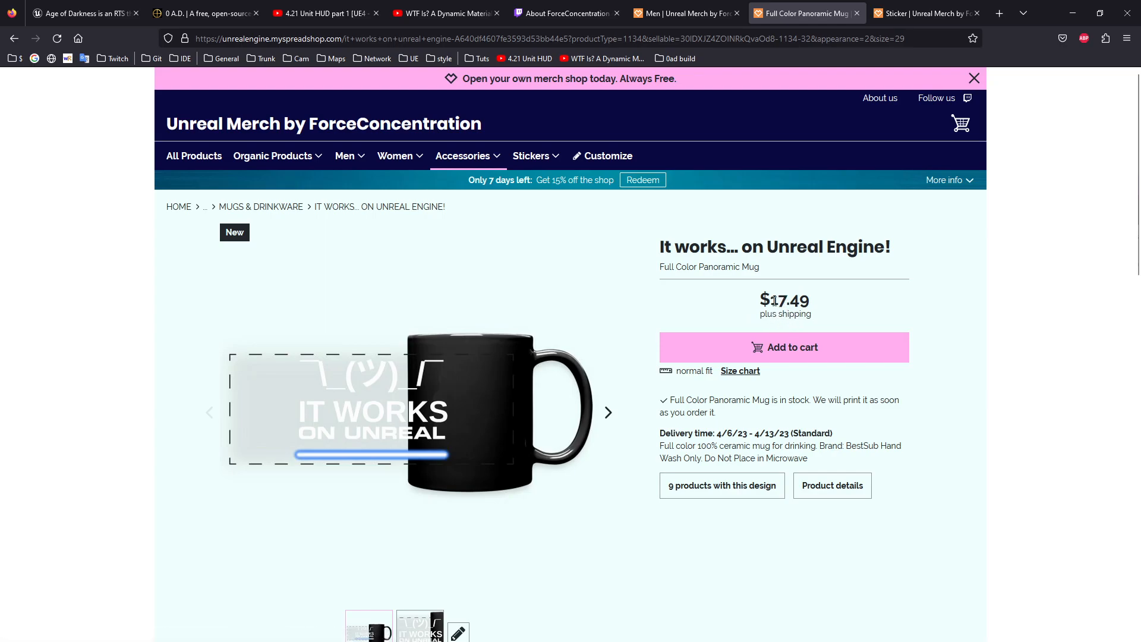
pyautogui.moveTo(636, 229)
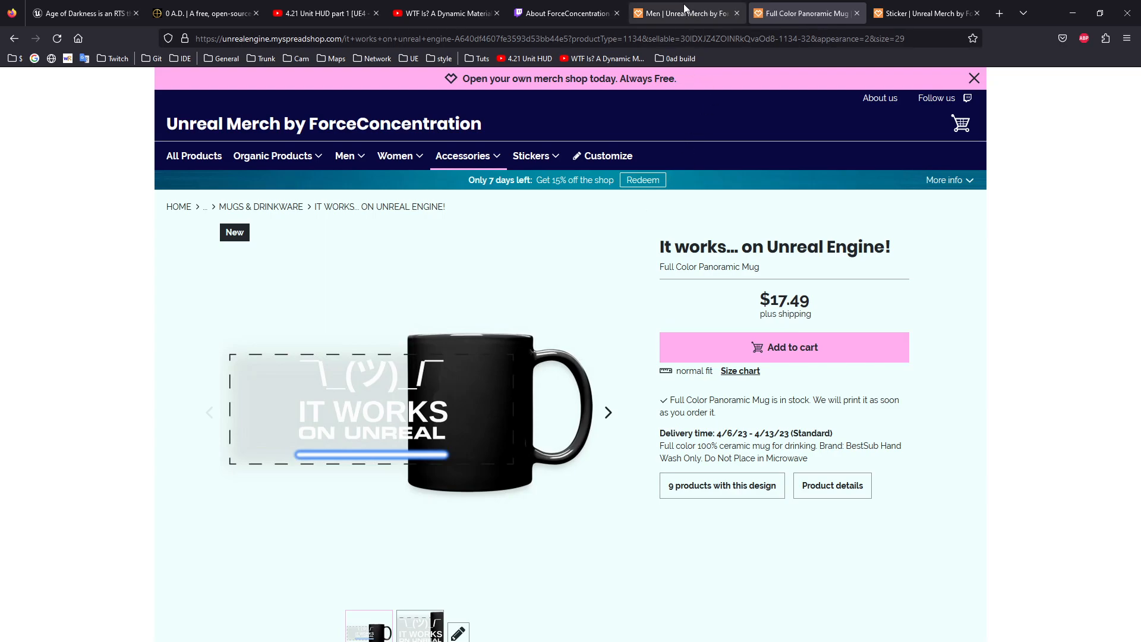
pyautogui.moveTo(692, 21)
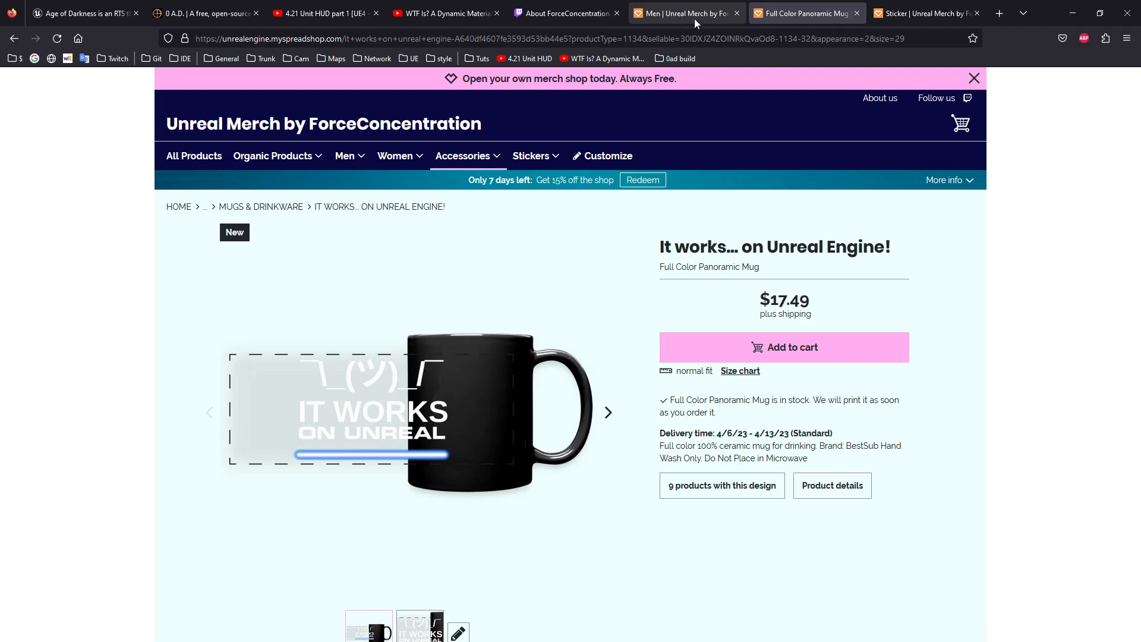
pyautogui.moveTo(693, 20)
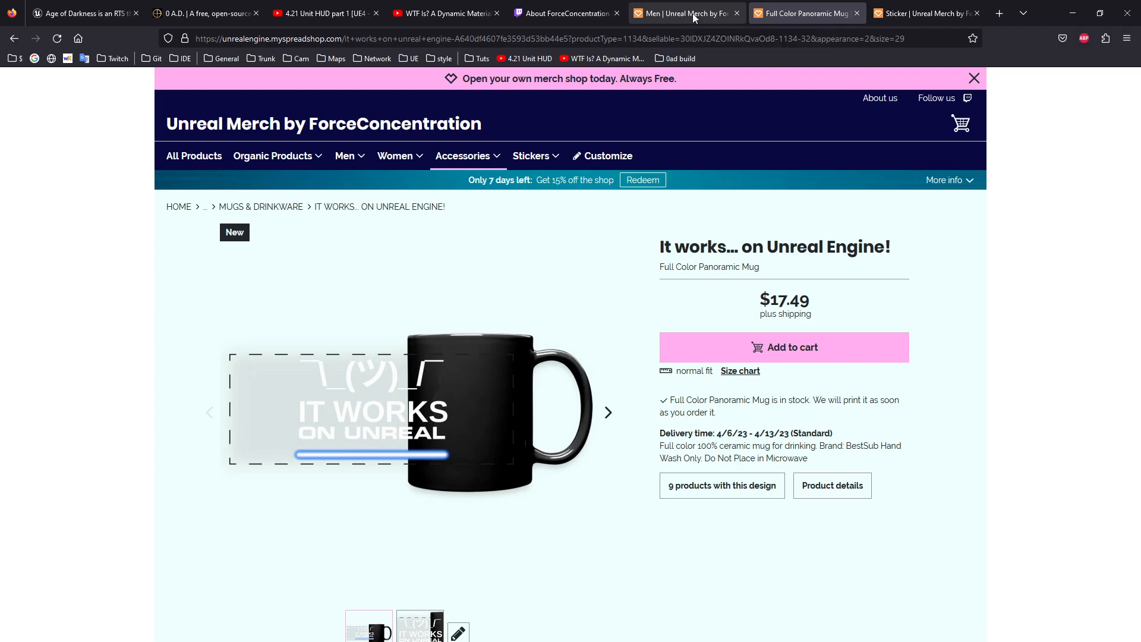
# Return to the Men category page, scrolled to the top with its UEngineer T-shirts and hoodie
pyautogui.click(684, 13)
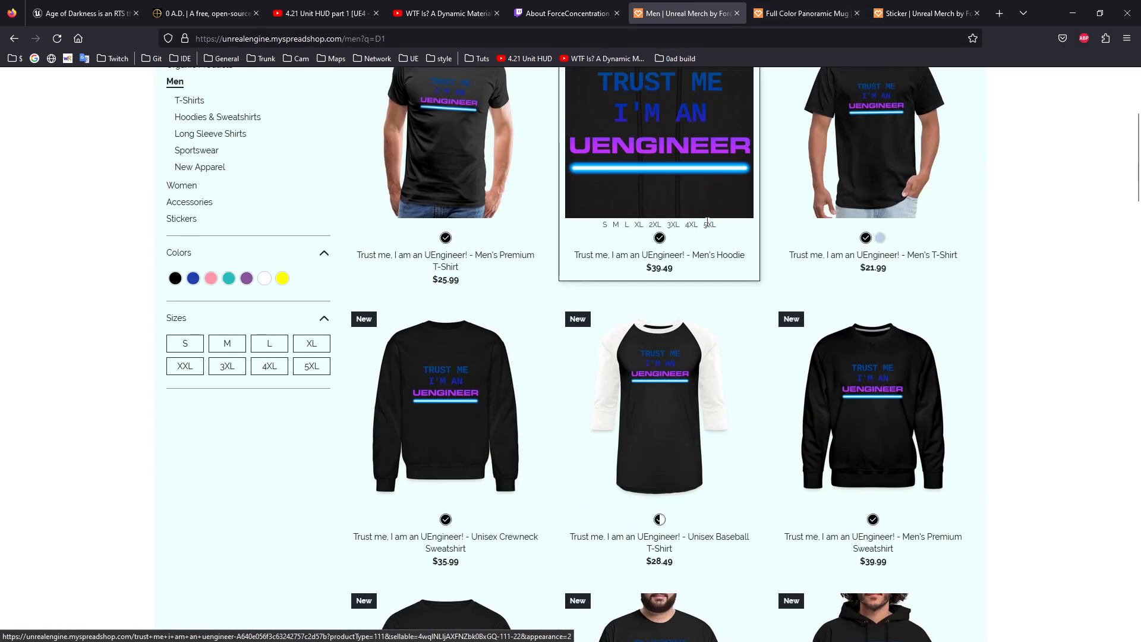
pyautogui.scroll(3)
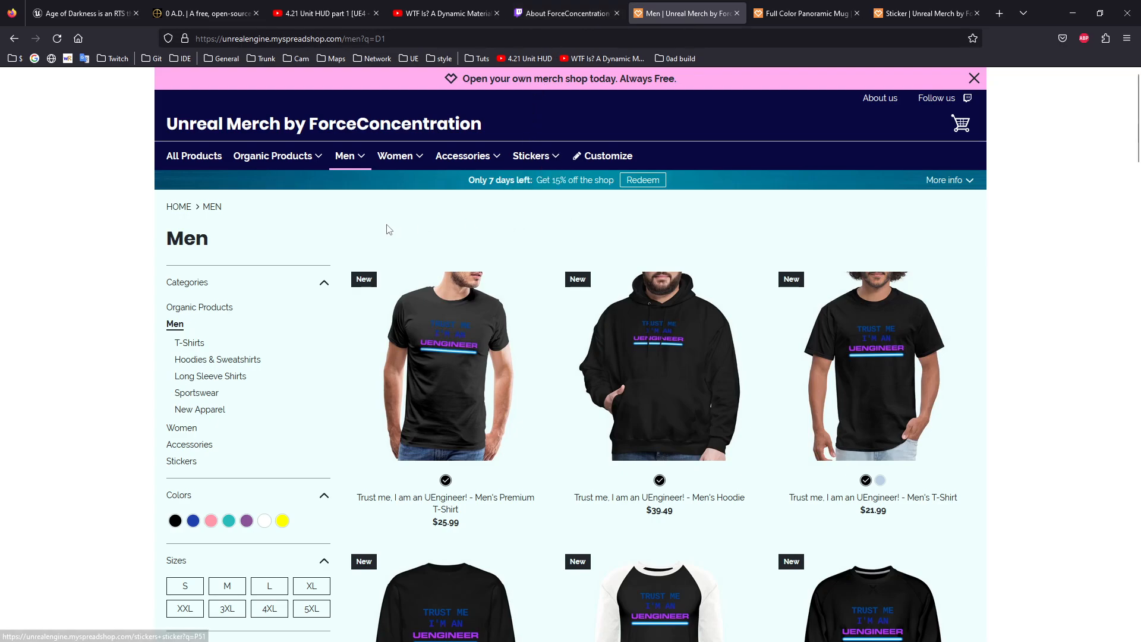
pyautogui.moveTo(356, 239)
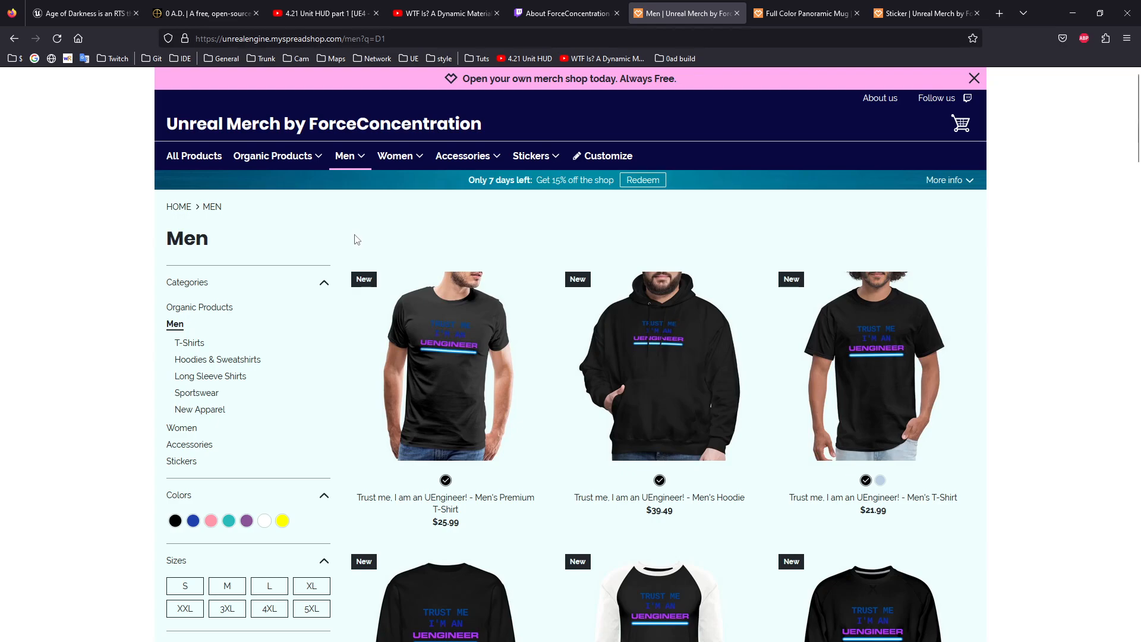
pyautogui.moveTo(397, 223)
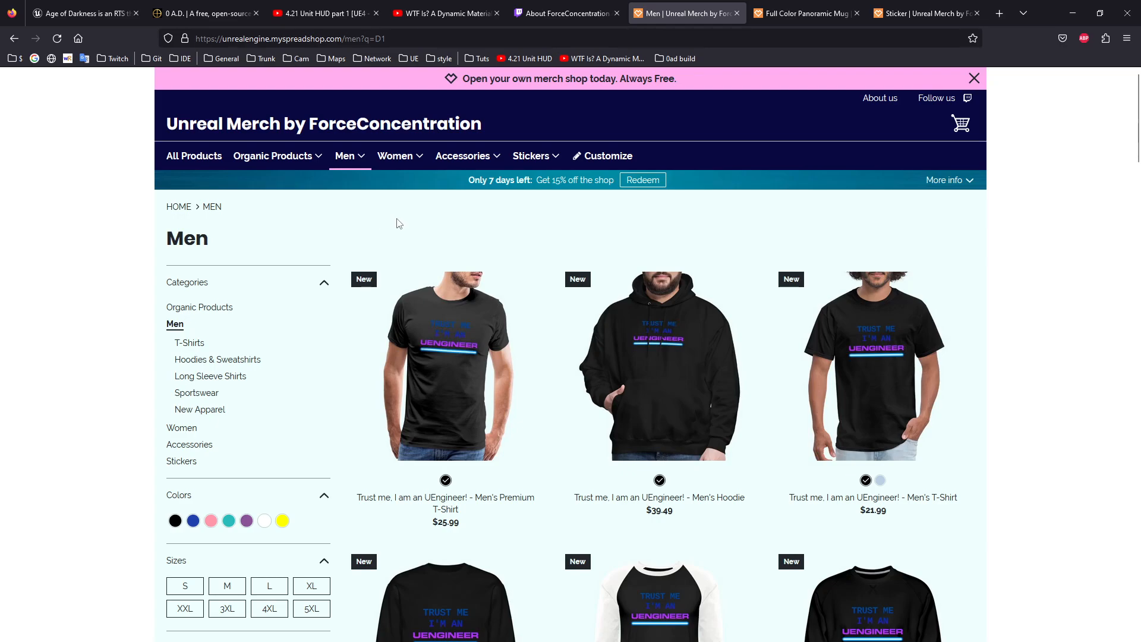
pyautogui.moveTo(989, 297)
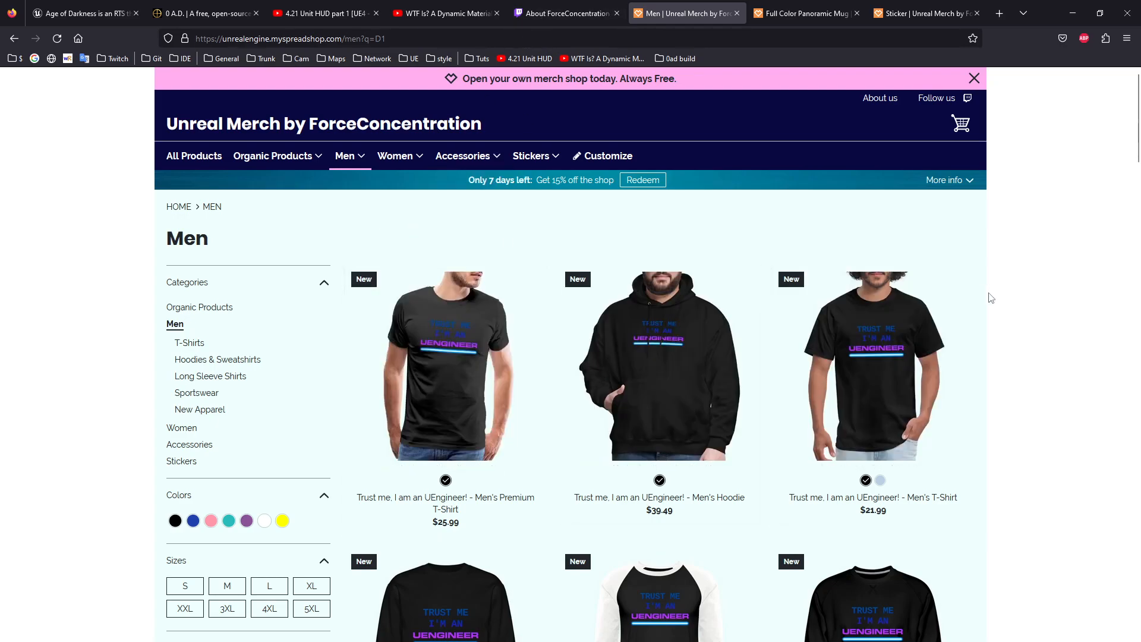
pyautogui.moveTo(1018, 292)
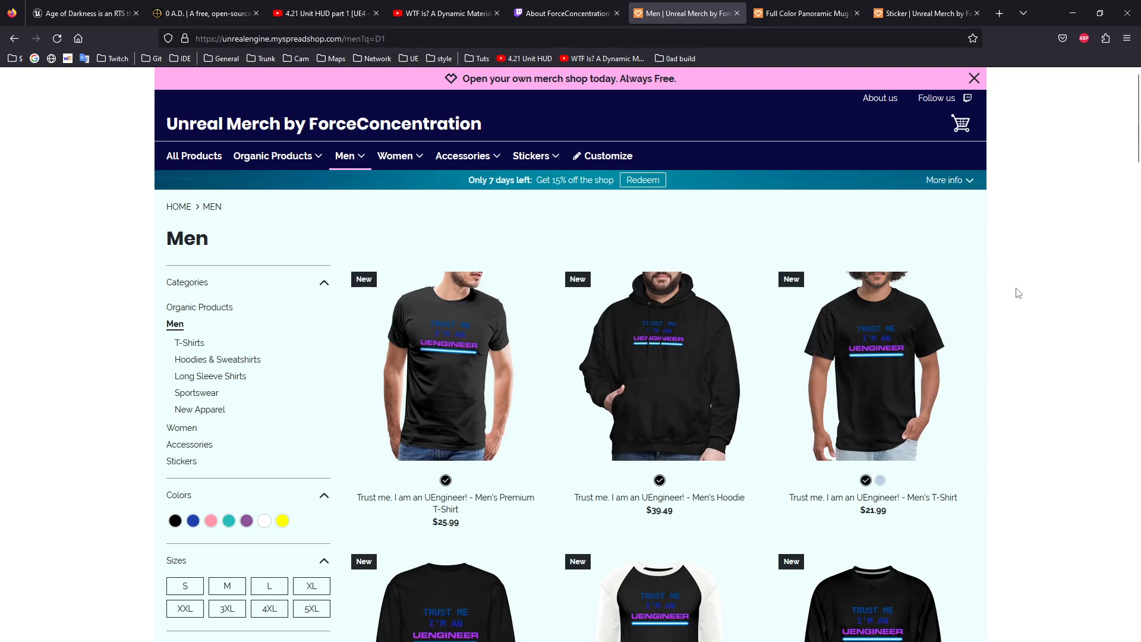
pyautogui.moveTo(1013, 293)
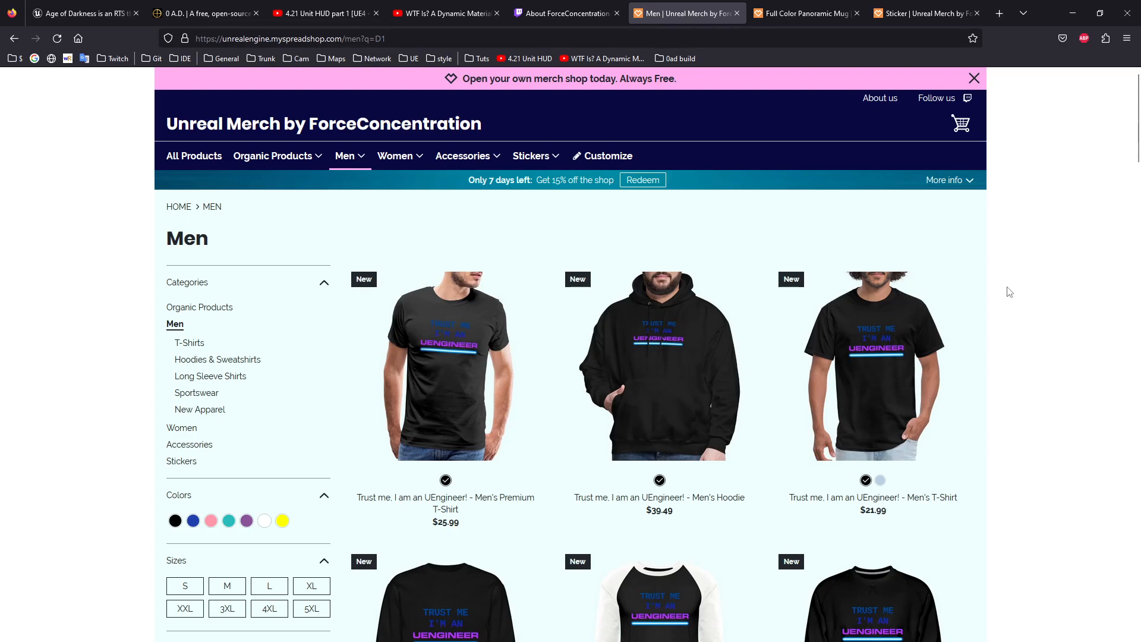
# Switch back to ForceConcentration's Twitch About page with its offline notice and channel description
pyautogui.click(565, 13)
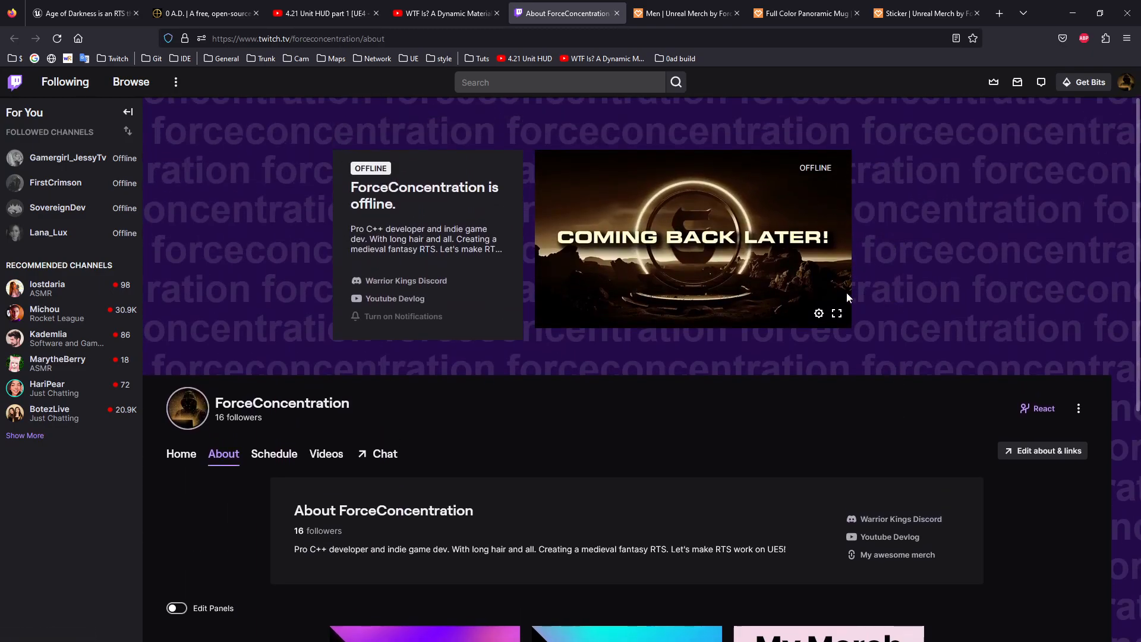
pyautogui.moveTo(749, 408)
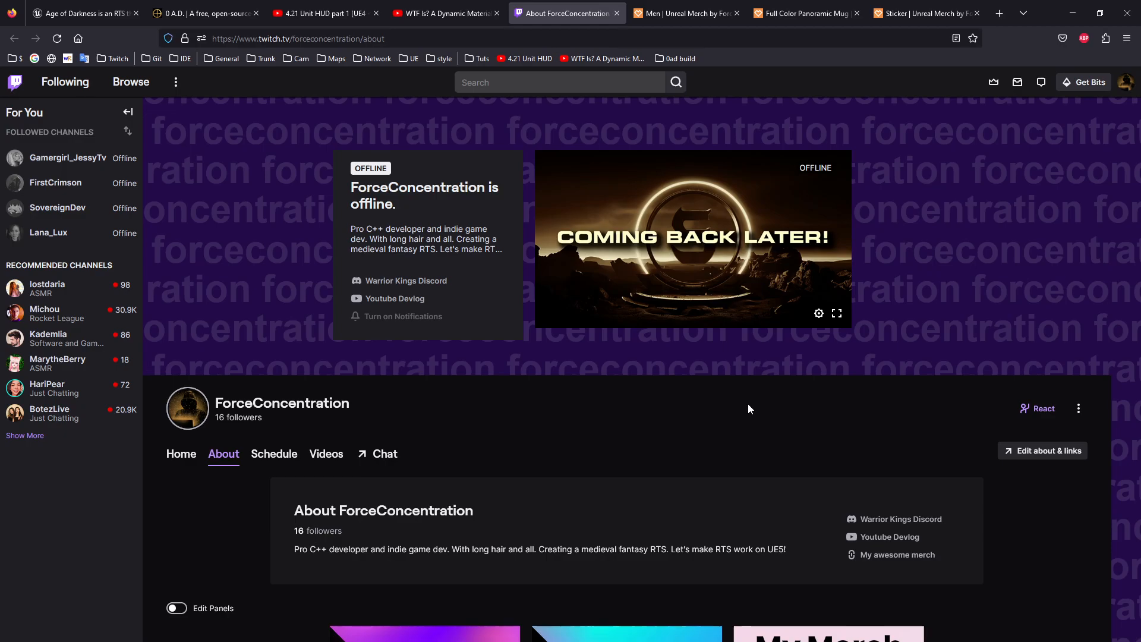
pyautogui.moveTo(755, 405)
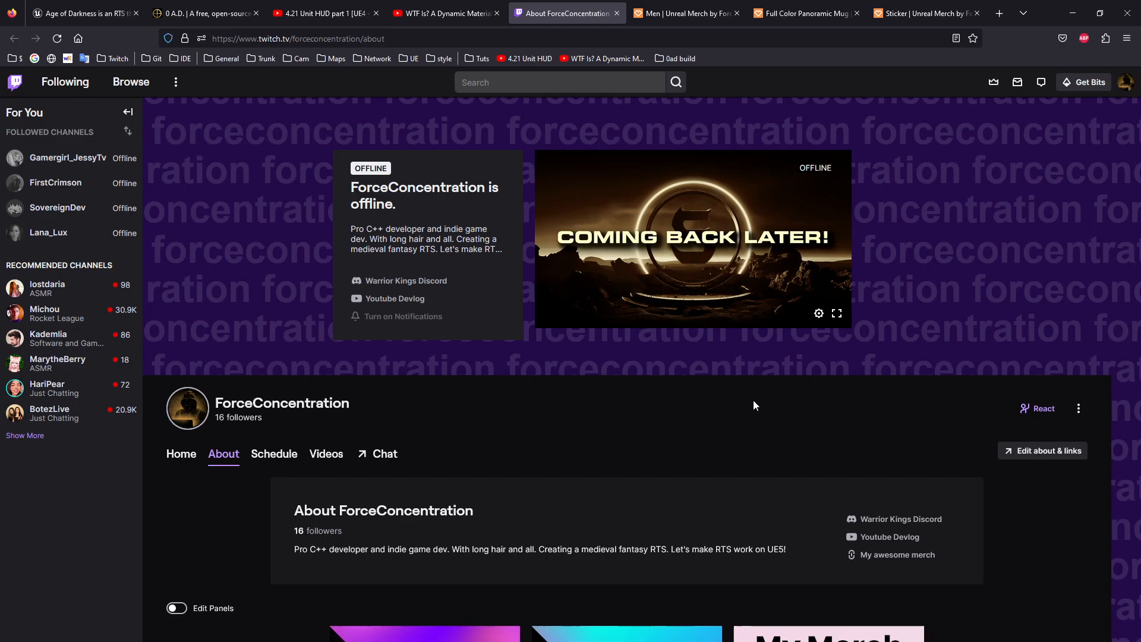
pyautogui.moveTo(750, 403)
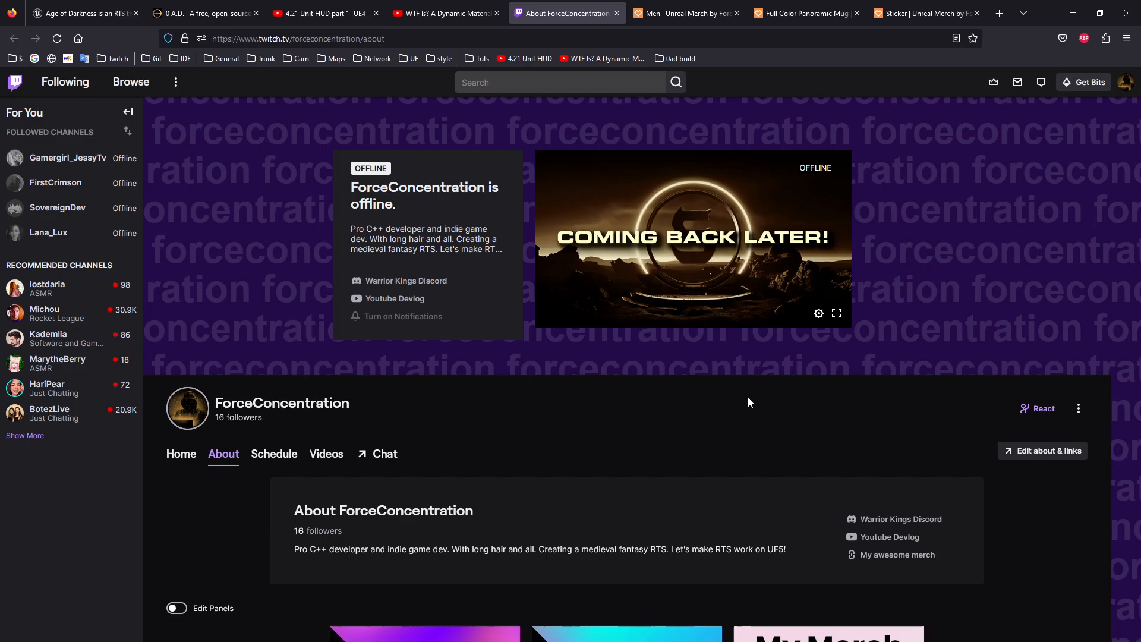
pyautogui.moveTo(786, 410)
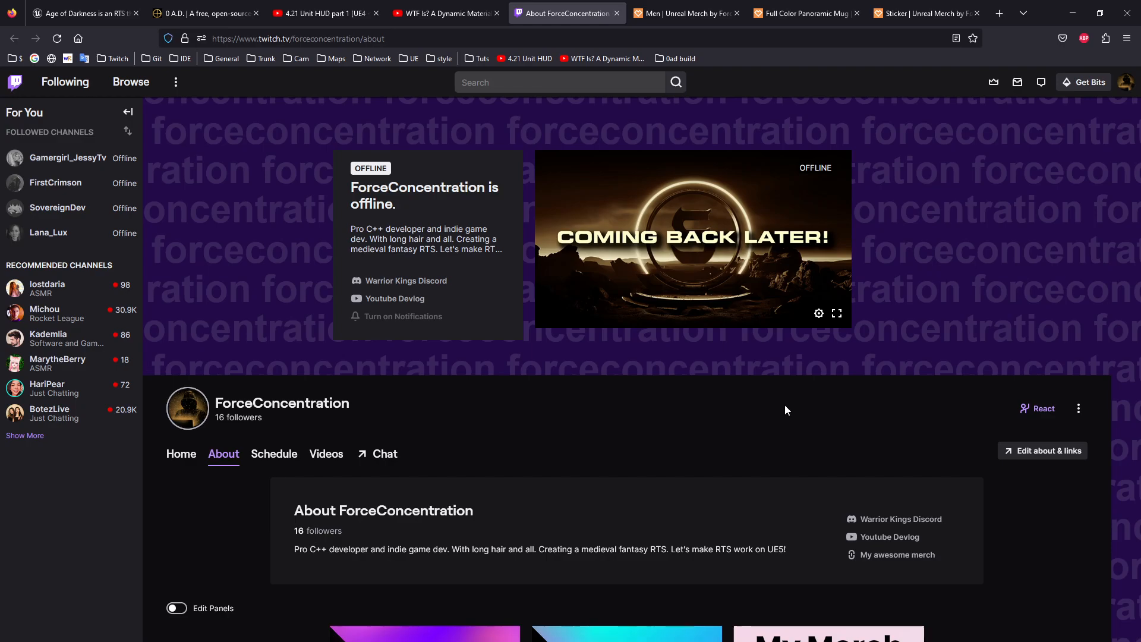
pyautogui.moveTo(780, 417)
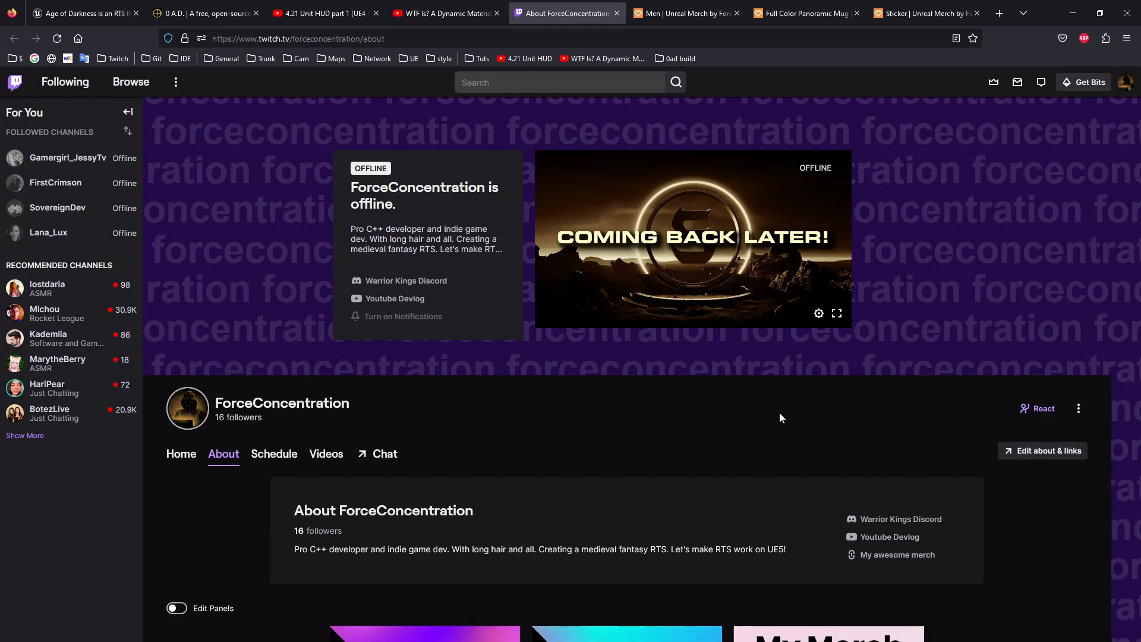